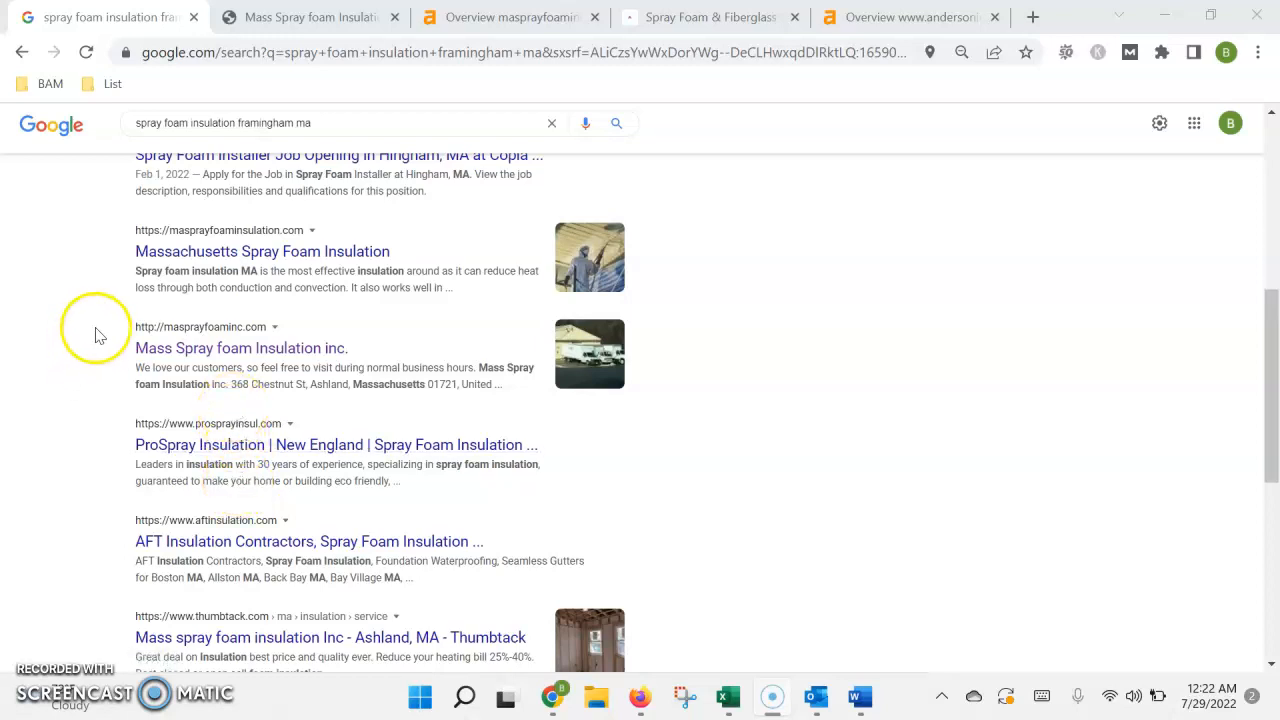
{"action": "mouse_move", "coordinate": [395, 340]}
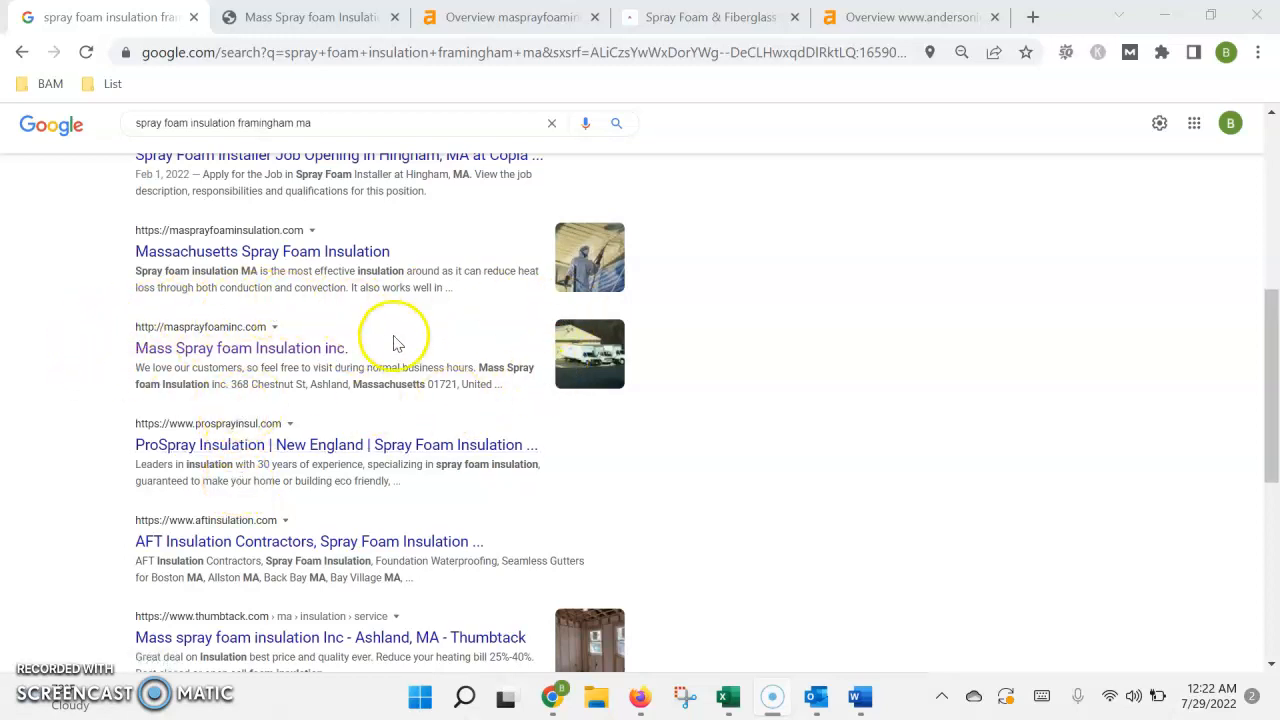
- Return to page 1 of the 'spray foam insulation framingham ma' results and focus the search box
{"action": "scroll", "scroll_direction": "down", "scroll_amount": 3}
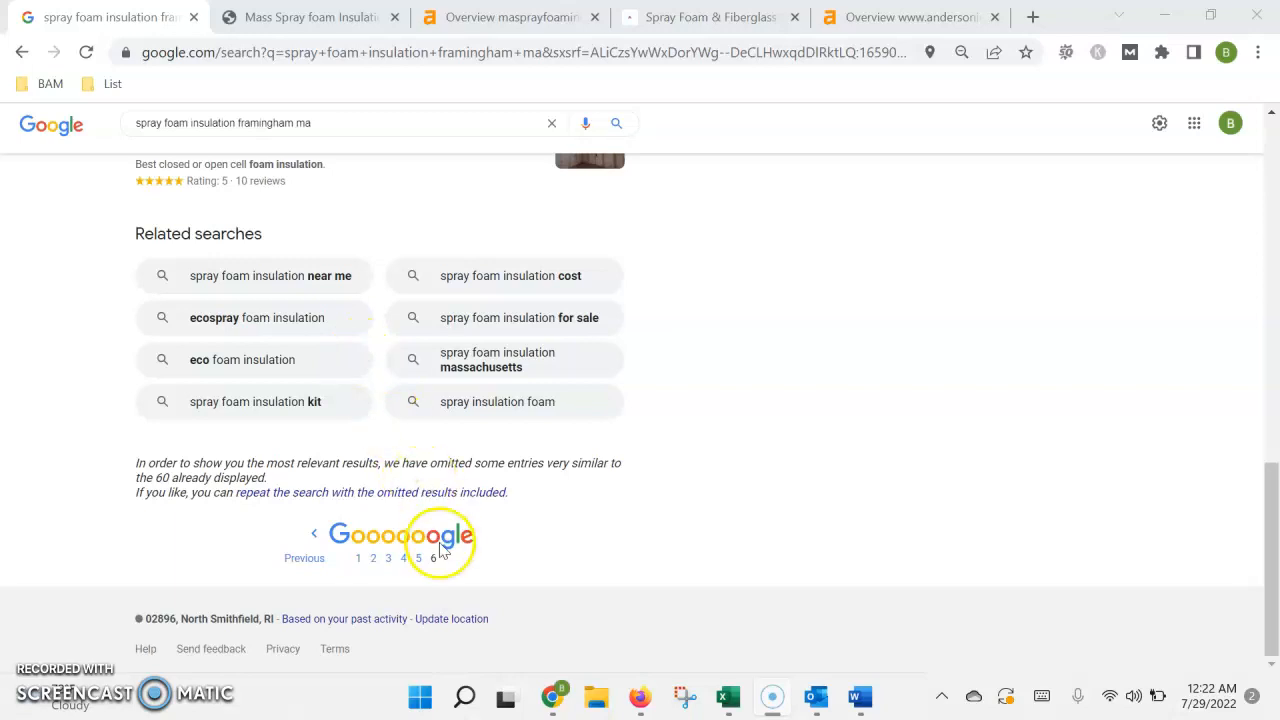
{"action": "mouse_move", "coordinate": [389, 558]}
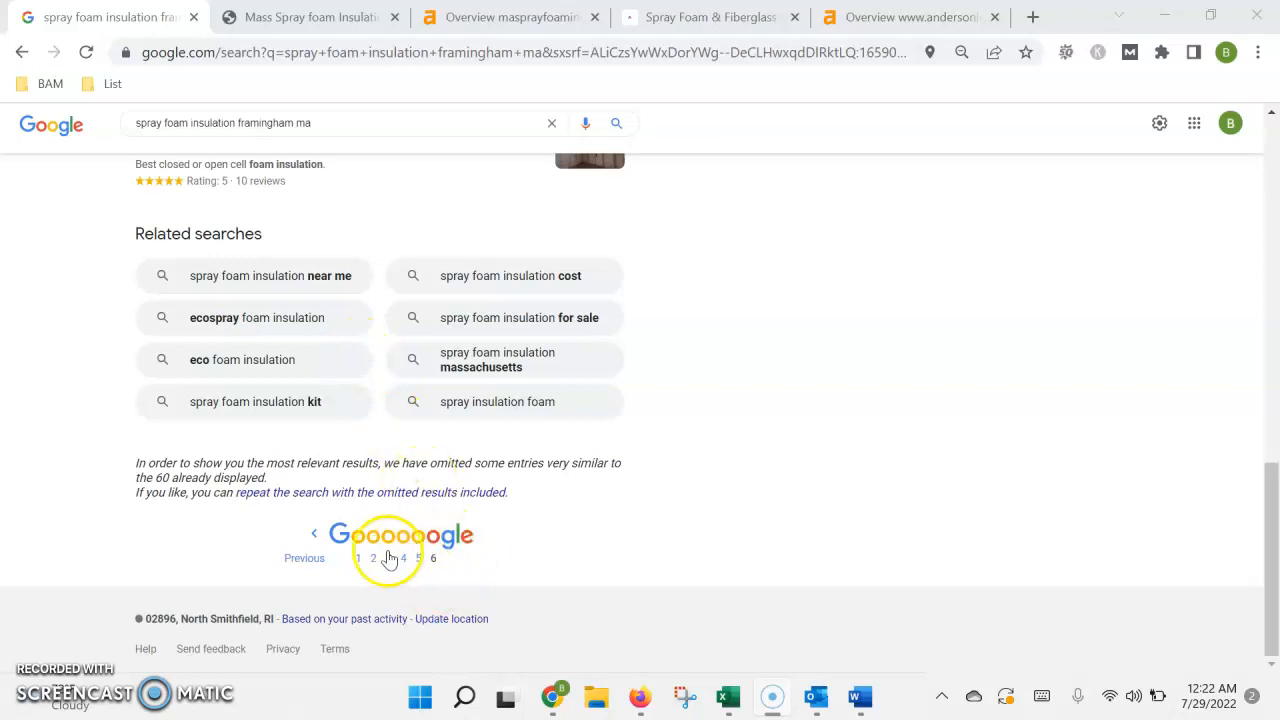
{"action": "left_click", "coordinate": [373, 558]}
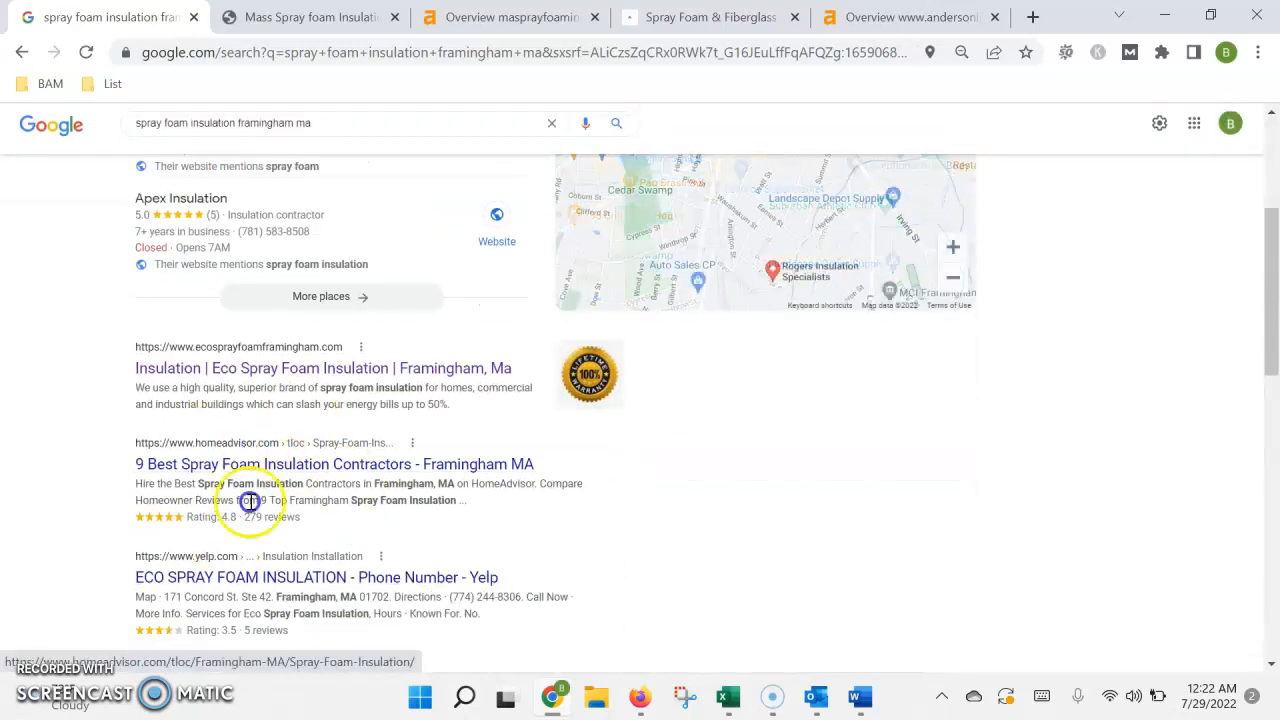
{"action": "scroll", "scroll_direction": "up", "scroll_amount": 3}
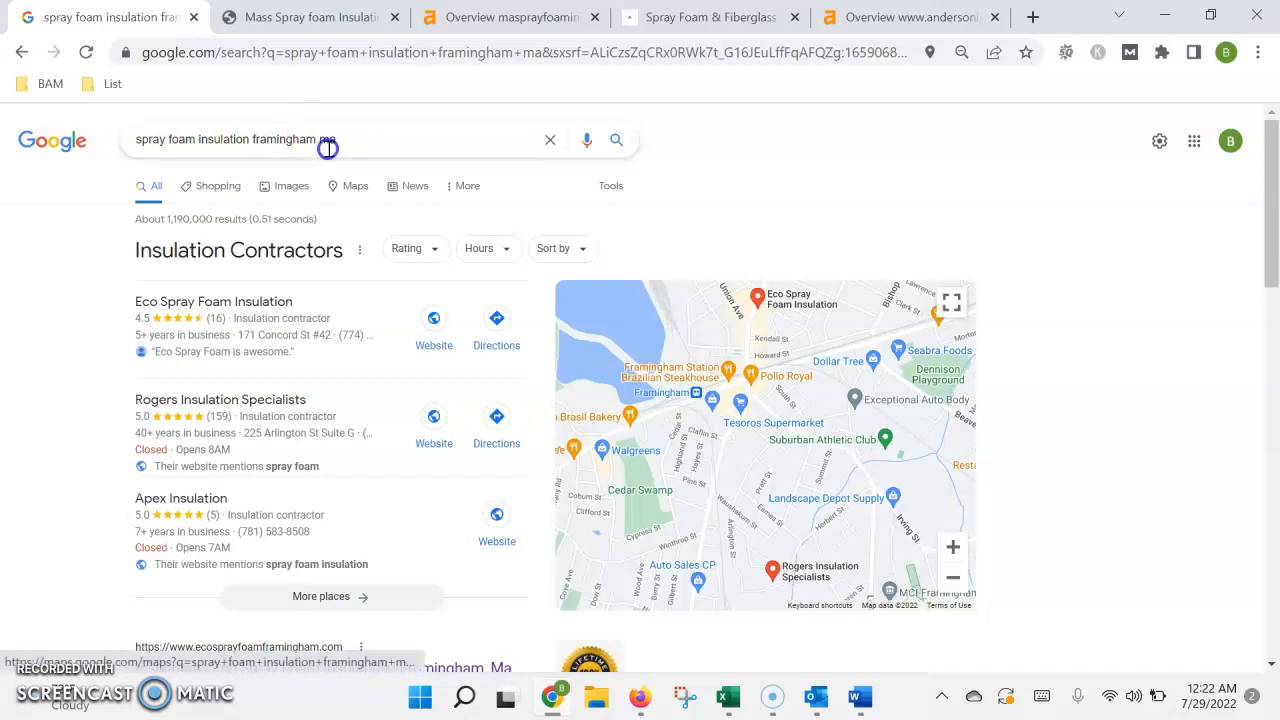
{"action": "left_click", "coordinate": [305, 17]}
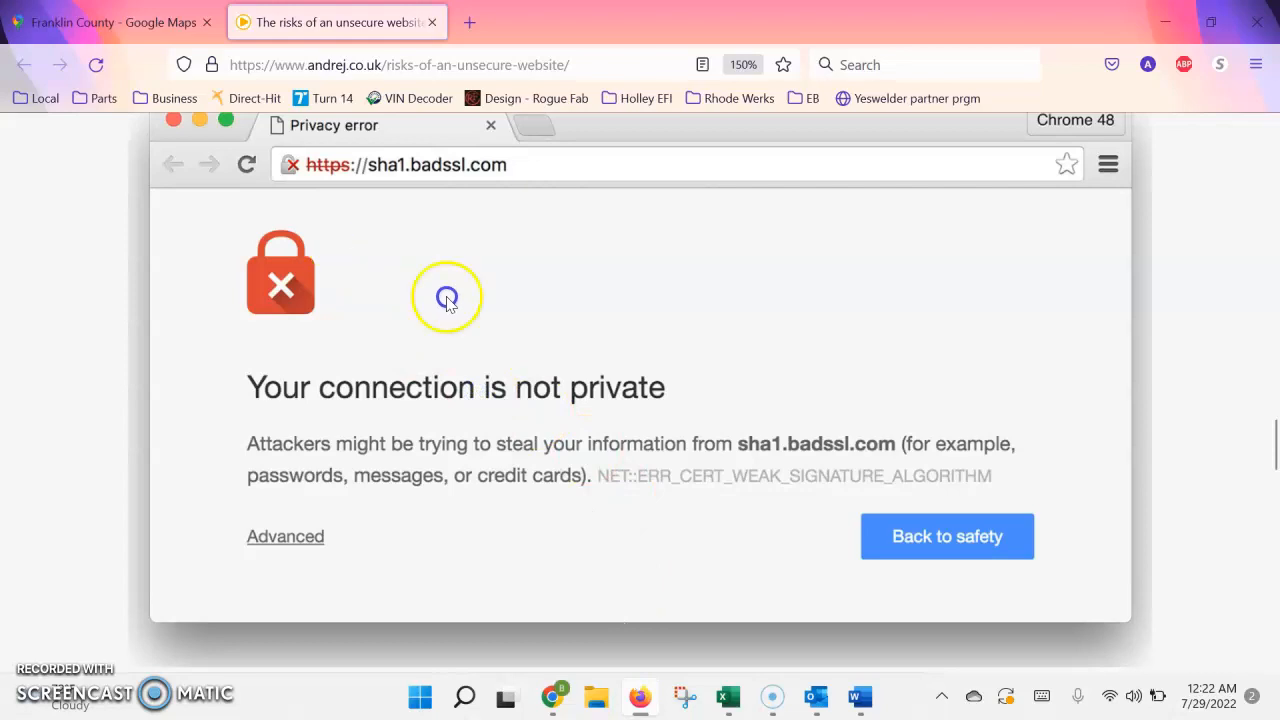
{"action": "mouse_move", "coordinate": [261, 486]}
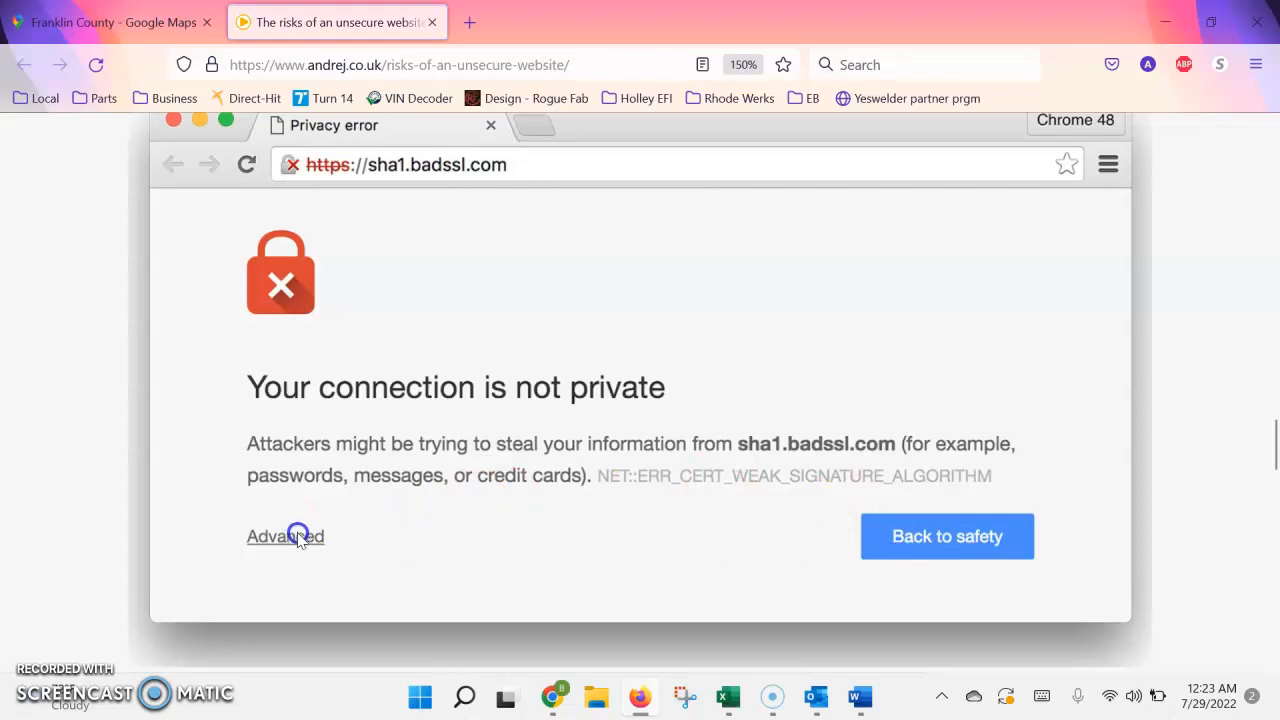
{"action": "mouse_move", "coordinate": [283, 562]}
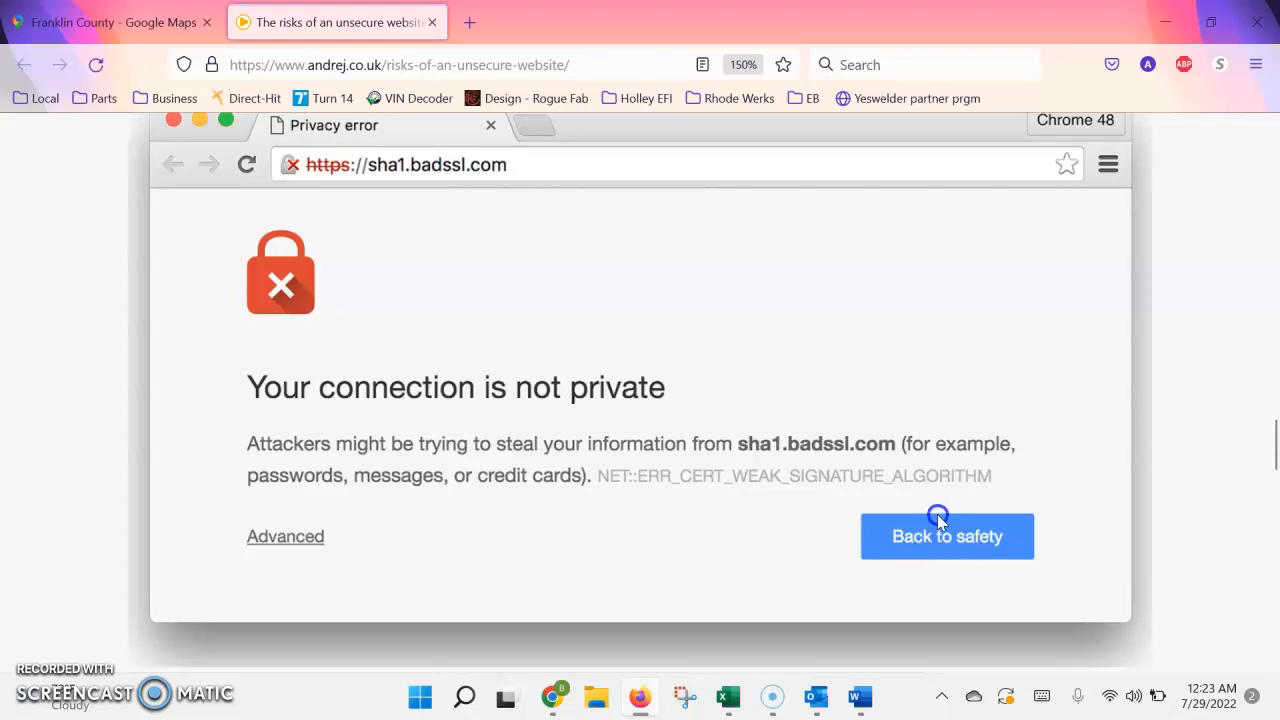
{"action": "mouse_move", "coordinate": [530, 461]}
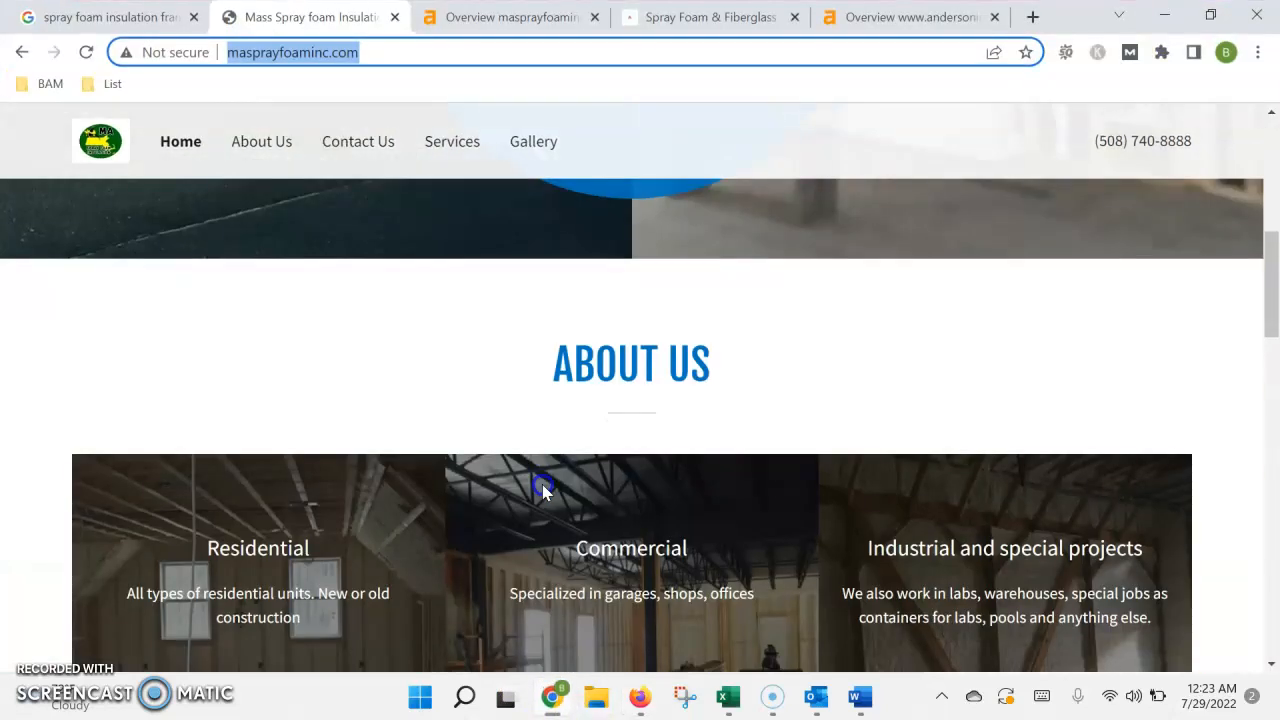
- Scroll the Mass Spray Foam home page through About Us, Subscribe and Contact Us, back to the welcome banner
{"action": "scroll", "scroll_direction": "down", "scroll_amount": 3}
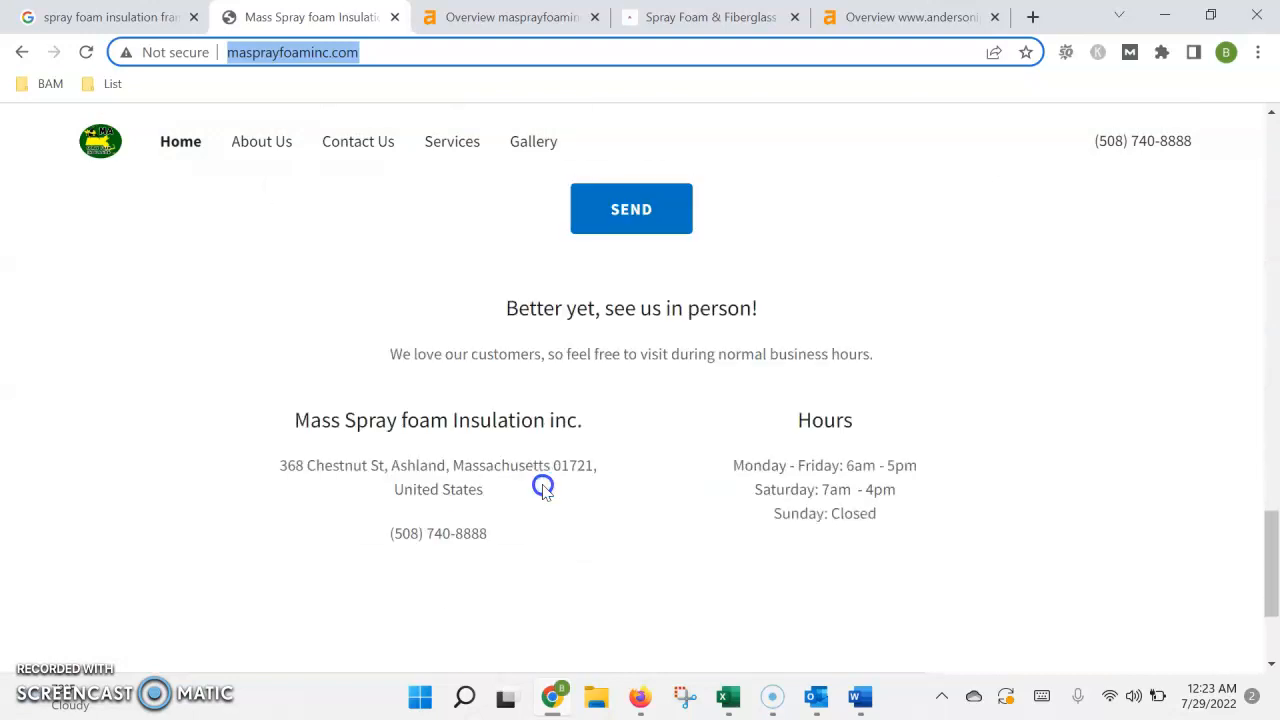
{"action": "scroll", "scroll_direction": "up", "scroll_amount": 3}
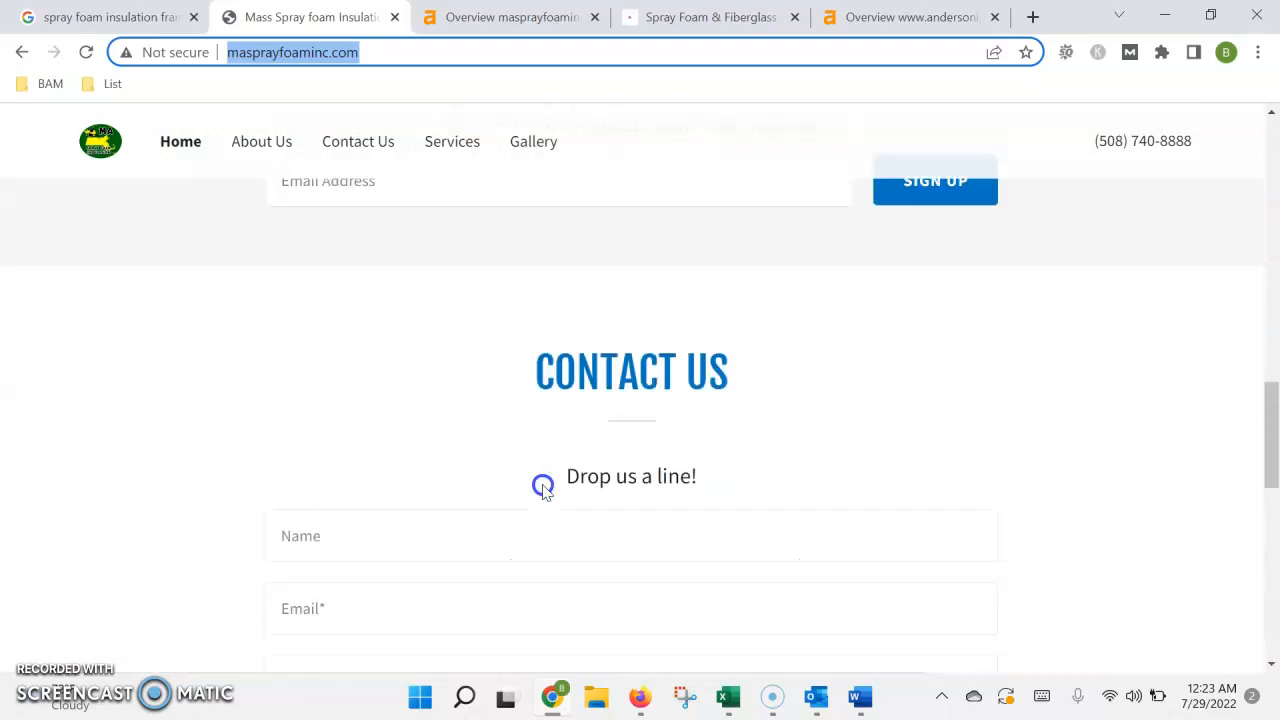
{"action": "scroll", "scroll_direction": "up", "scroll_amount": 3}
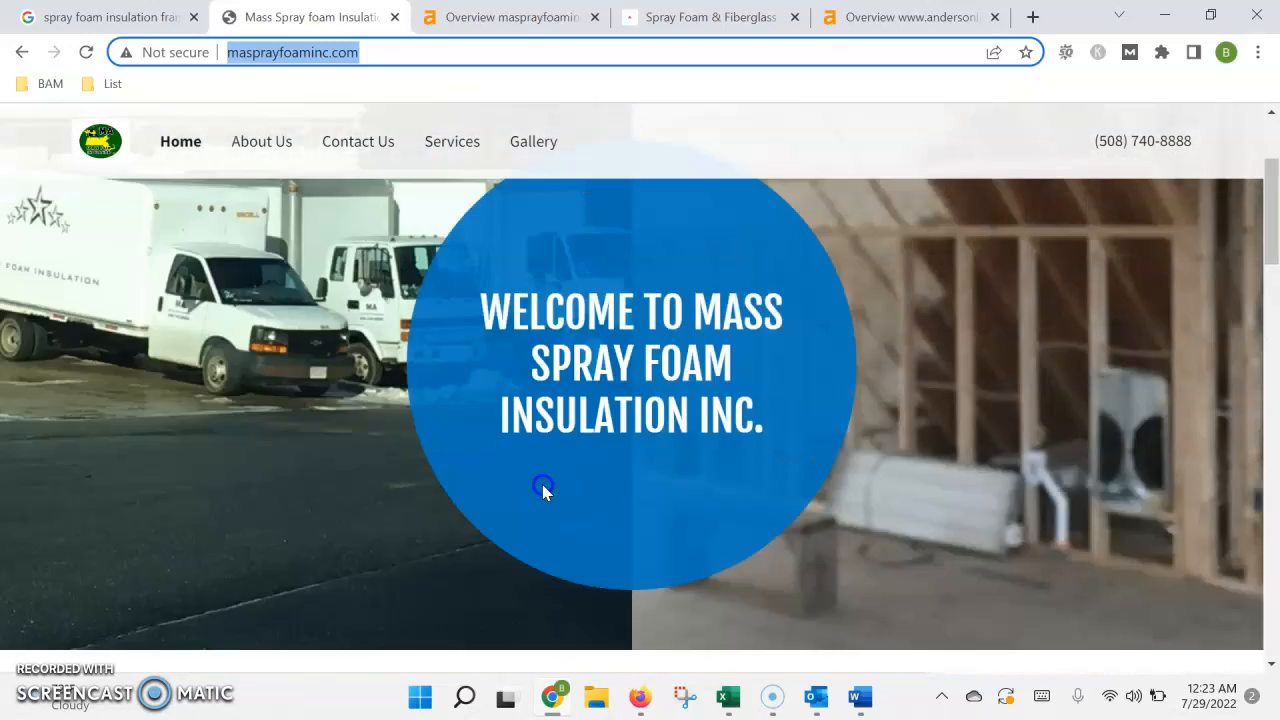
{"action": "scroll", "scroll_direction": "down", "scroll_amount": 3}
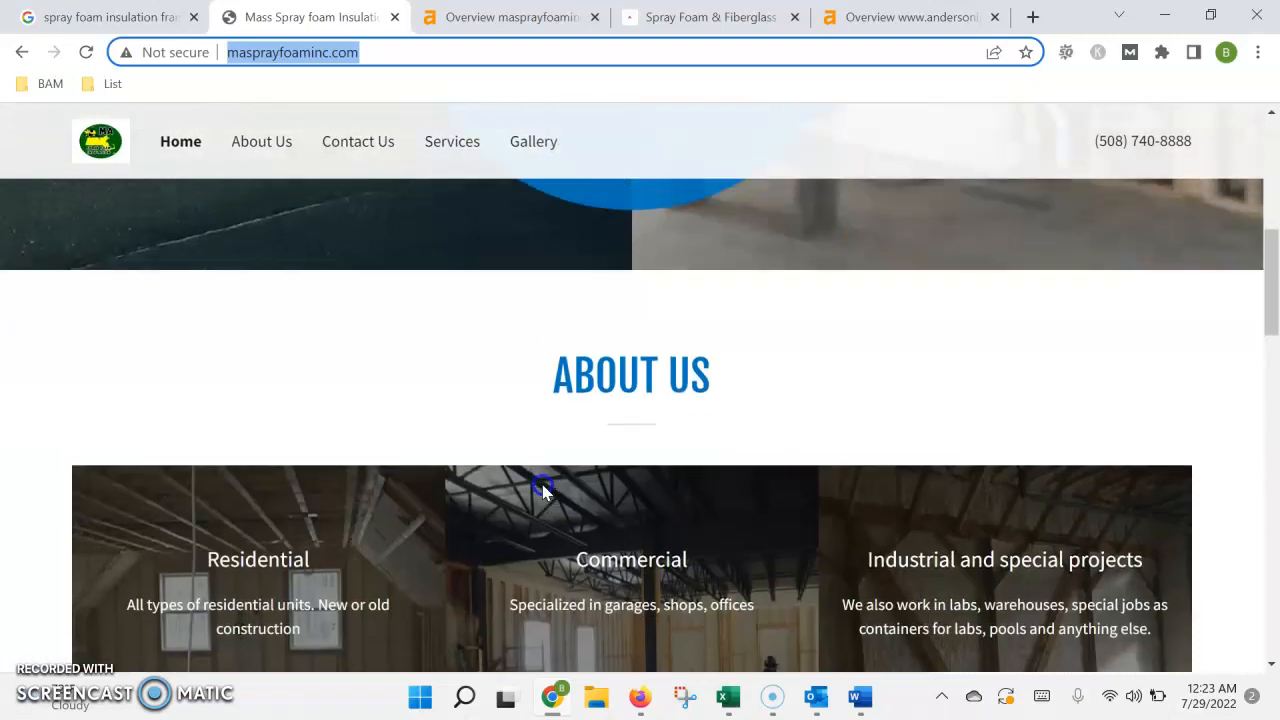
{"action": "scroll", "scroll_direction": "down", "scroll_amount": 3}
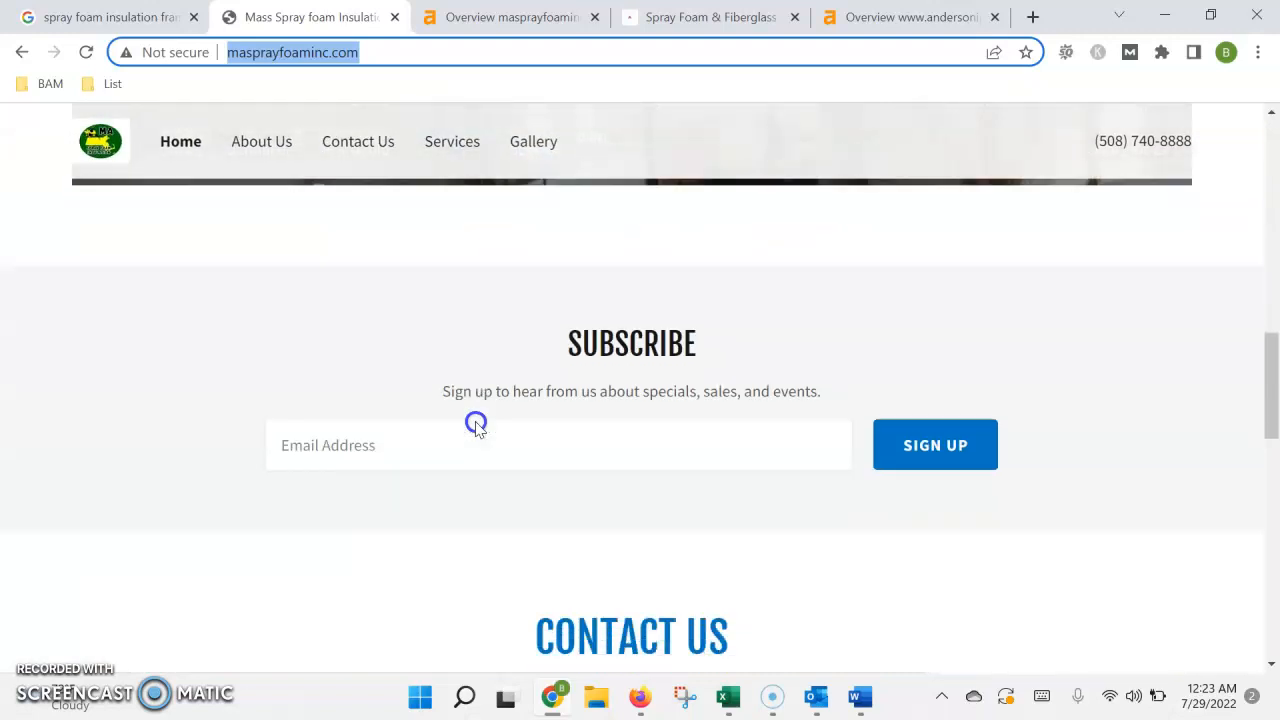
{"action": "scroll", "scroll_direction": "down", "scroll_amount": 3}
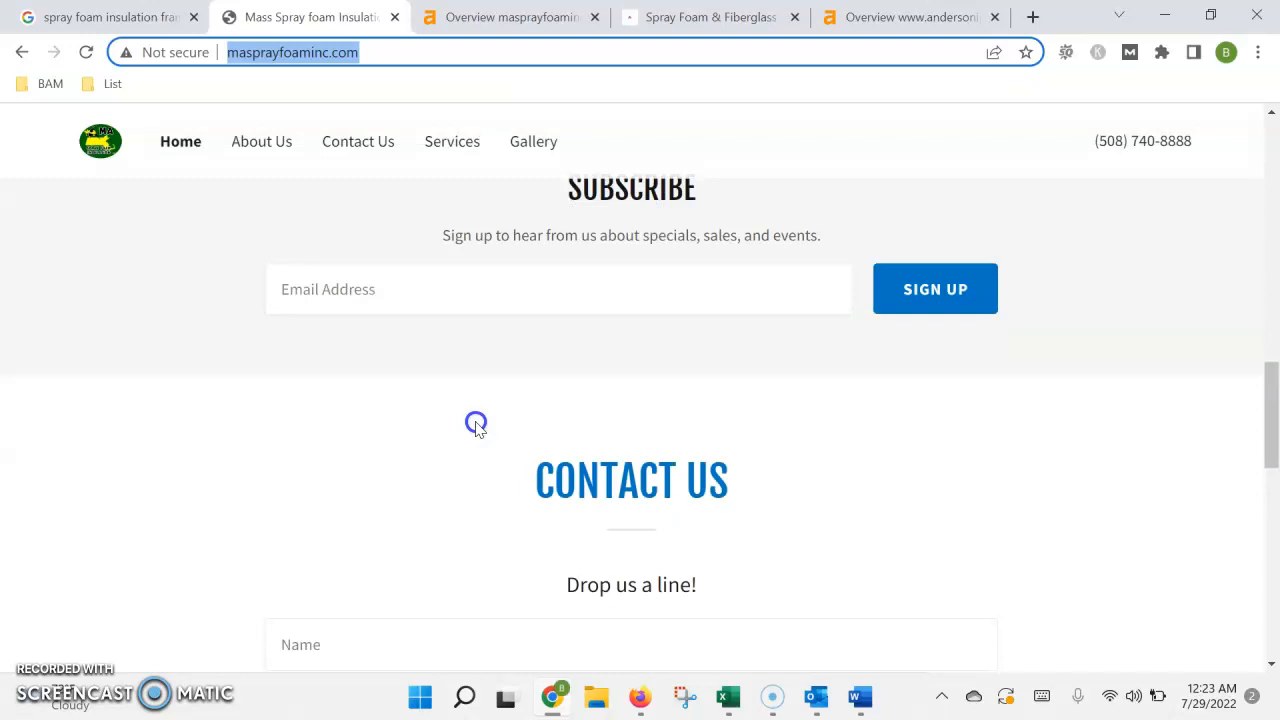
{"action": "scroll", "scroll_direction": "up", "scroll_amount": 3}
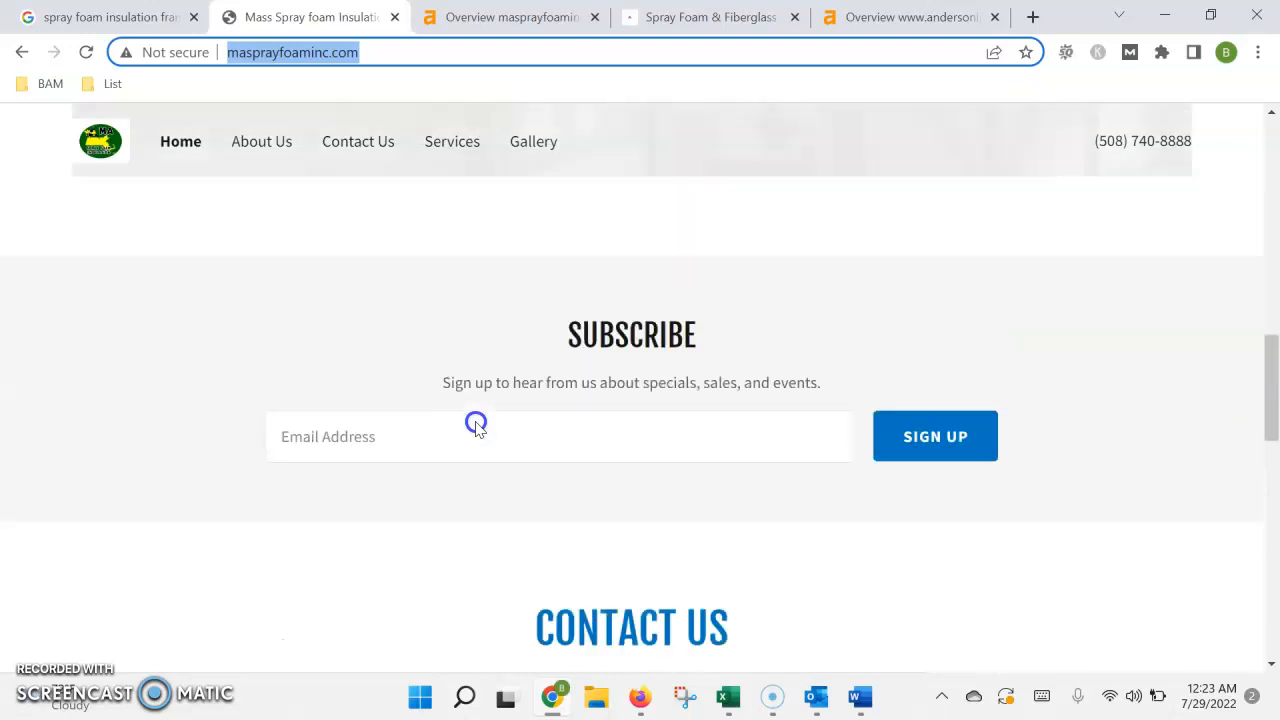
{"action": "scroll", "scroll_direction": "up", "scroll_amount": 3}
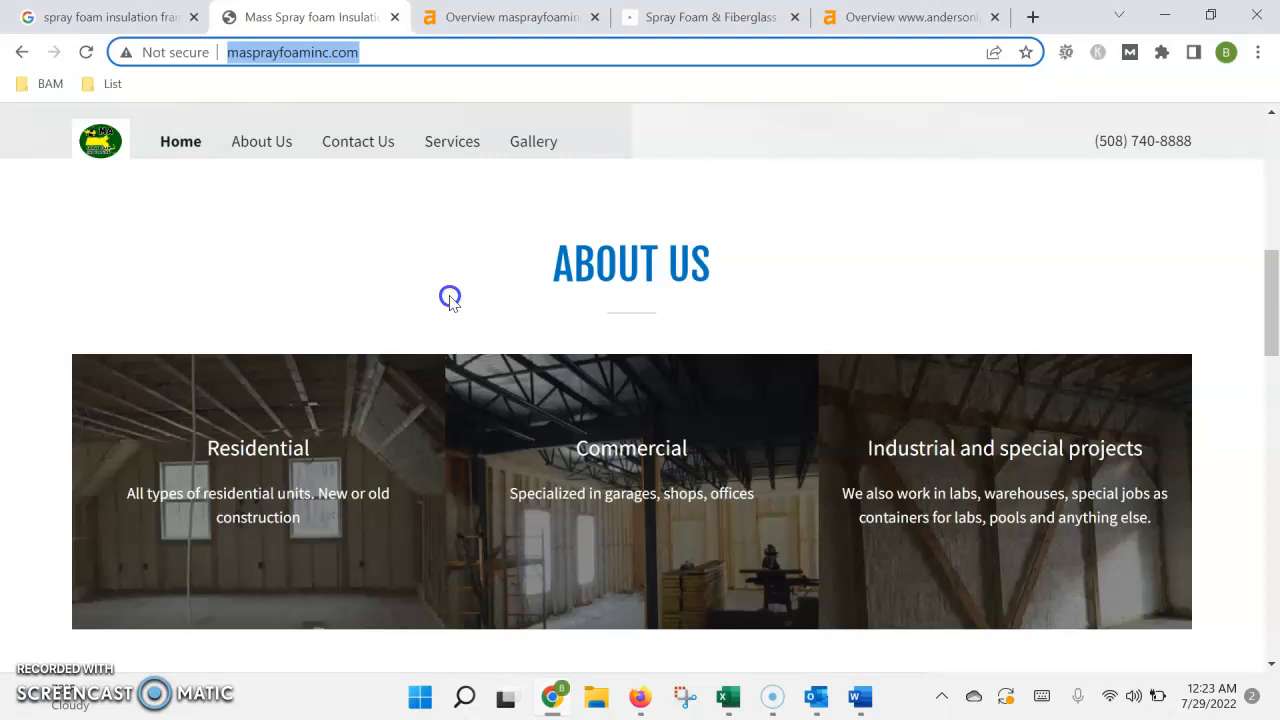
{"action": "scroll", "scroll_direction": "up", "scroll_amount": 3}
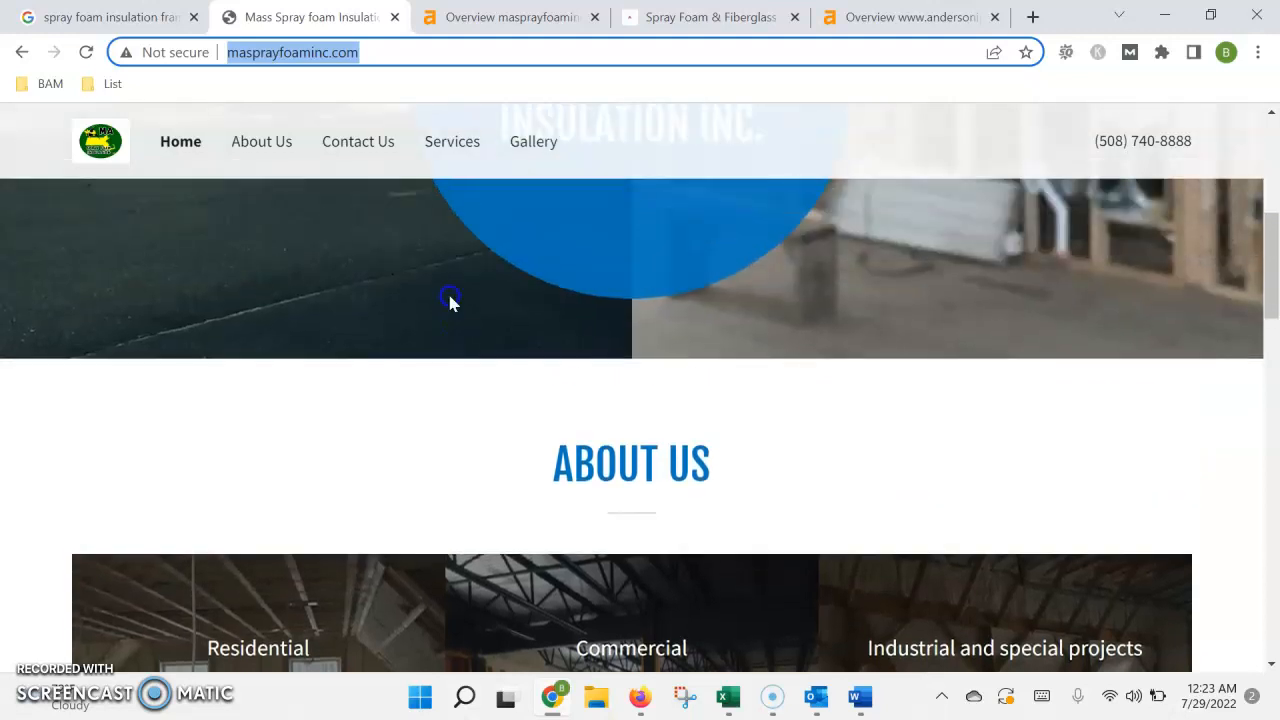
{"action": "scroll", "scroll_direction": "down", "scroll_amount": 3}
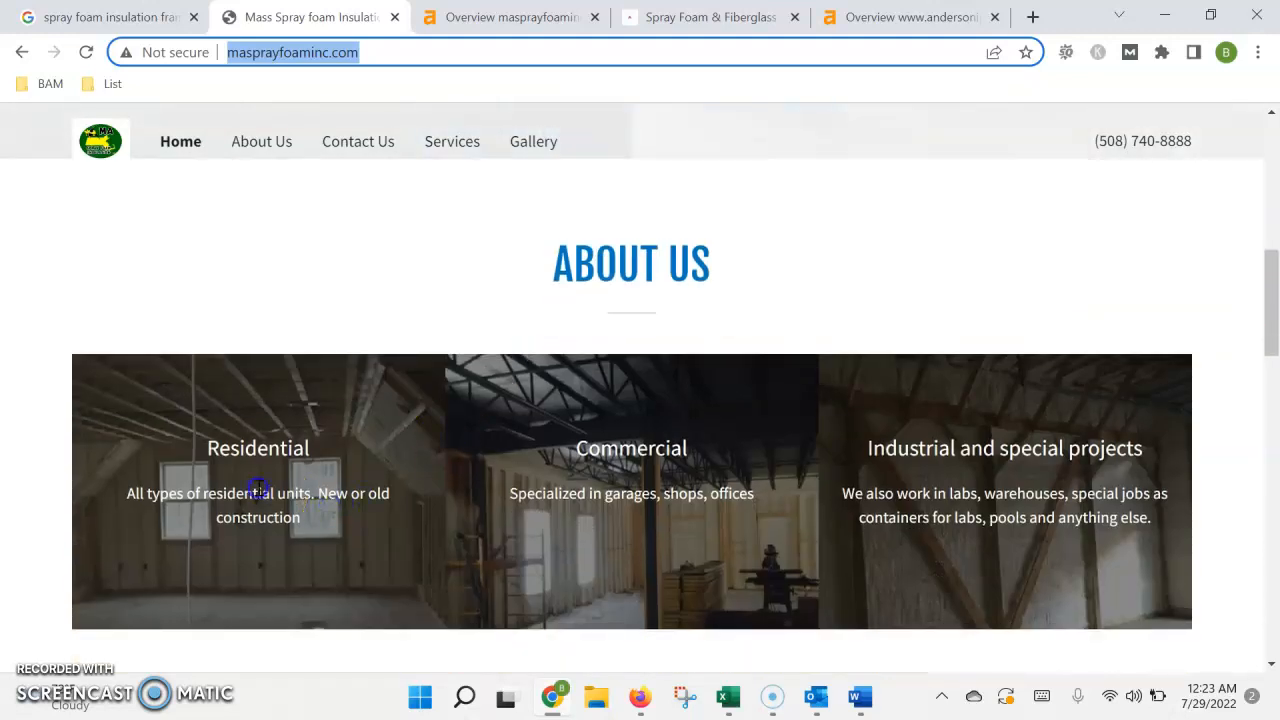
{"action": "mouse_move", "coordinate": [400, 430]}
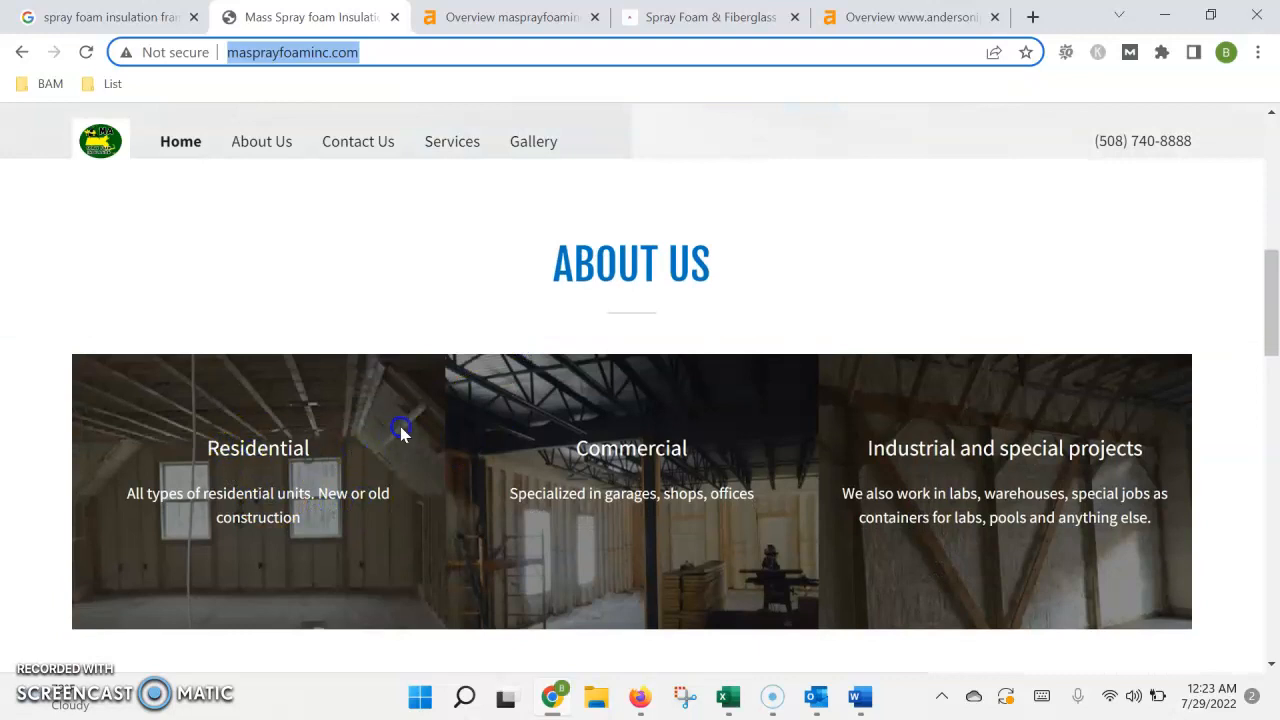
{"action": "scroll", "scroll_direction": "up", "scroll_amount": 3}
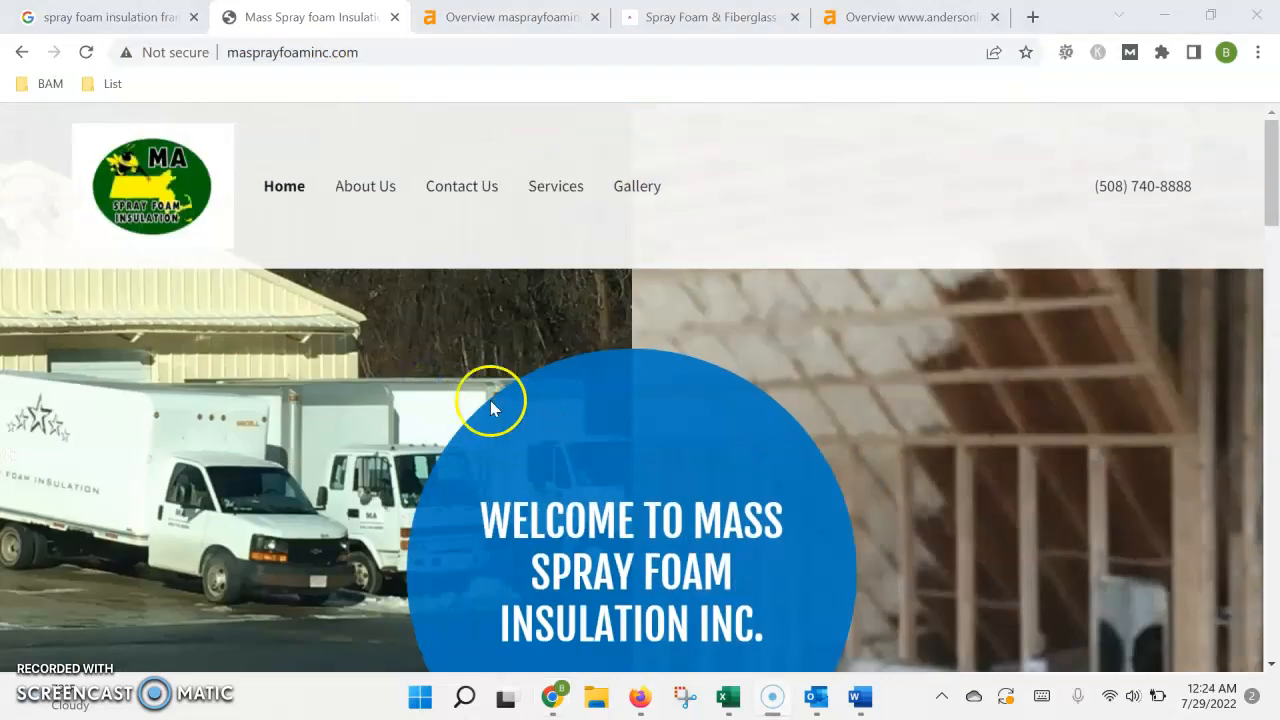
- Read the Mass Spray Foam Services page on Massachusetts coverage, then return to the home page
{"action": "left_click", "coordinate": [555, 186]}
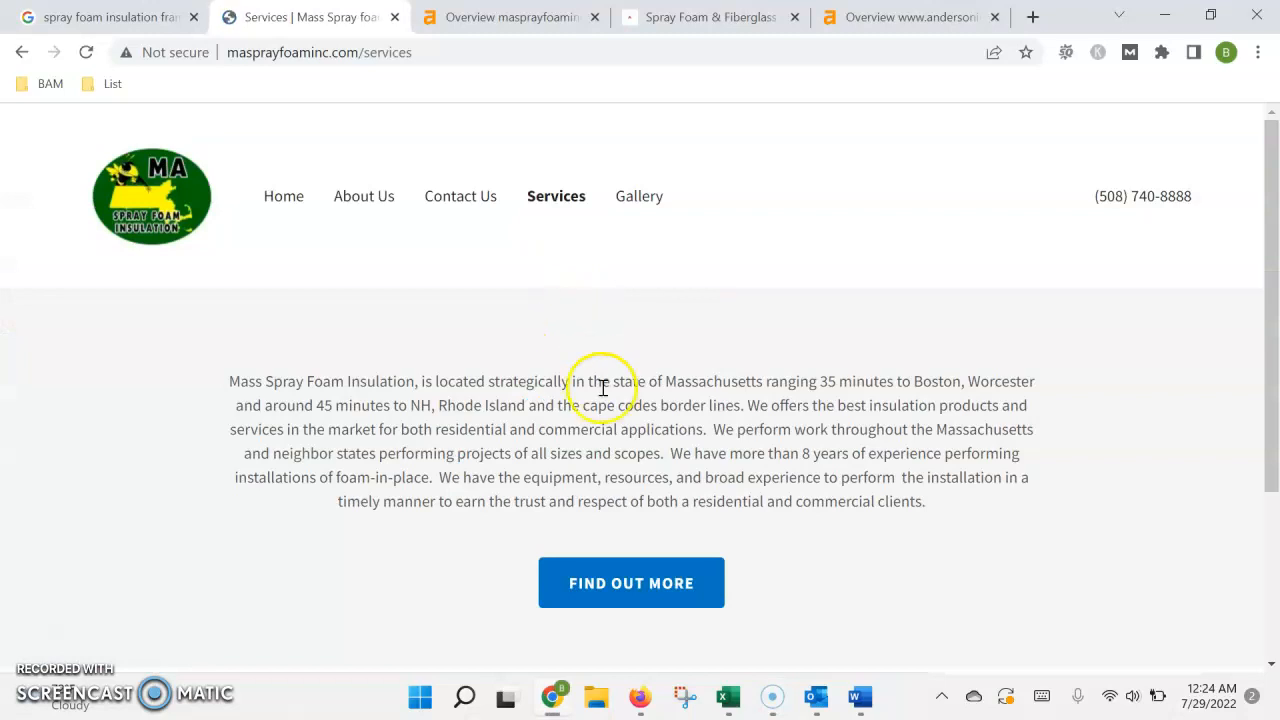
{"action": "mouse_move", "coordinate": [910, 381]}
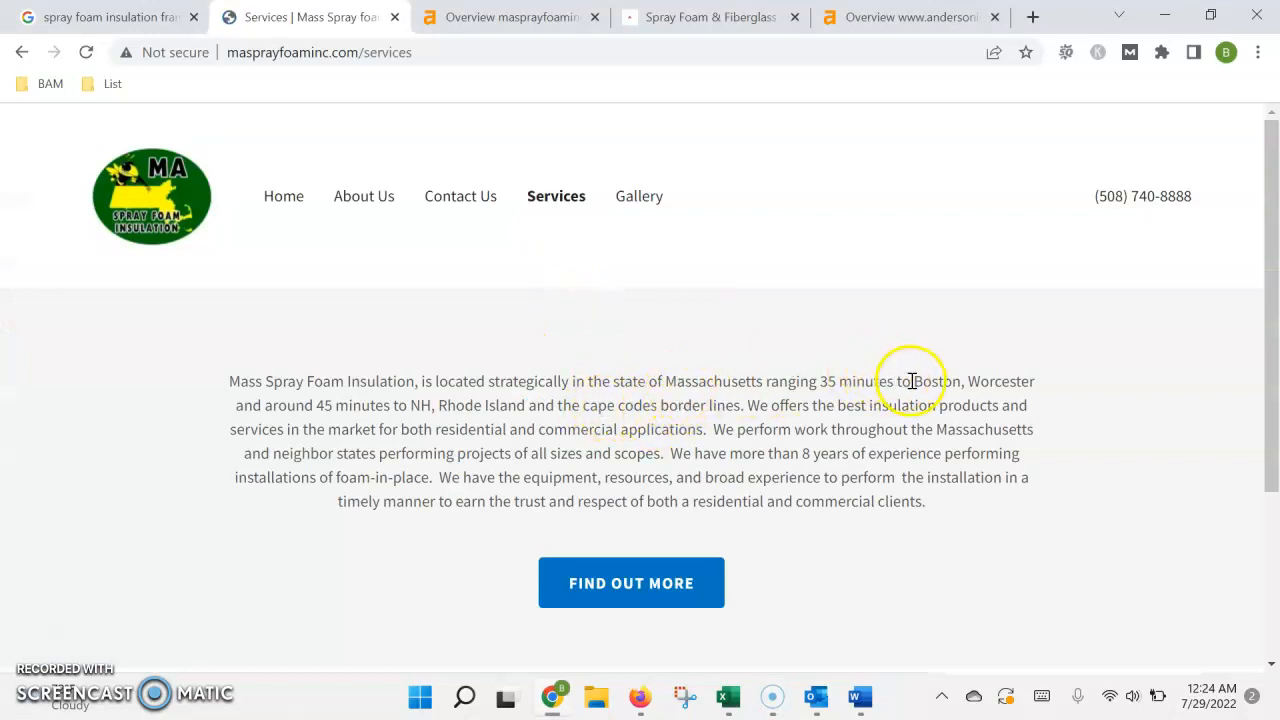
{"action": "scroll", "scroll_direction": "down", "scroll_amount": 3}
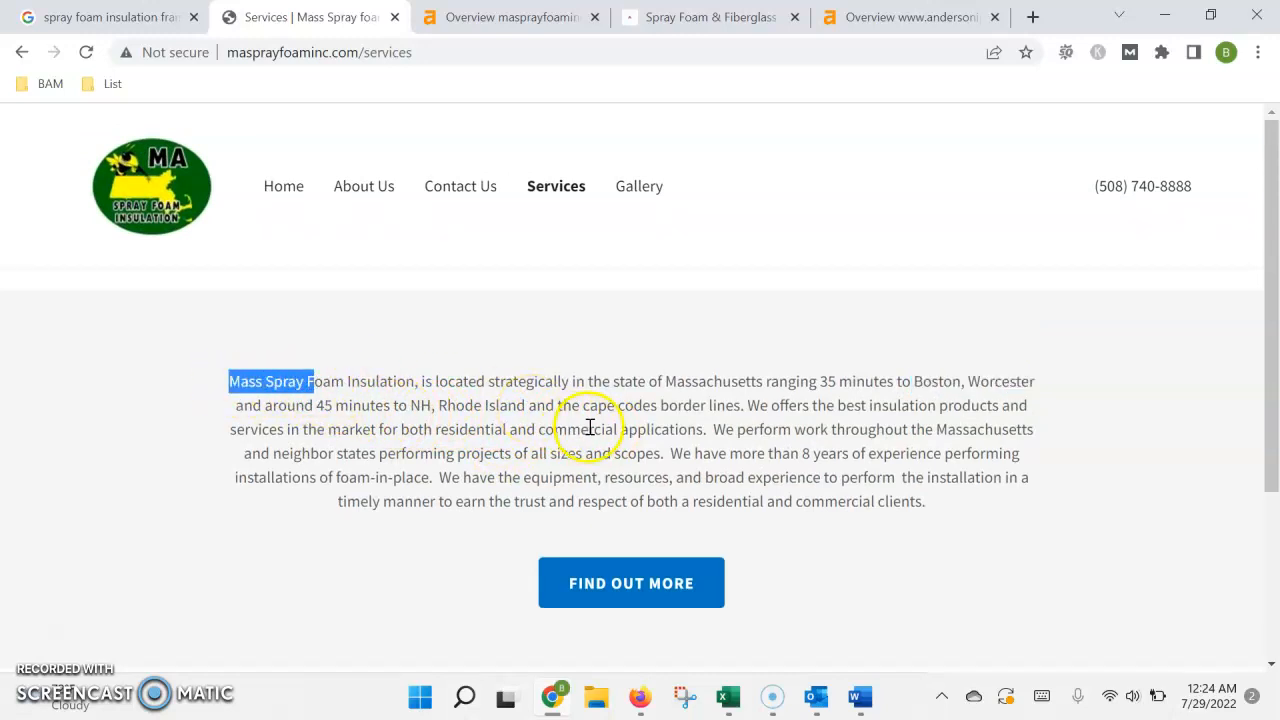
{"action": "left_click", "coordinate": [283, 186]}
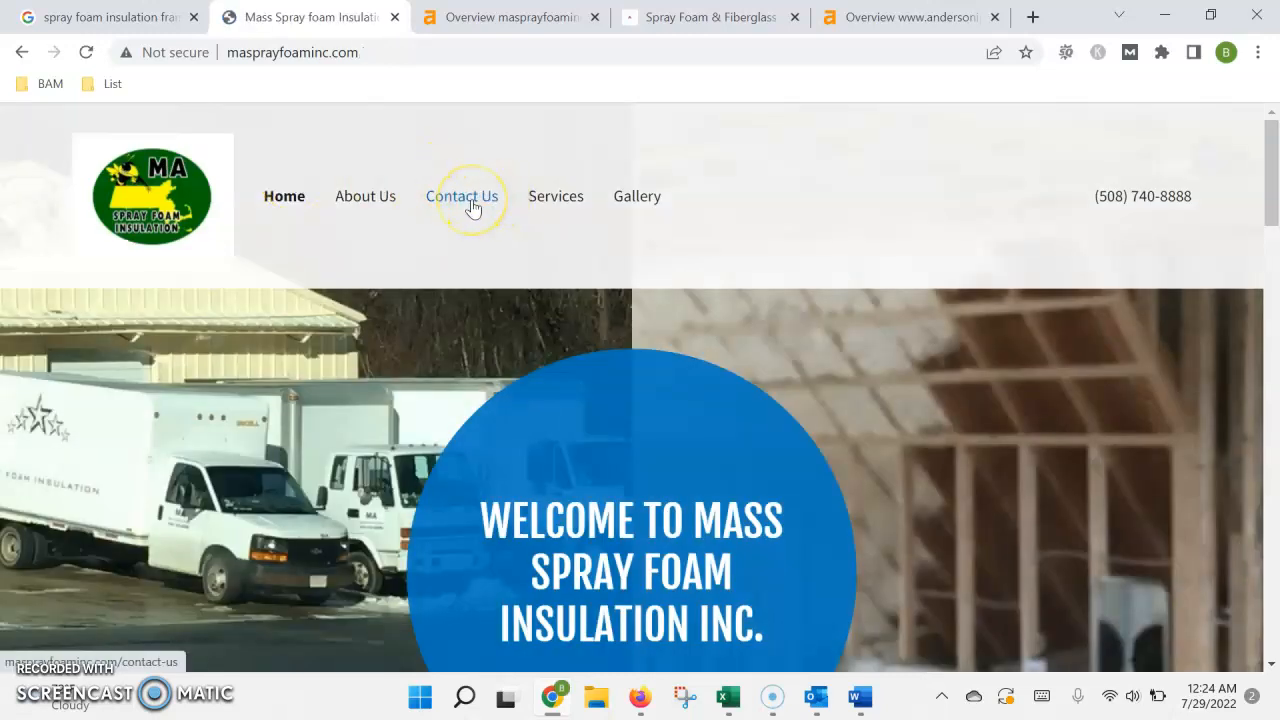
{"action": "mouse_move", "coordinate": [555, 243]}
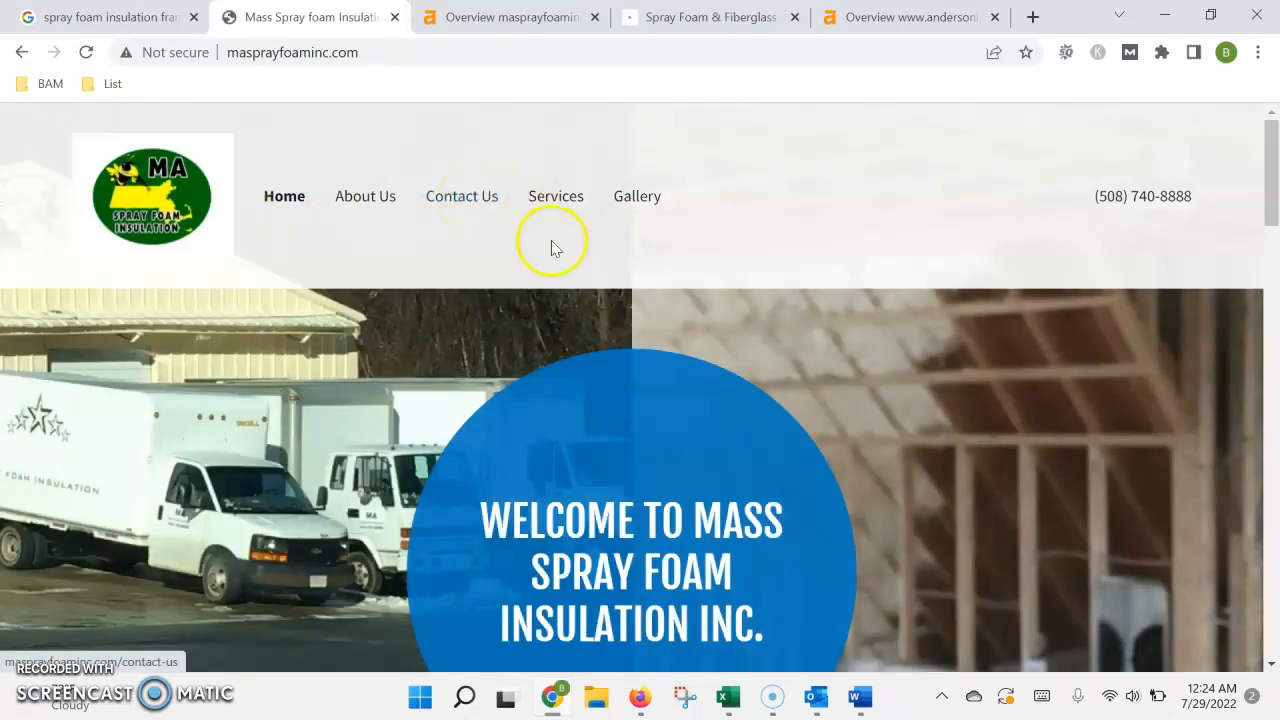
{"action": "mouse_move", "coordinate": [605, 270]}
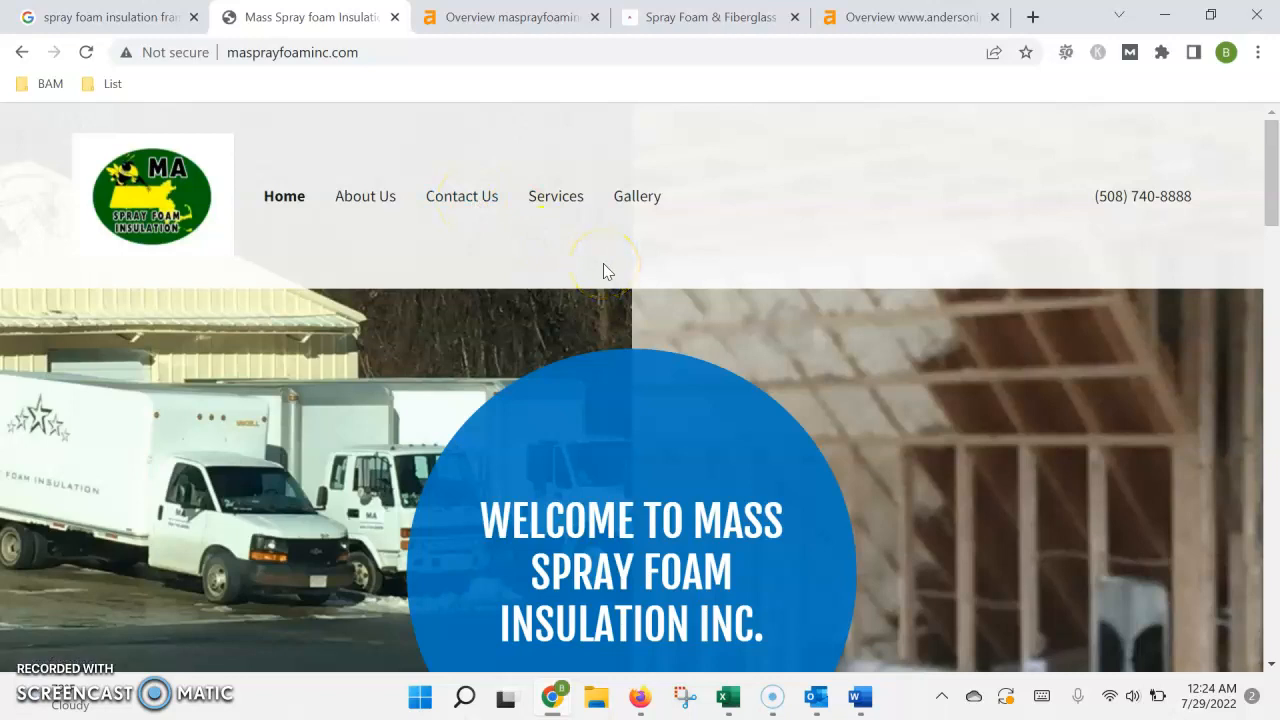
{"action": "mouse_move", "coordinate": [487, 210]}
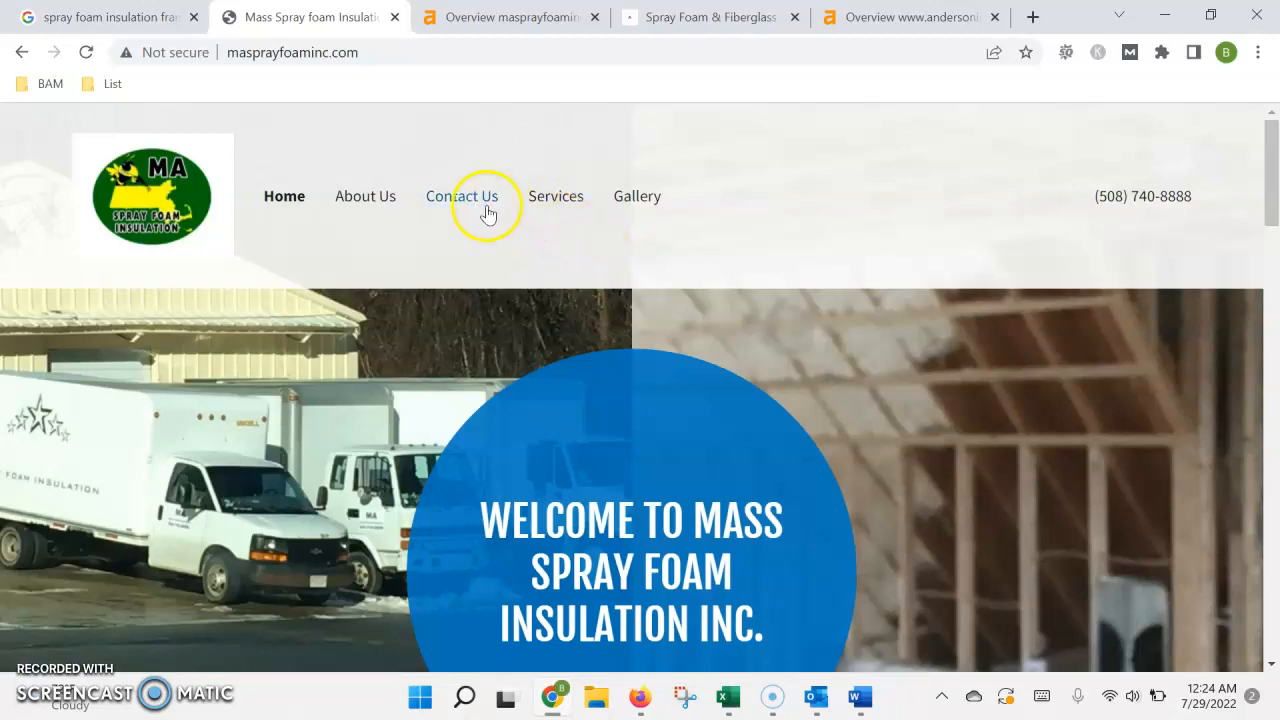
{"action": "left_click", "coordinate": [462, 195]}
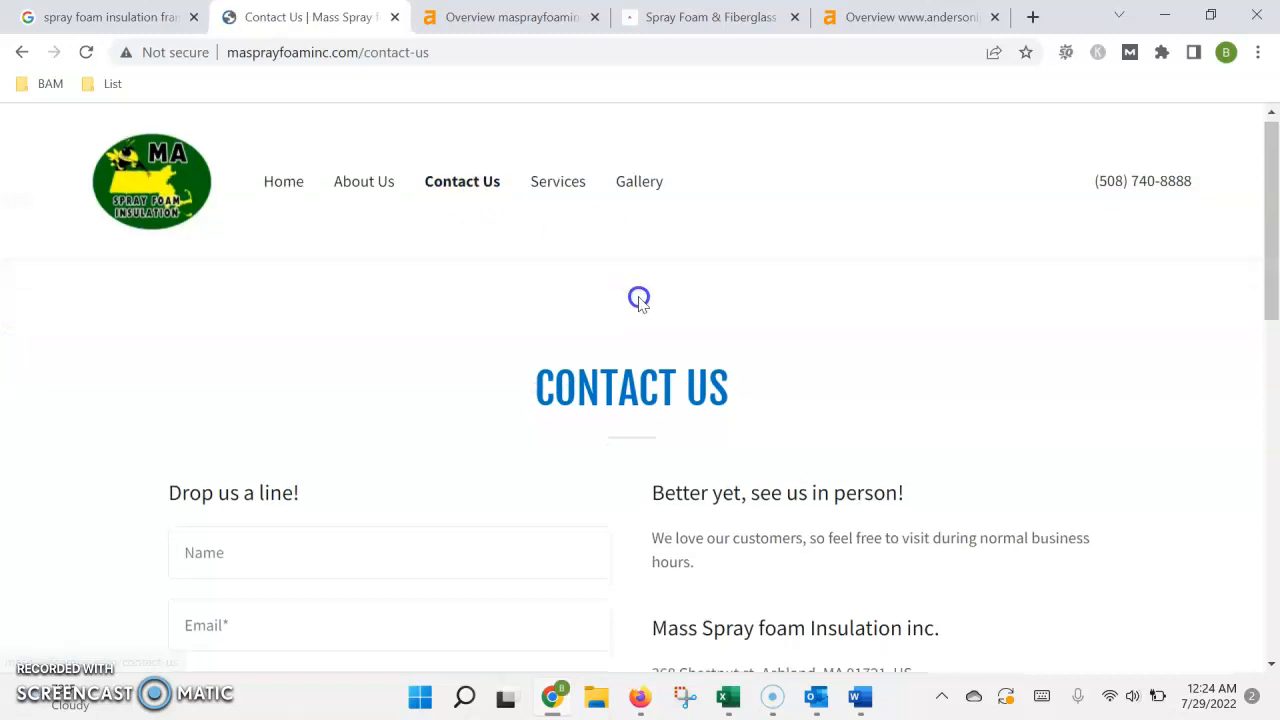
{"action": "scroll", "scroll_direction": "down", "scroll_amount": 3}
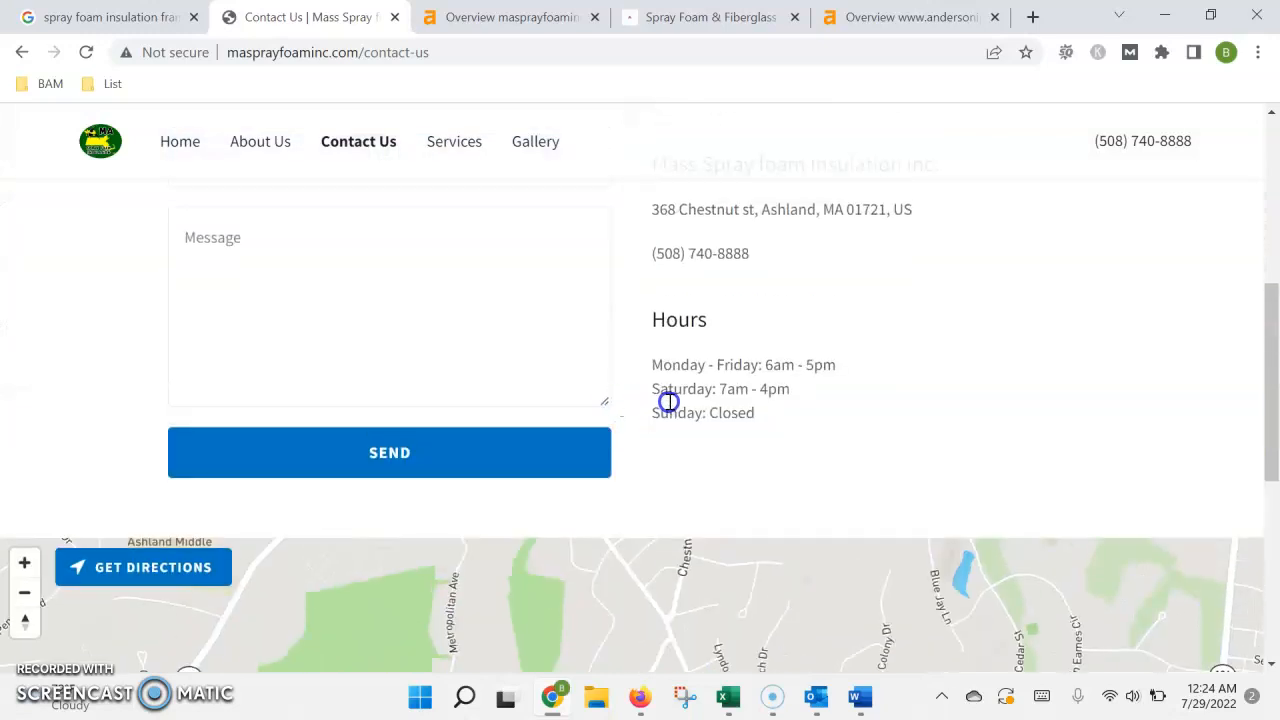
{"action": "scroll", "scroll_direction": "up", "scroll_amount": 3}
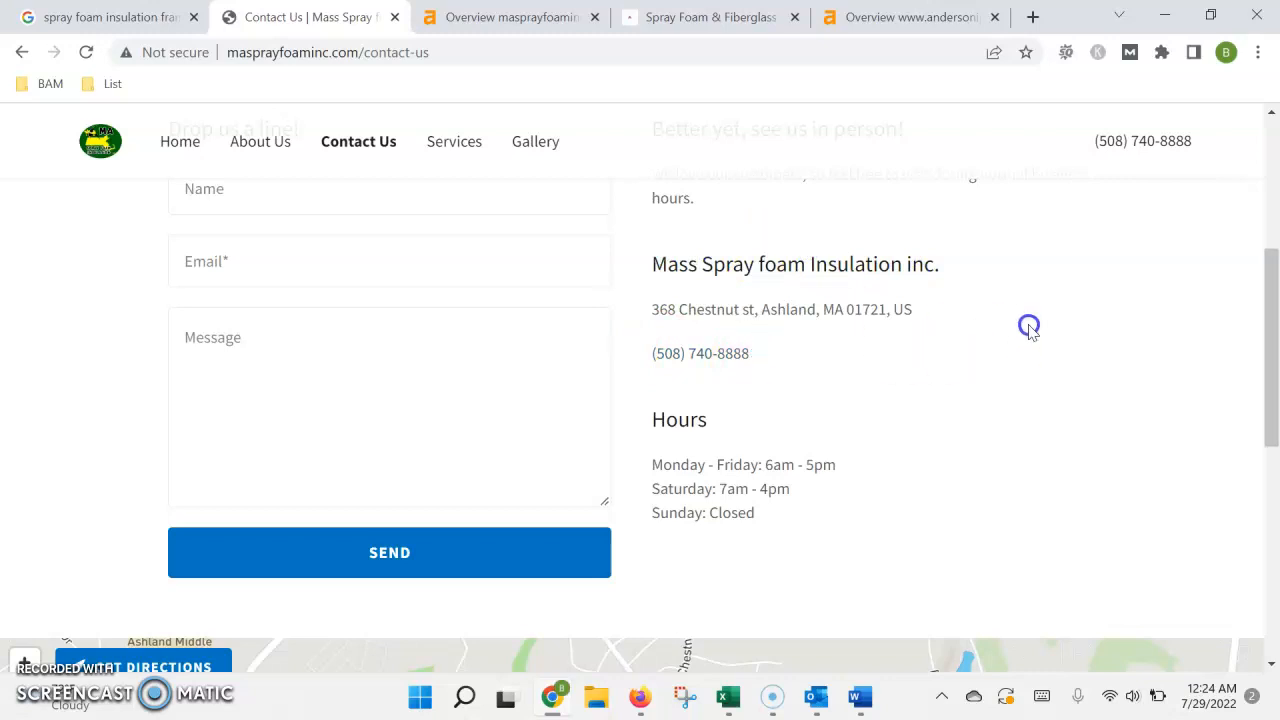
{"action": "mouse_move", "coordinate": [686, 291]}
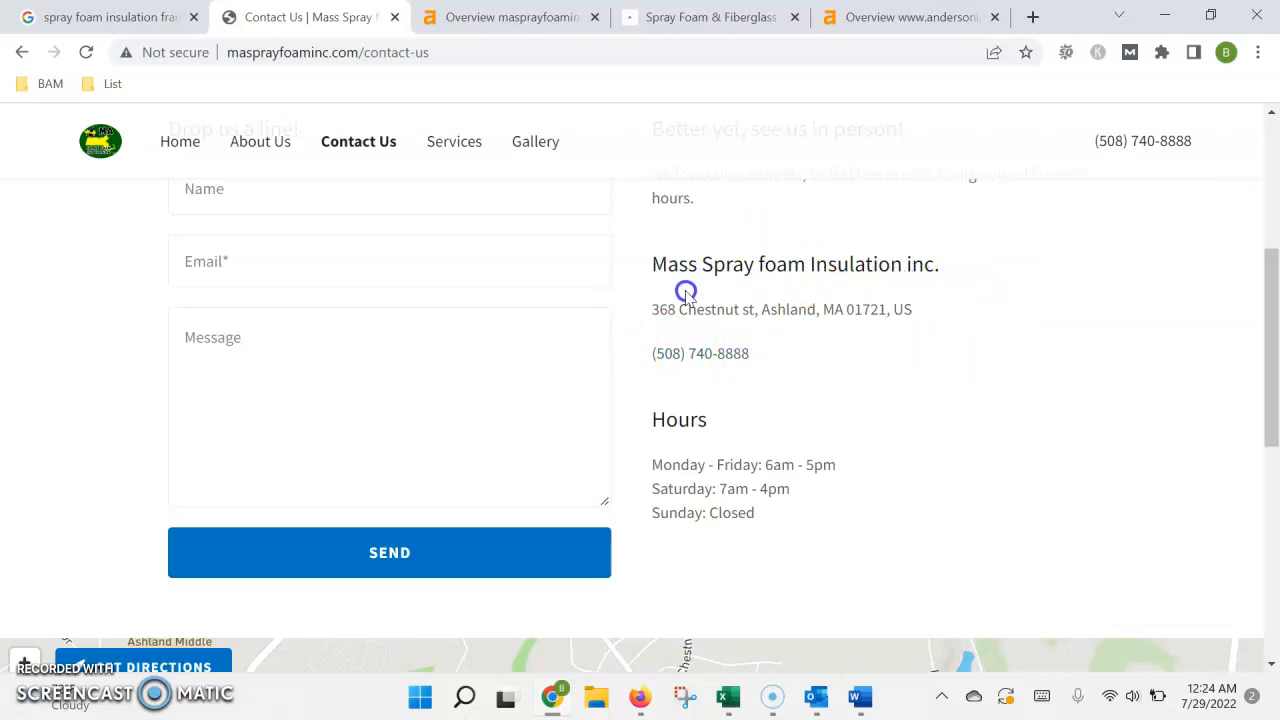
{"action": "mouse_move", "coordinate": [740, 272]}
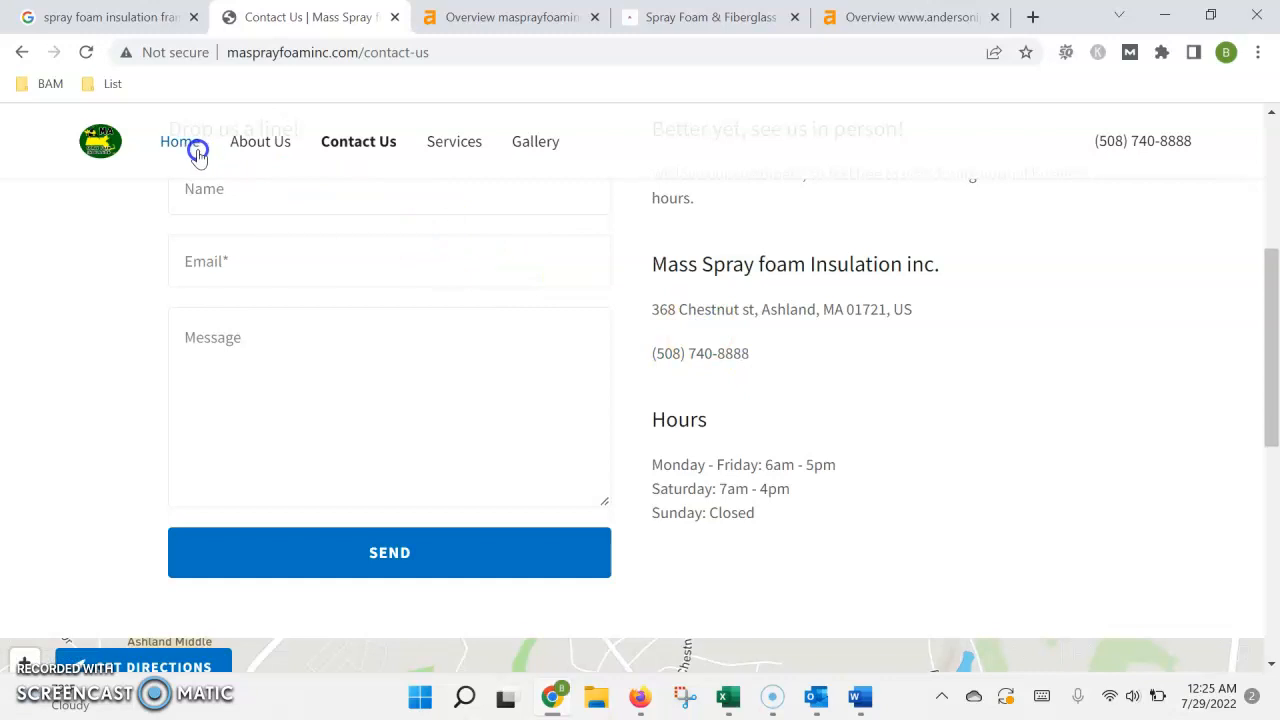
{"action": "left_click", "coordinate": [177, 141]}
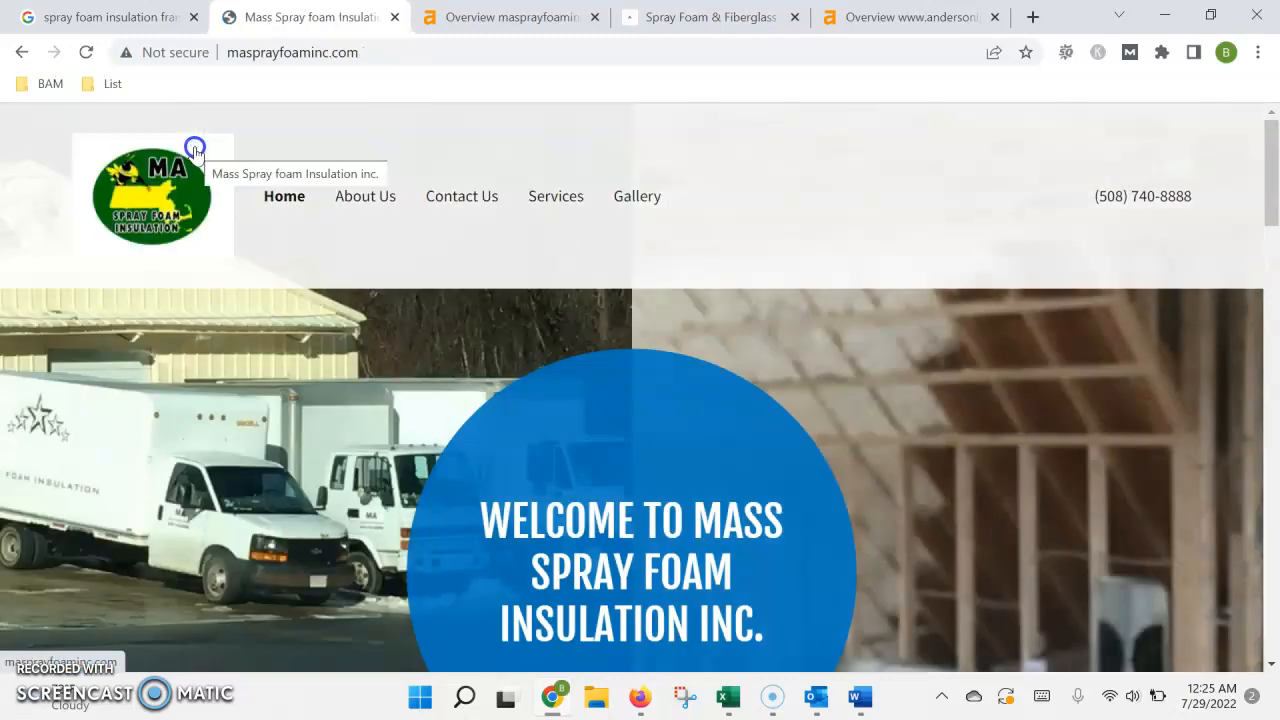
{"action": "scroll", "scroll_direction": "down", "scroll_amount": 3}
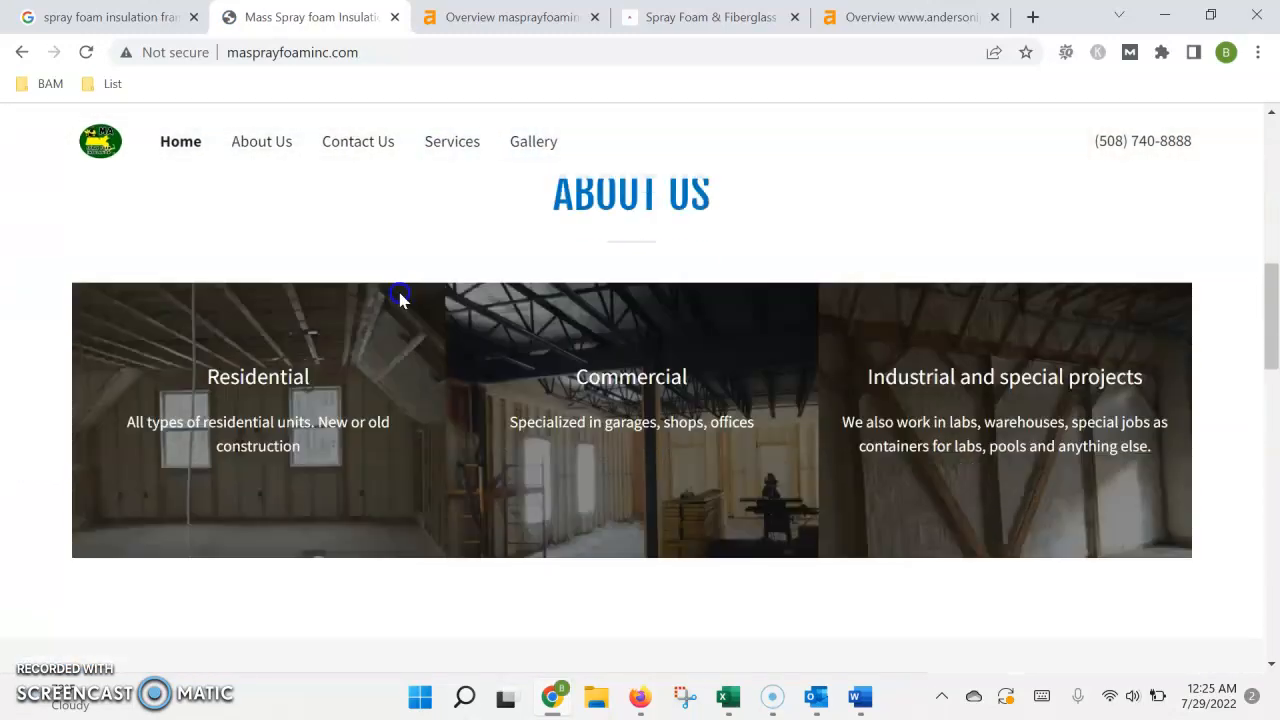
{"action": "scroll", "scroll_direction": "down", "scroll_amount": 3}
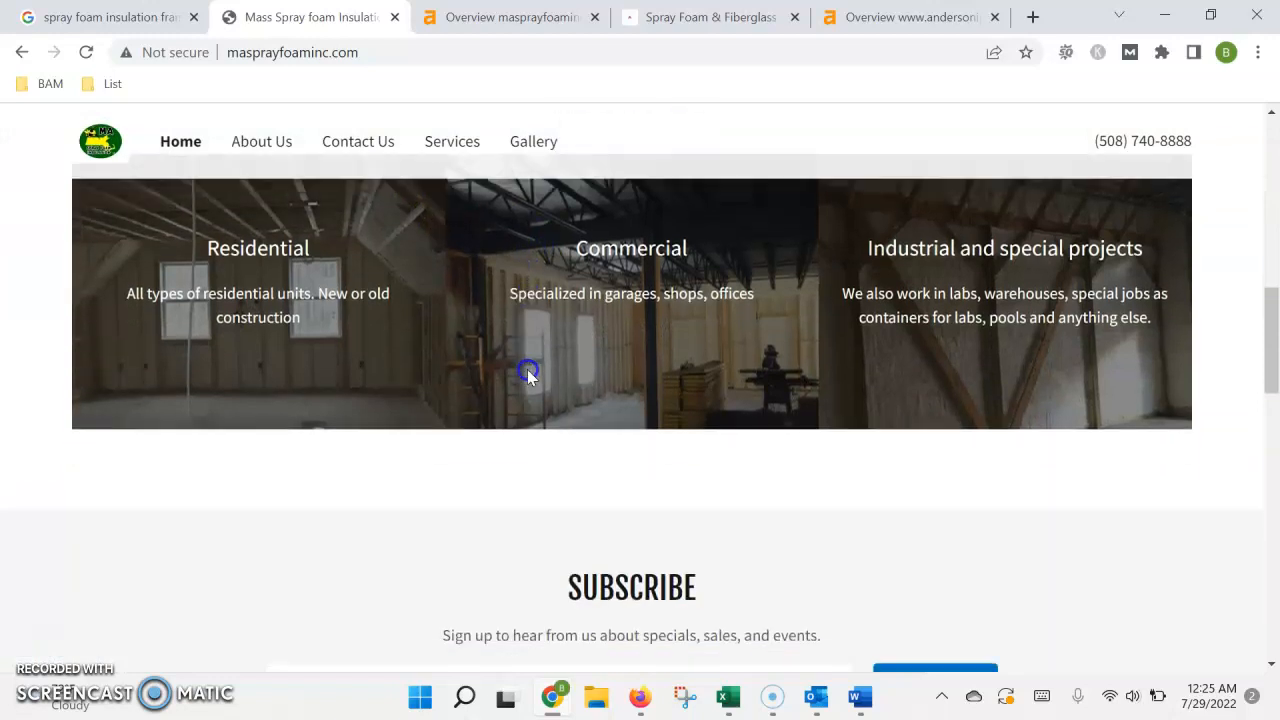
{"action": "scroll", "scroll_direction": "down", "scroll_amount": 3}
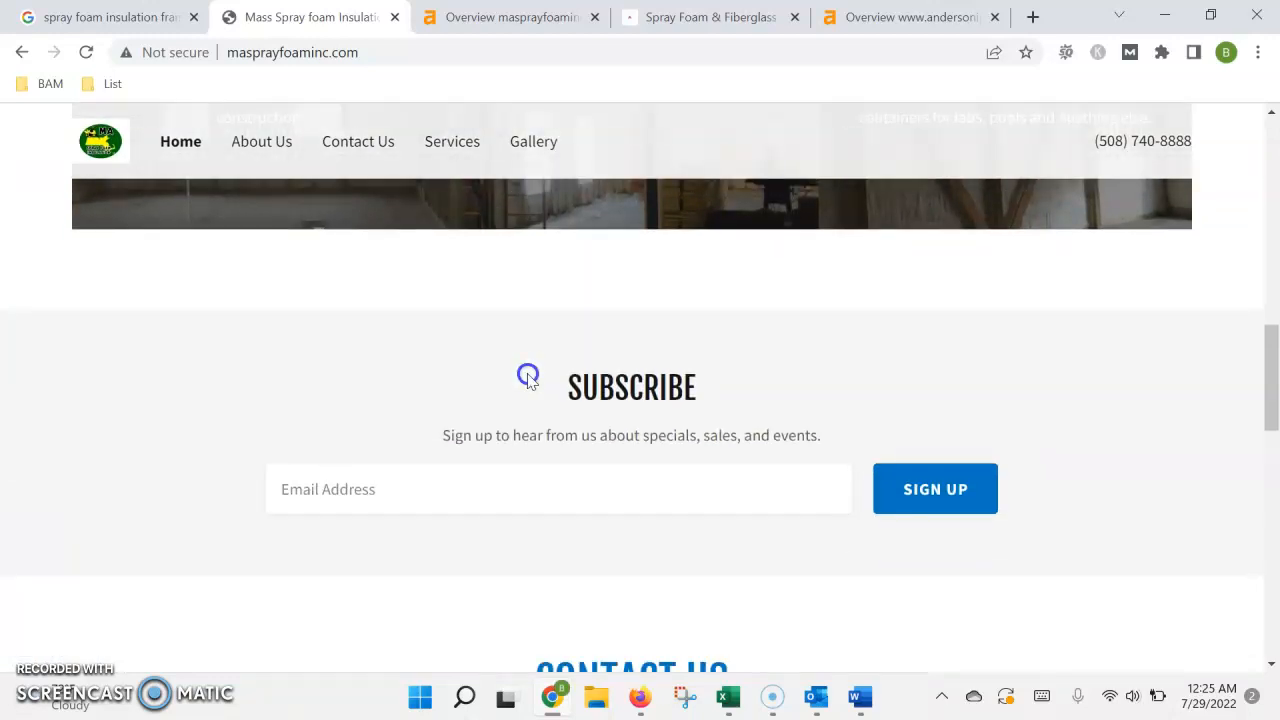
{"action": "scroll", "scroll_direction": "down", "scroll_amount": 3}
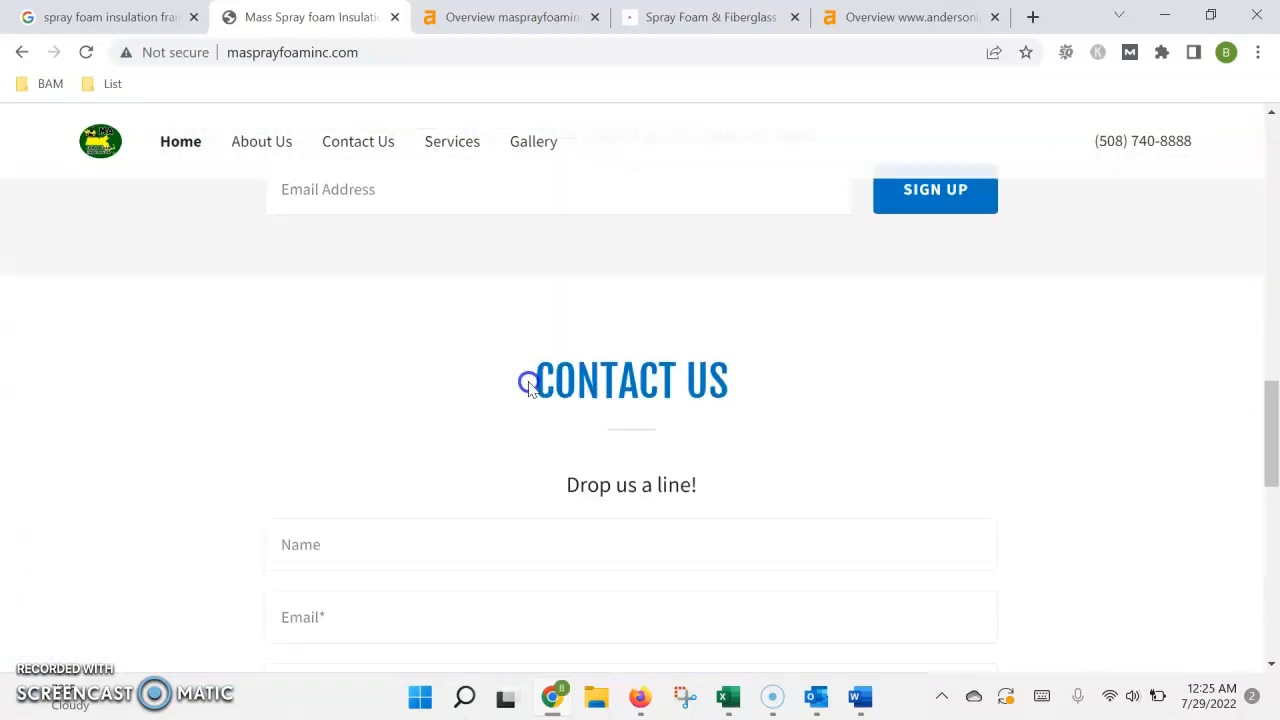
{"action": "scroll", "scroll_direction": "down", "scroll_amount": 3}
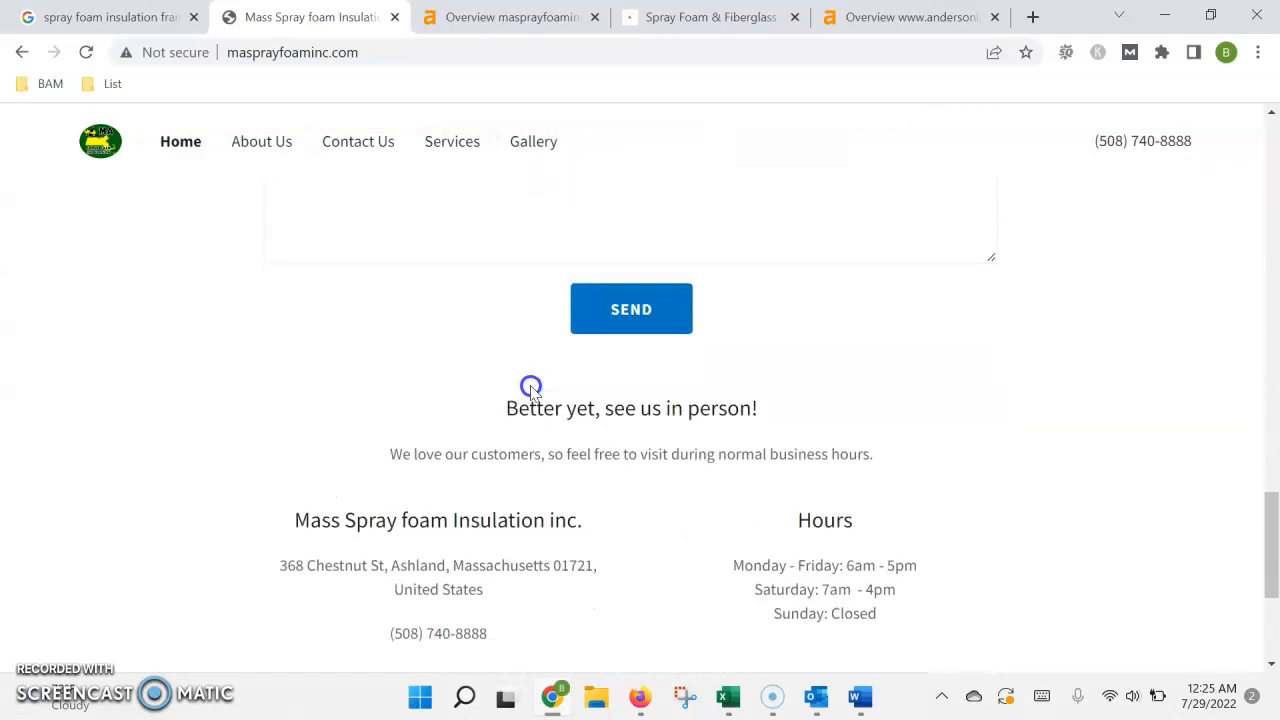
{"action": "scroll", "scroll_direction": "down", "scroll_amount": 3}
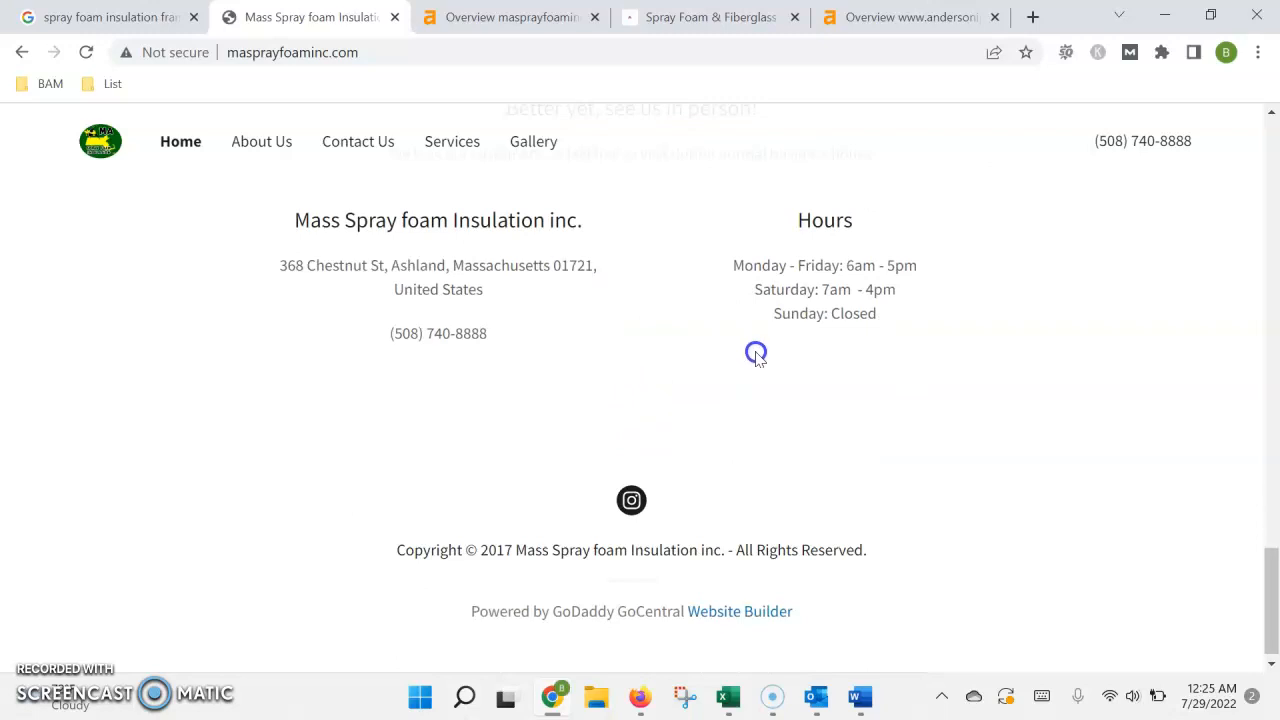
{"action": "mouse_move", "coordinate": [882, 368]}
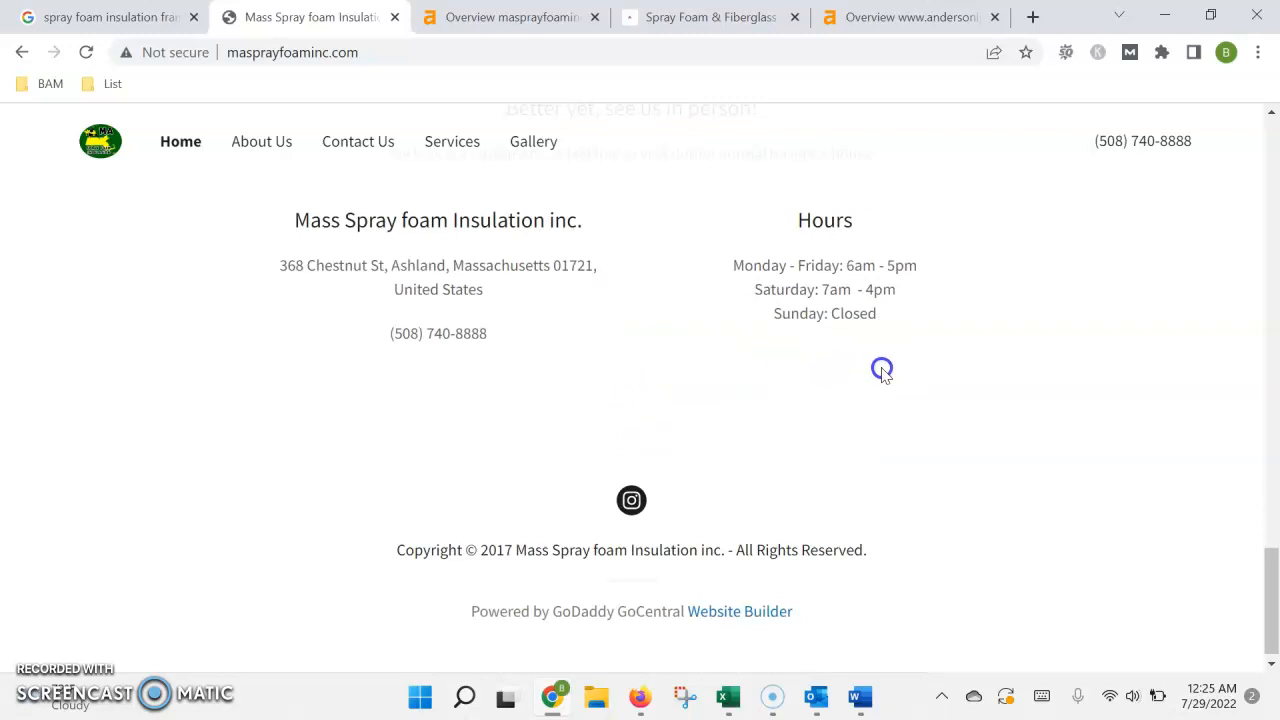
{"action": "mouse_move", "coordinate": [704, 375]}
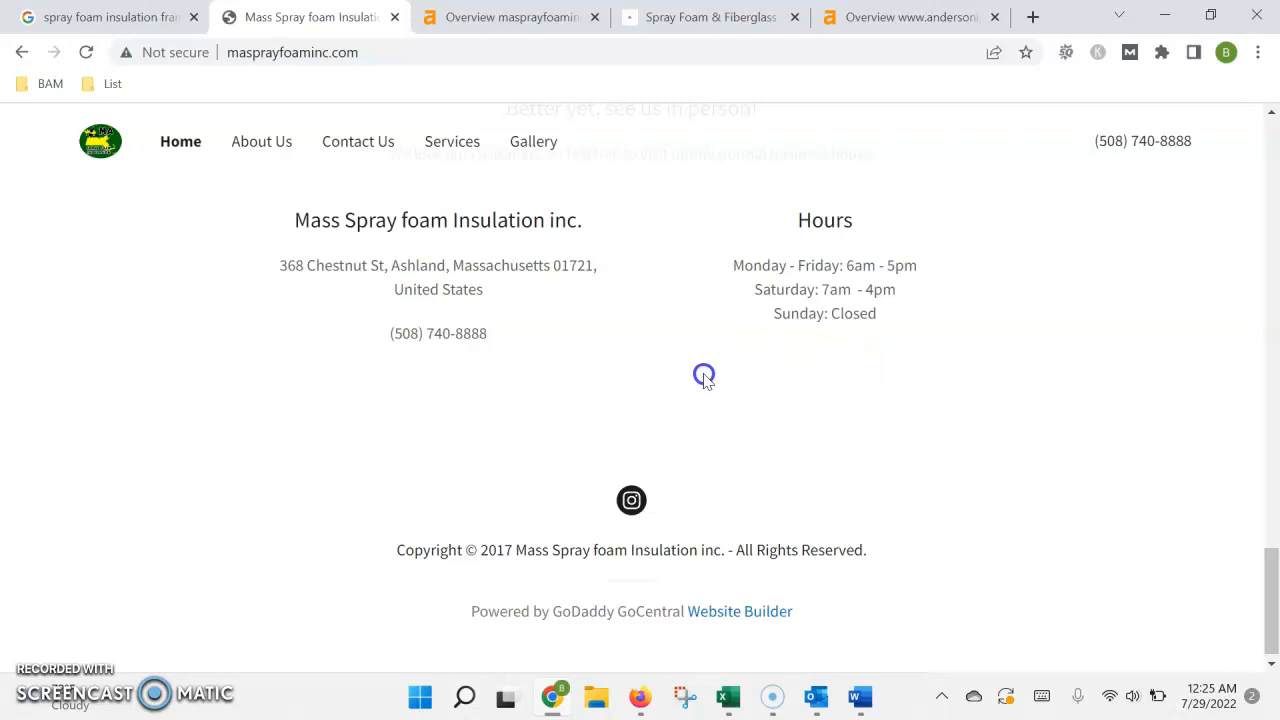
{"action": "mouse_move", "coordinate": [632, 371]}
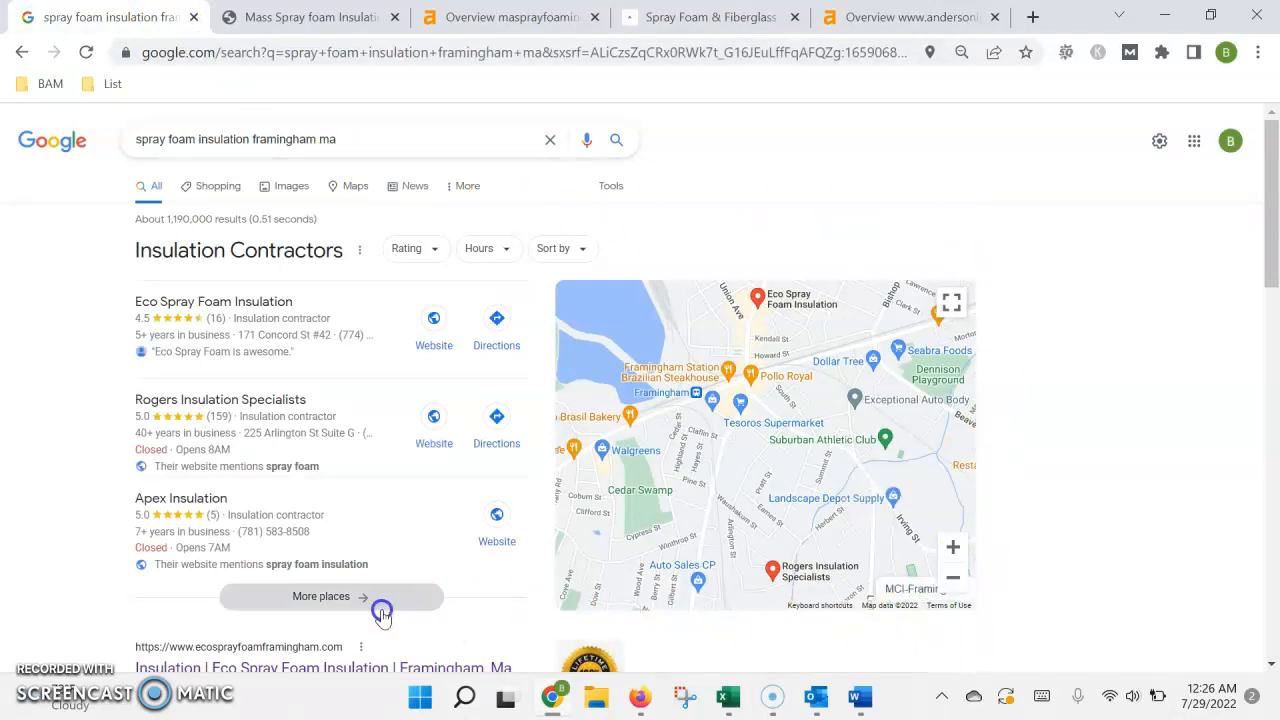
{"action": "mouse_move", "coordinate": [112, 444]}
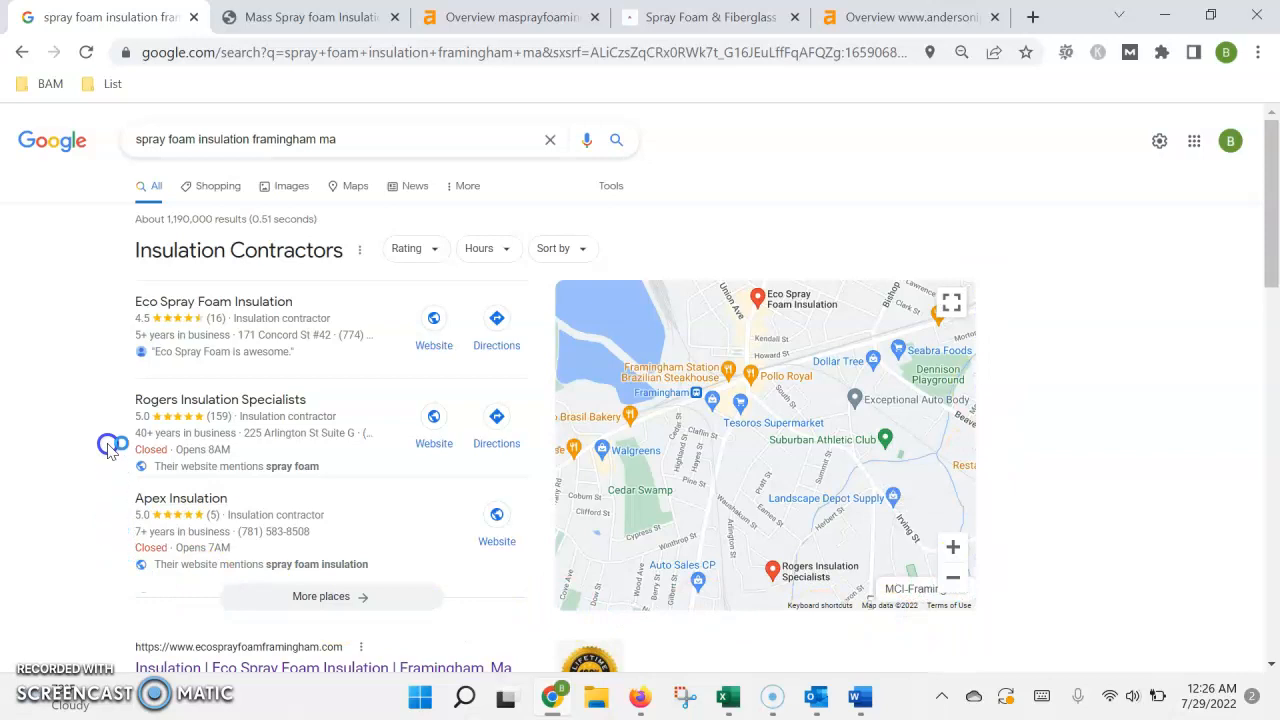
{"action": "mouse_move", "coordinate": [282, 262]}
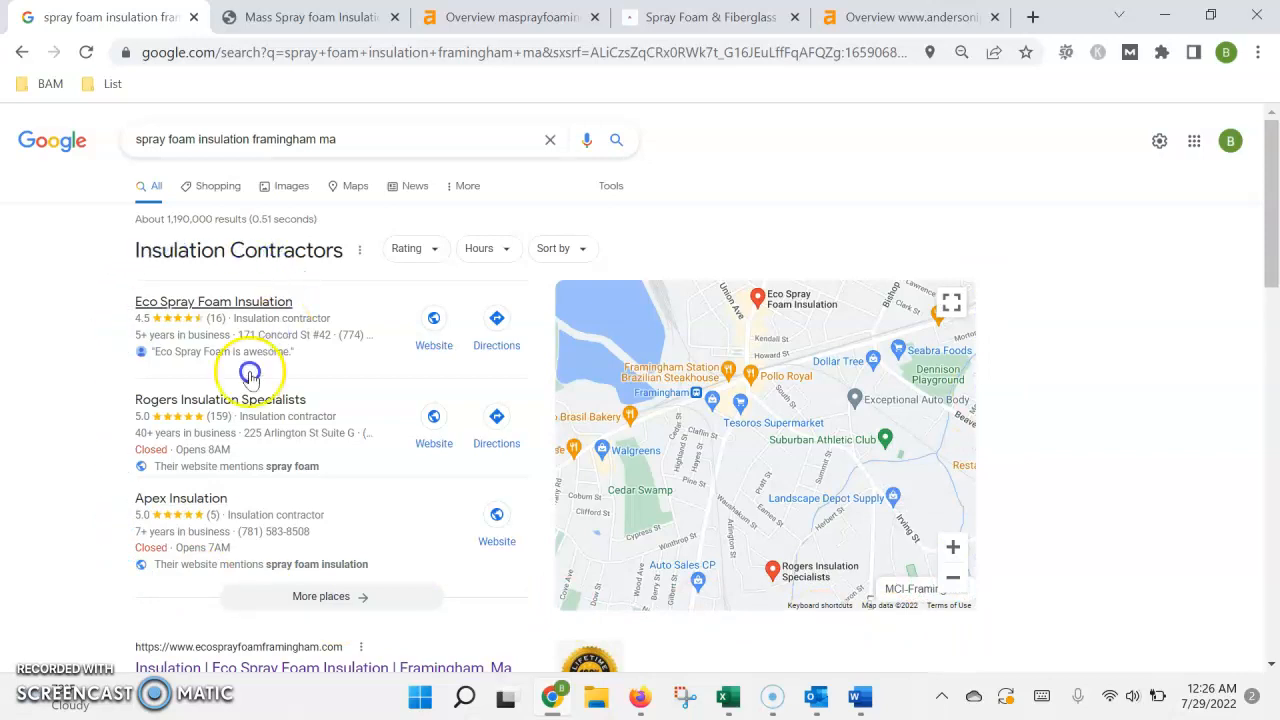
- View the Framingham spray foam results' local insulation contractors list and area map
{"action": "scroll", "scroll_direction": "down", "scroll_amount": 3}
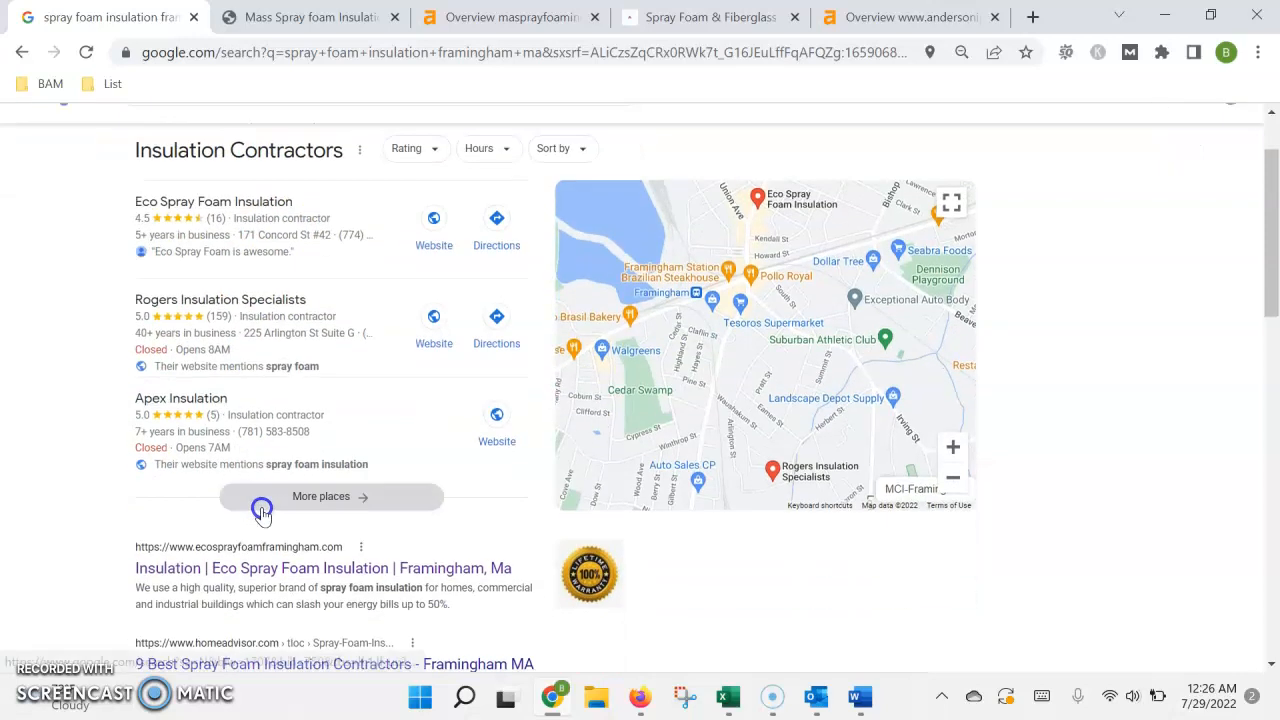
{"action": "mouse_move", "coordinate": [982, 413]}
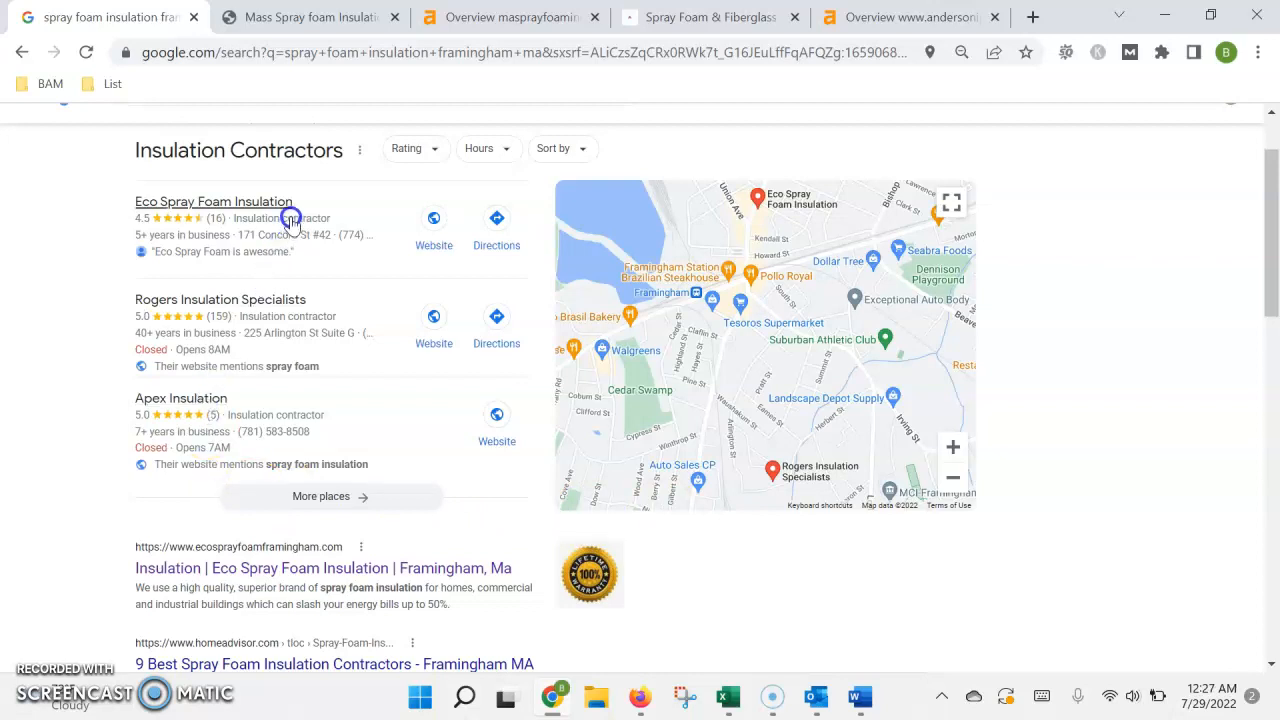
{"action": "mouse_move", "coordinate": [308, 237]}
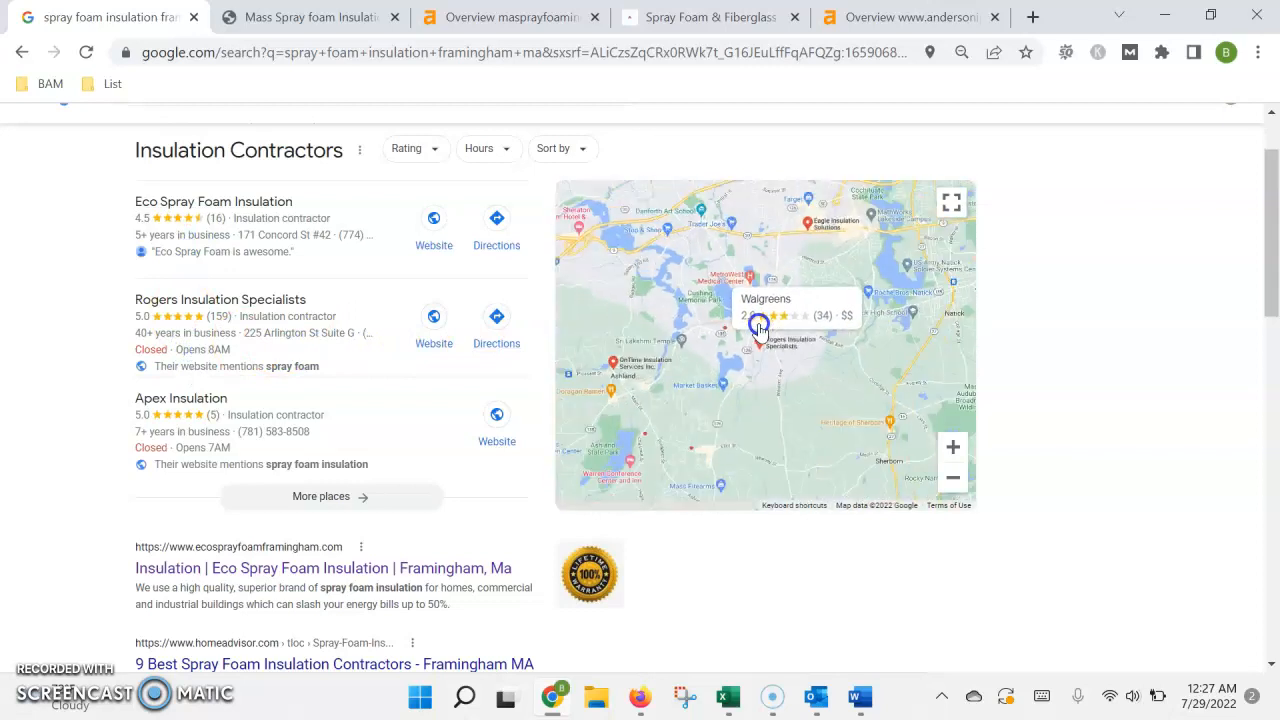
{"action": "left_click", "coordinate": [762, 268]}
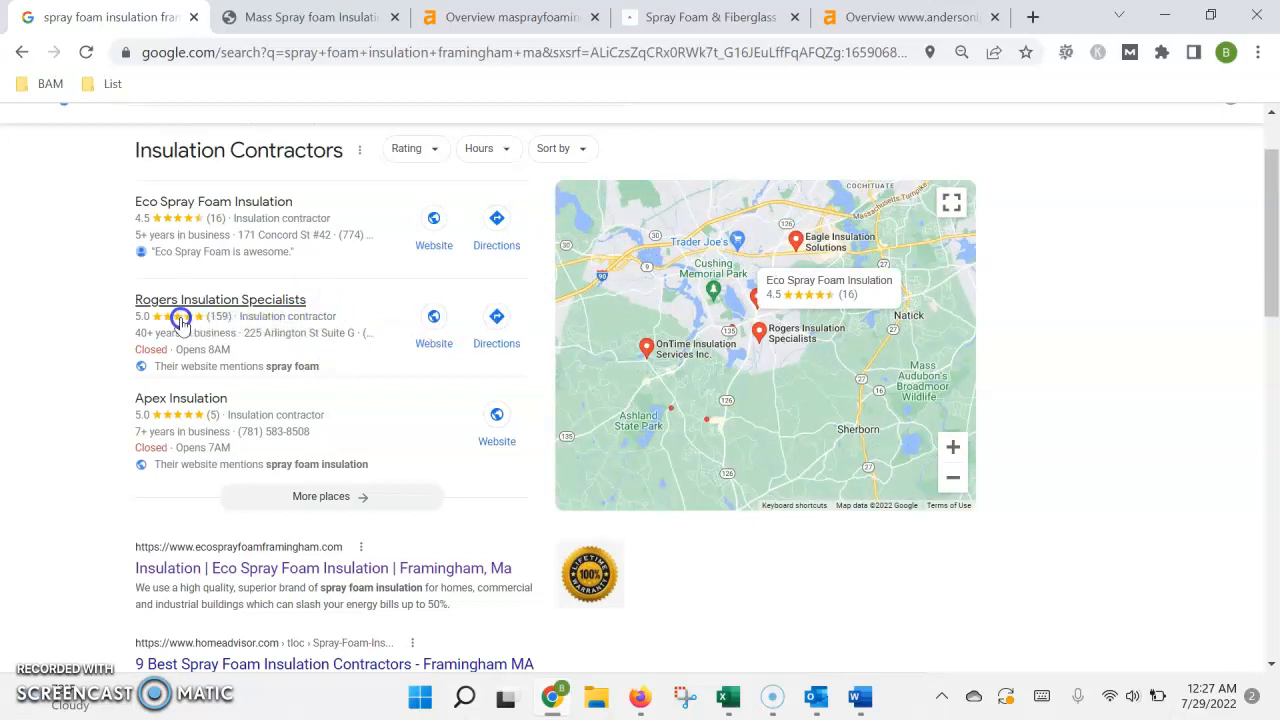
{"action": "mouse_move", "coordinate": [172, 283]}
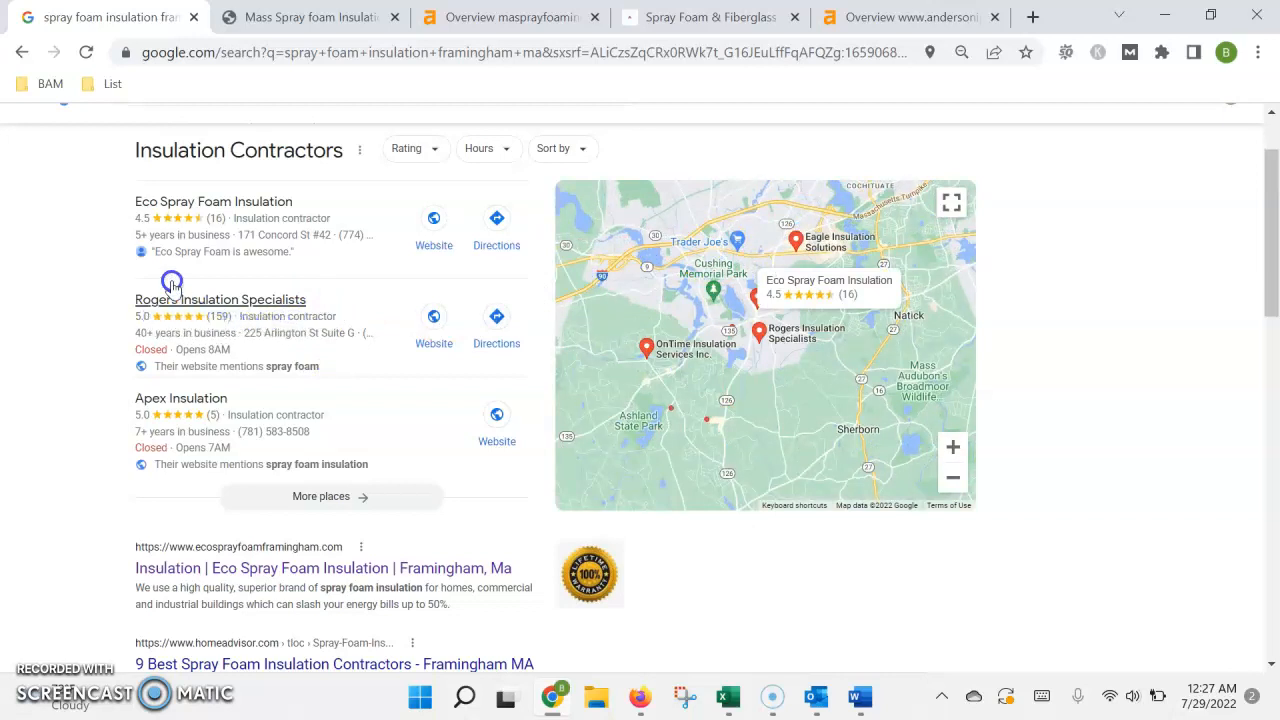
{"action": "mouse_move", "coordinate": [325, 418]}
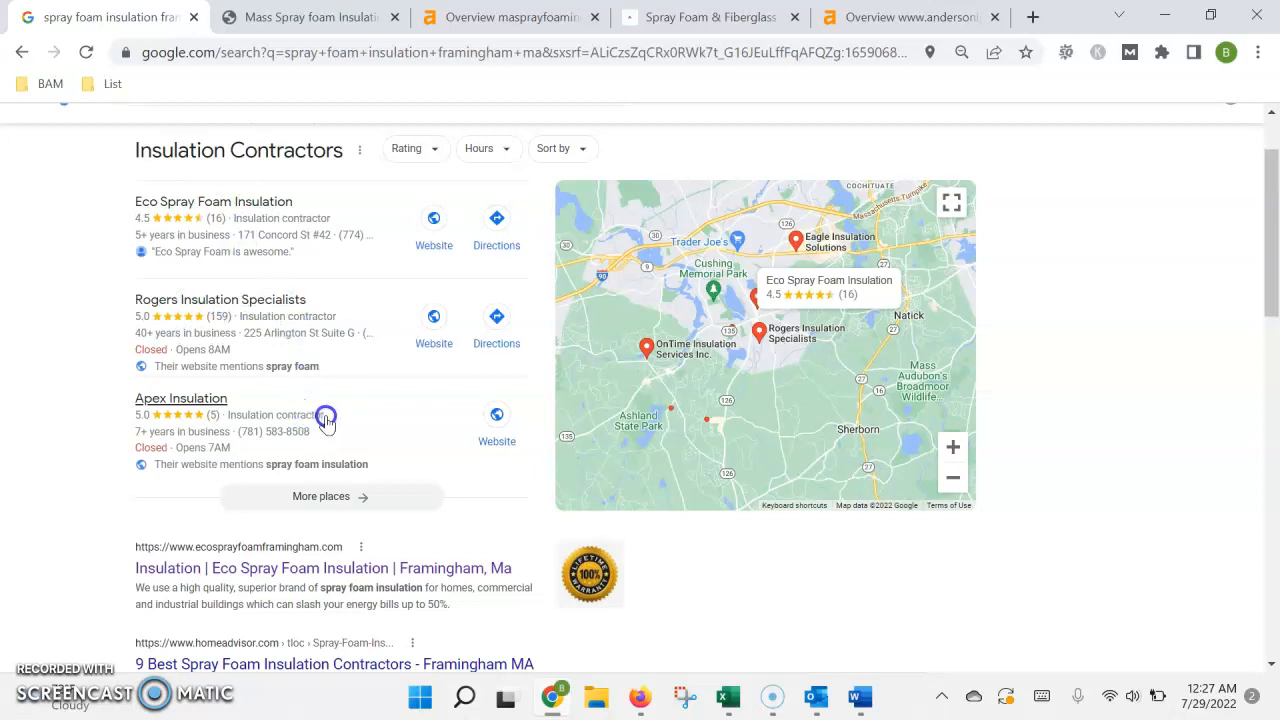
{"action": "mouse_move", "coordinate": [453, 450]}
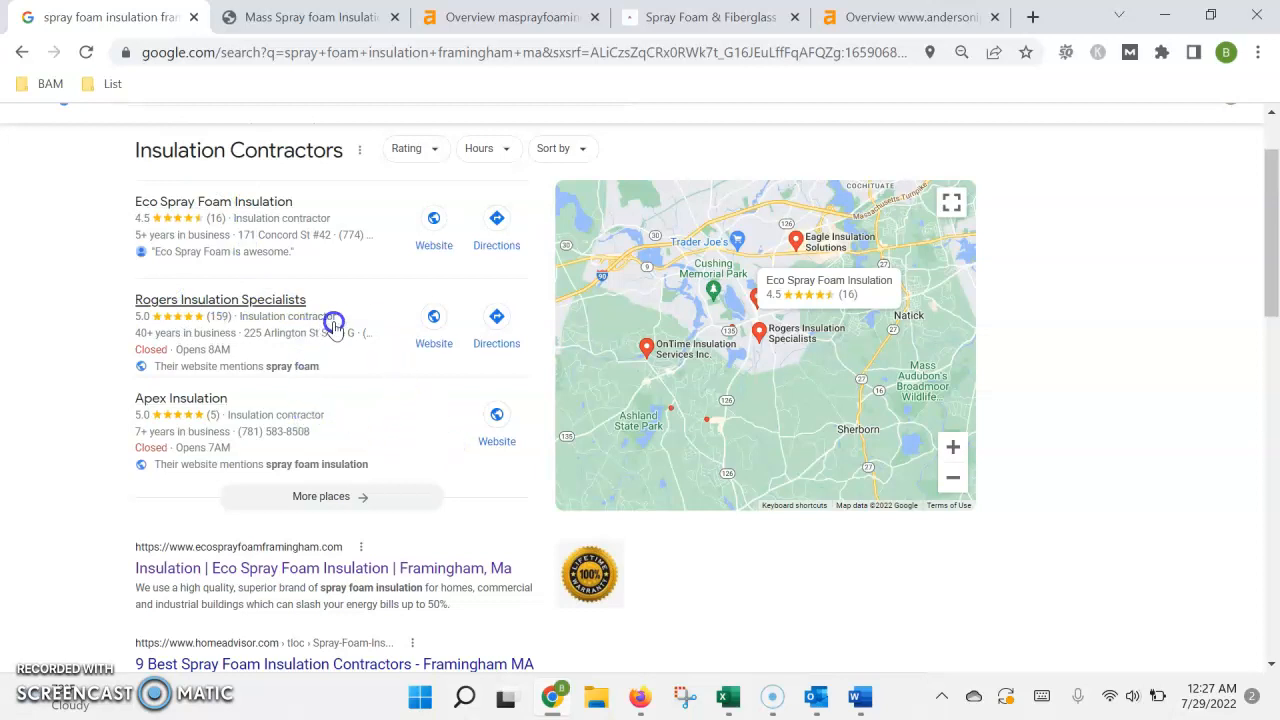
{"action": "scroll", "scroll_direction": "down", "scroll_amount": 3}
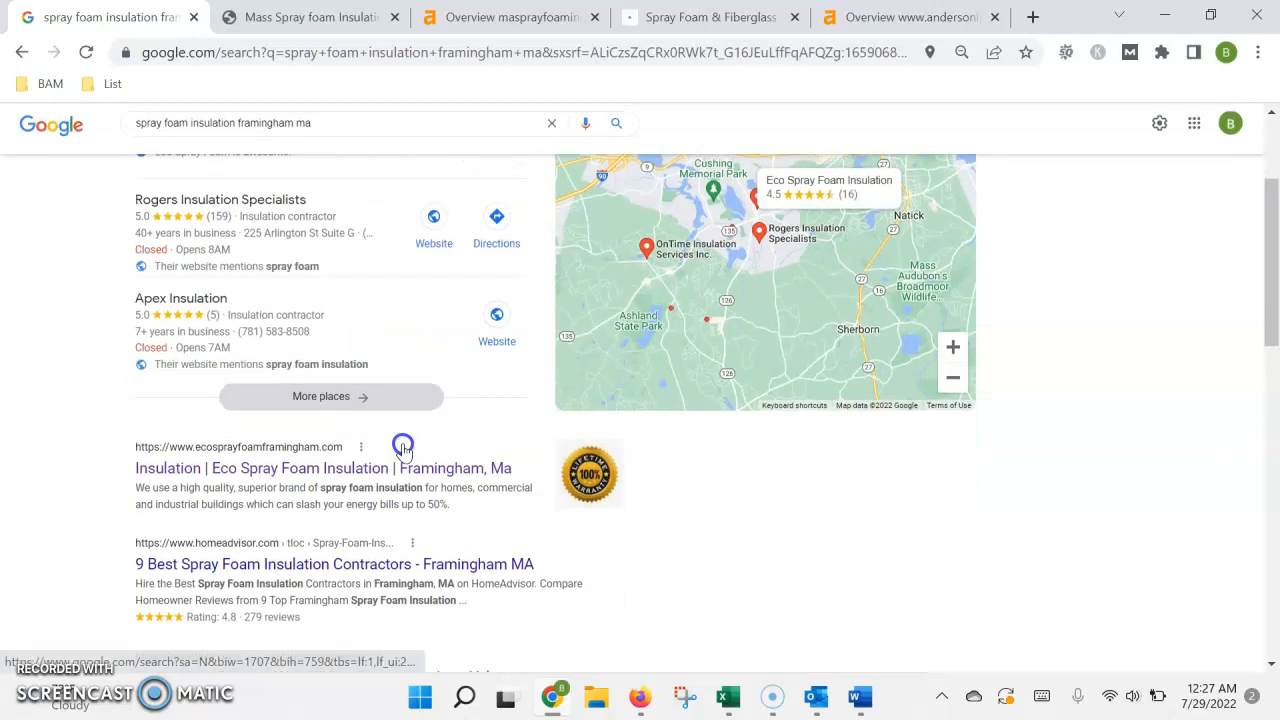
{"action": "scroll", "scroll_direction": "down", "scroll_amount": 3}
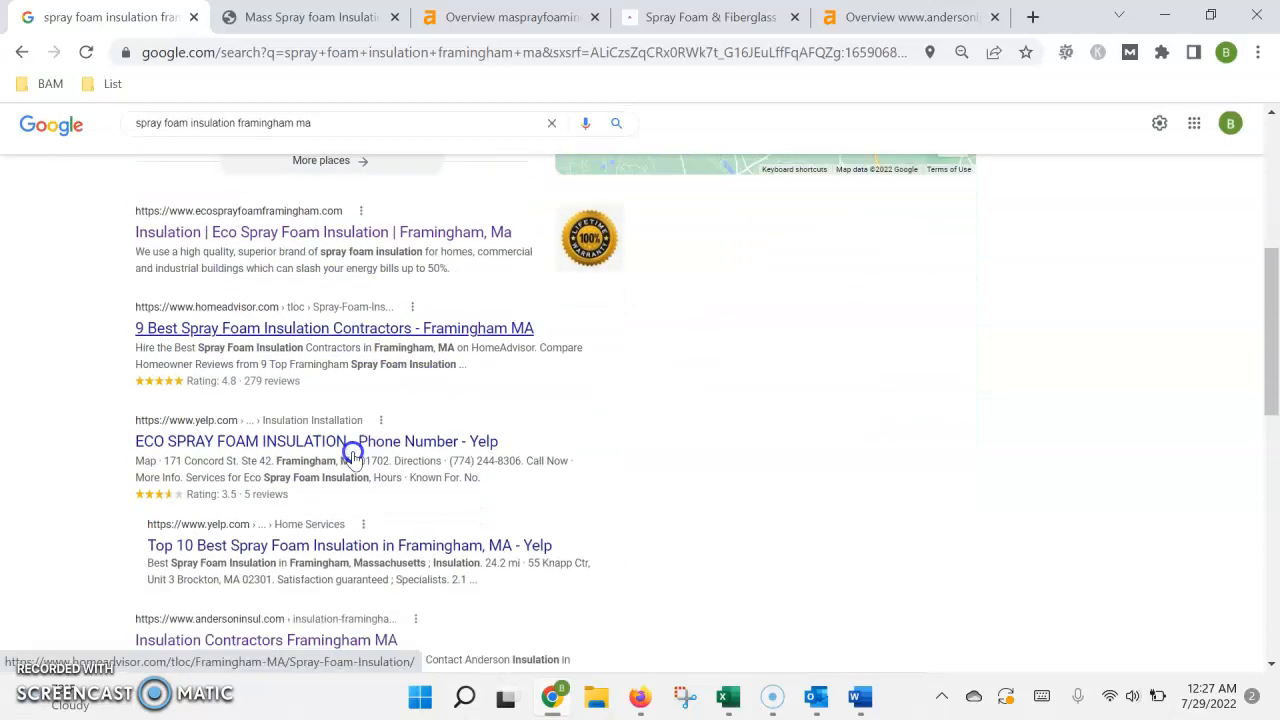
{"action": "scroll", "scroll_direction": "down", "scroll_amount": 3}
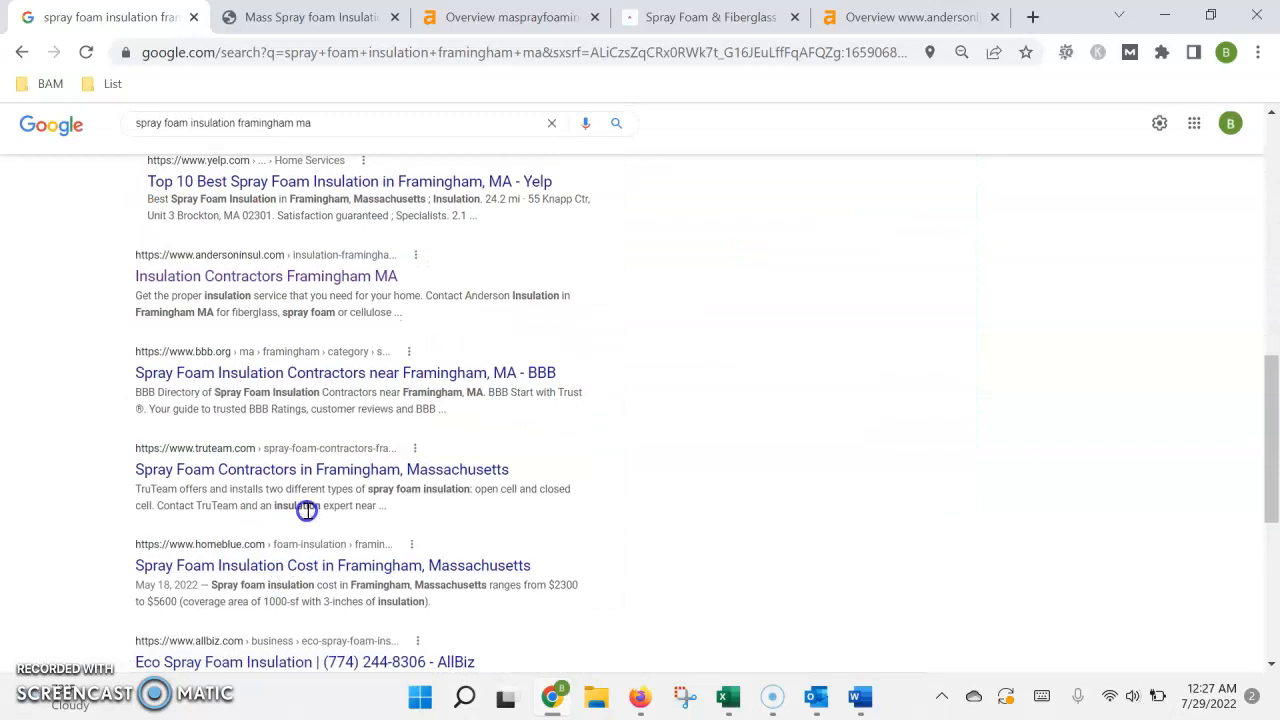
{"action": "scroll", "scroll_direction": "down", "scroll_amount": 3}
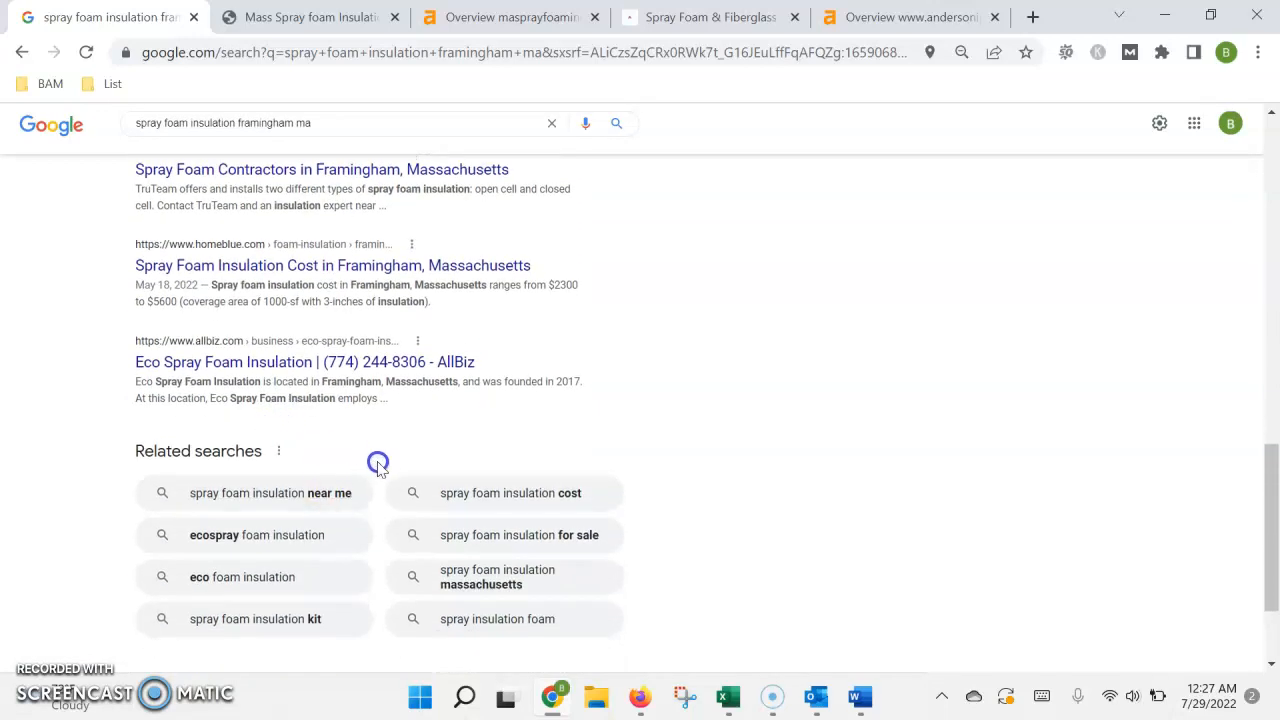
{"action": "scroll", "scroll_direction": "up", "scroll_amount": 3}
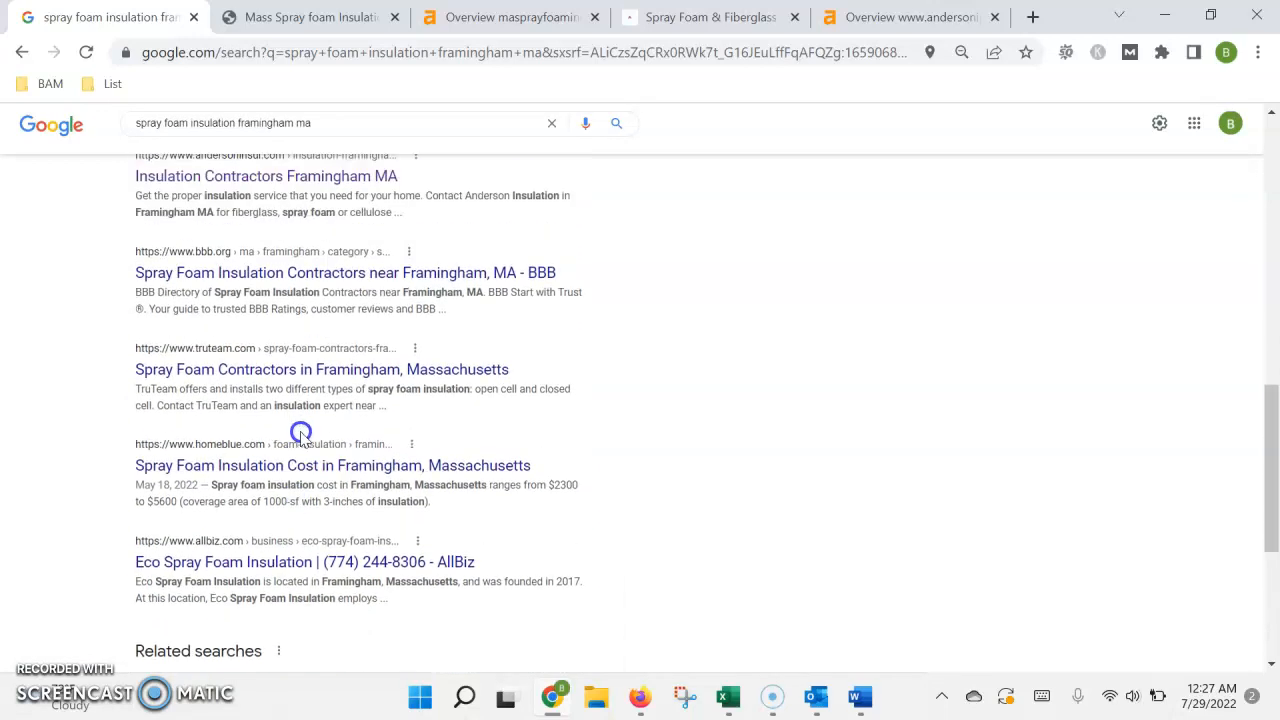
{"action": "scroll", "scroll_direction": "up", "scroll_amount": 3}
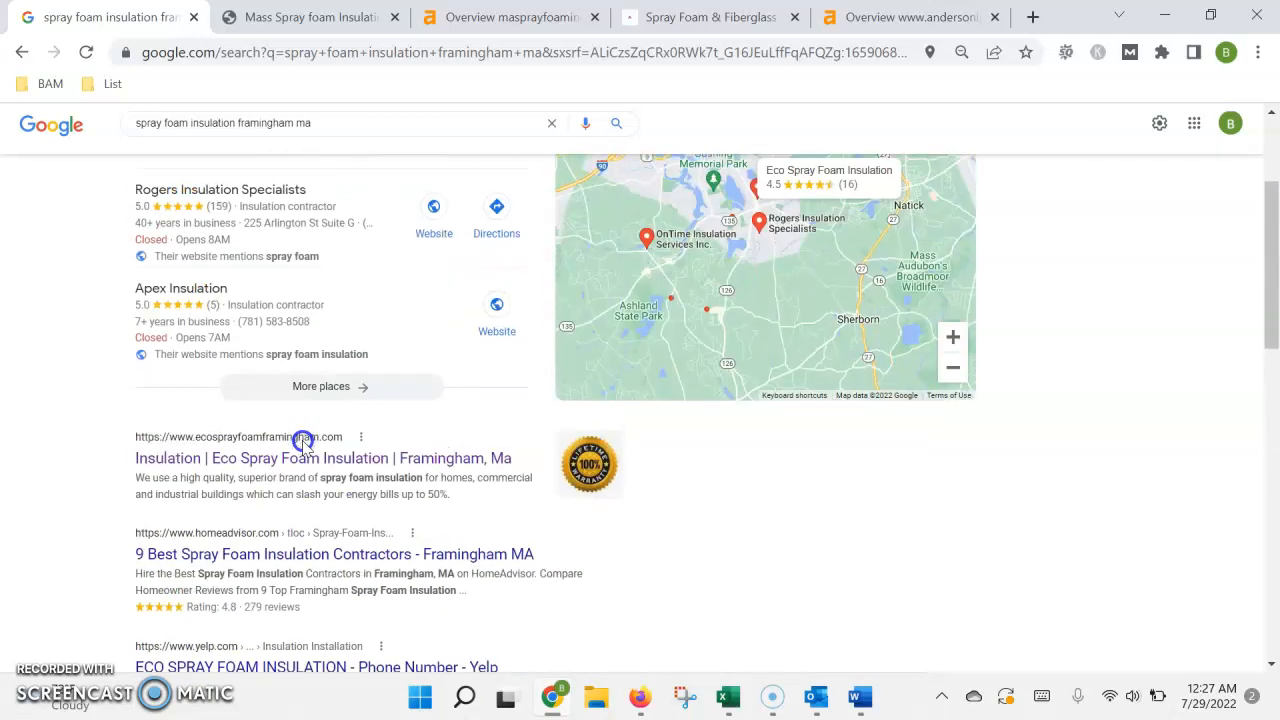
{"action": "scroll", "scroll_direction": "down", "scroll_amount": 3}
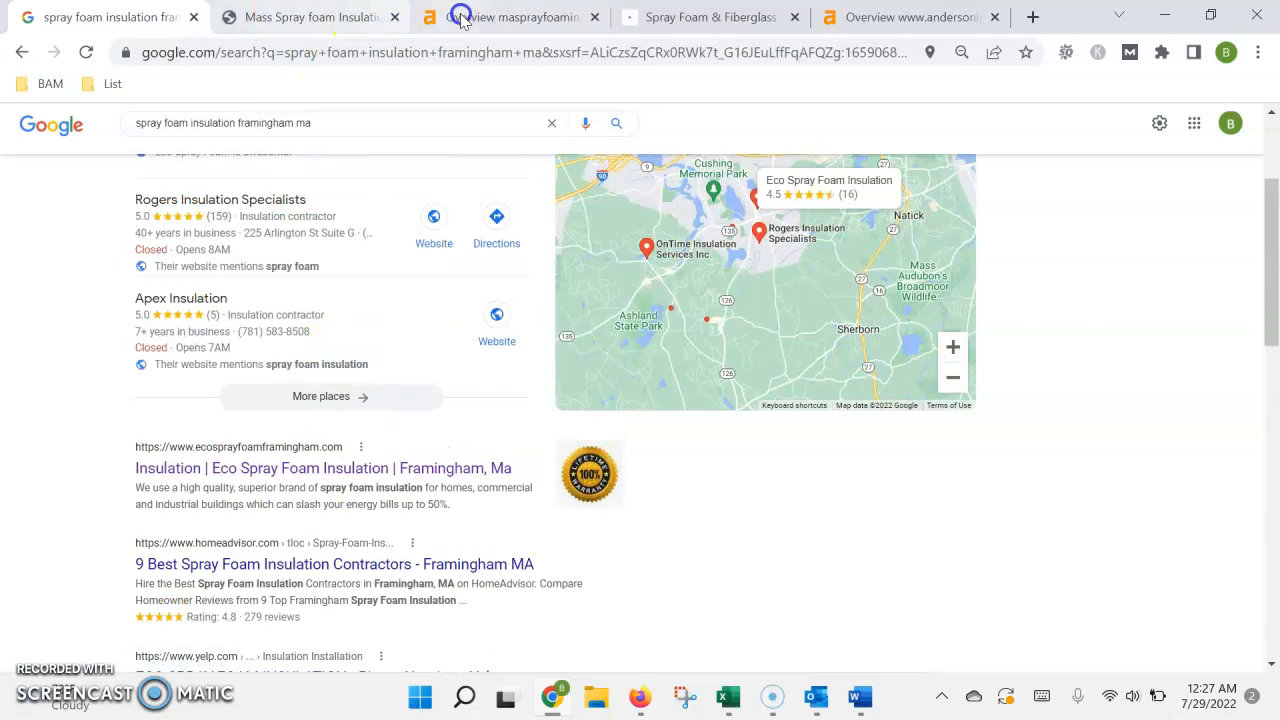
- Check masprayfoaminc.com's Ahrefs metrics (DR 0, six backlinks), then go back to the Google results
{"action": "left_click", "coordinate": [510, 17]}
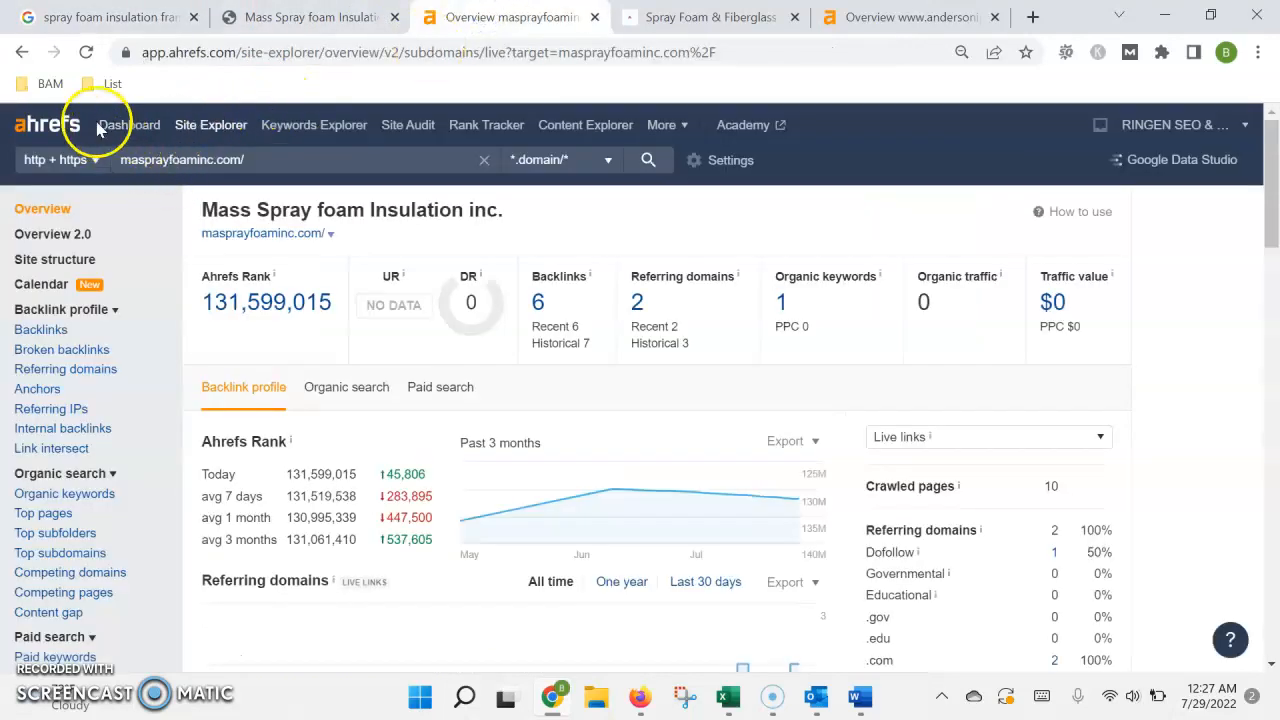
{"action": "mouse_move", "coordinate": [770, 310]}
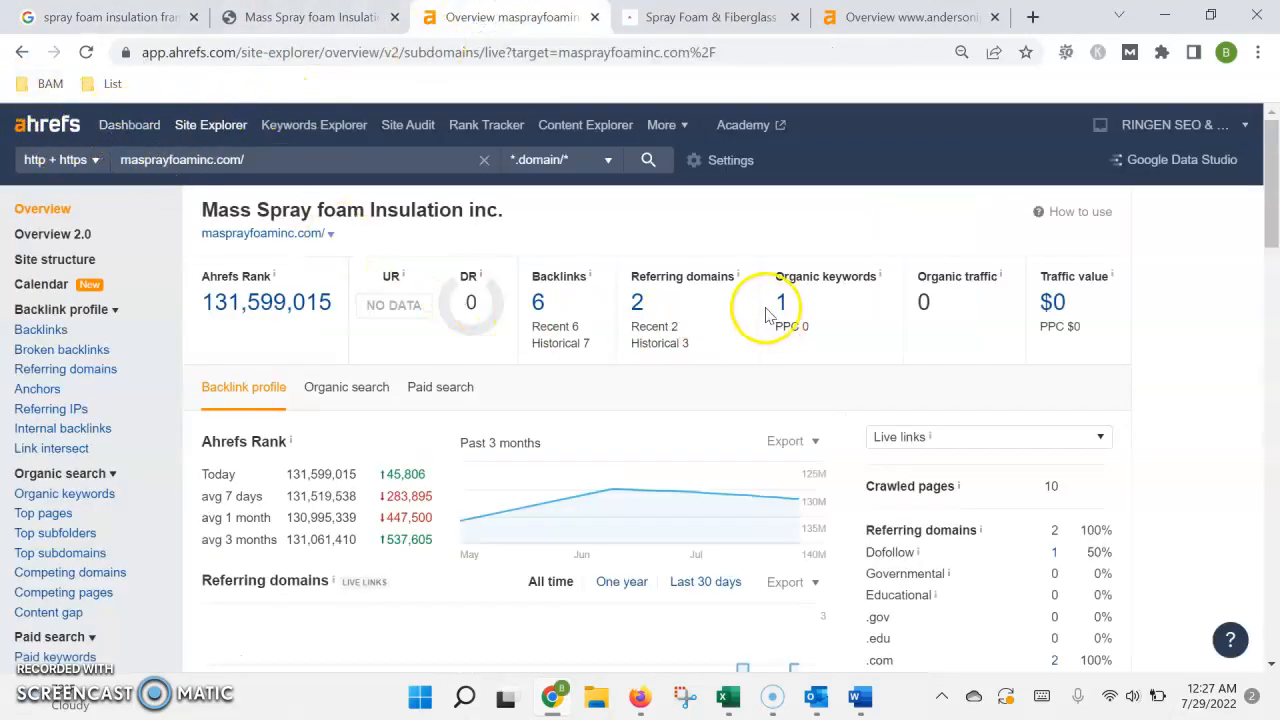
{"action": "mouse_move", "coordinate": [668, 330]}
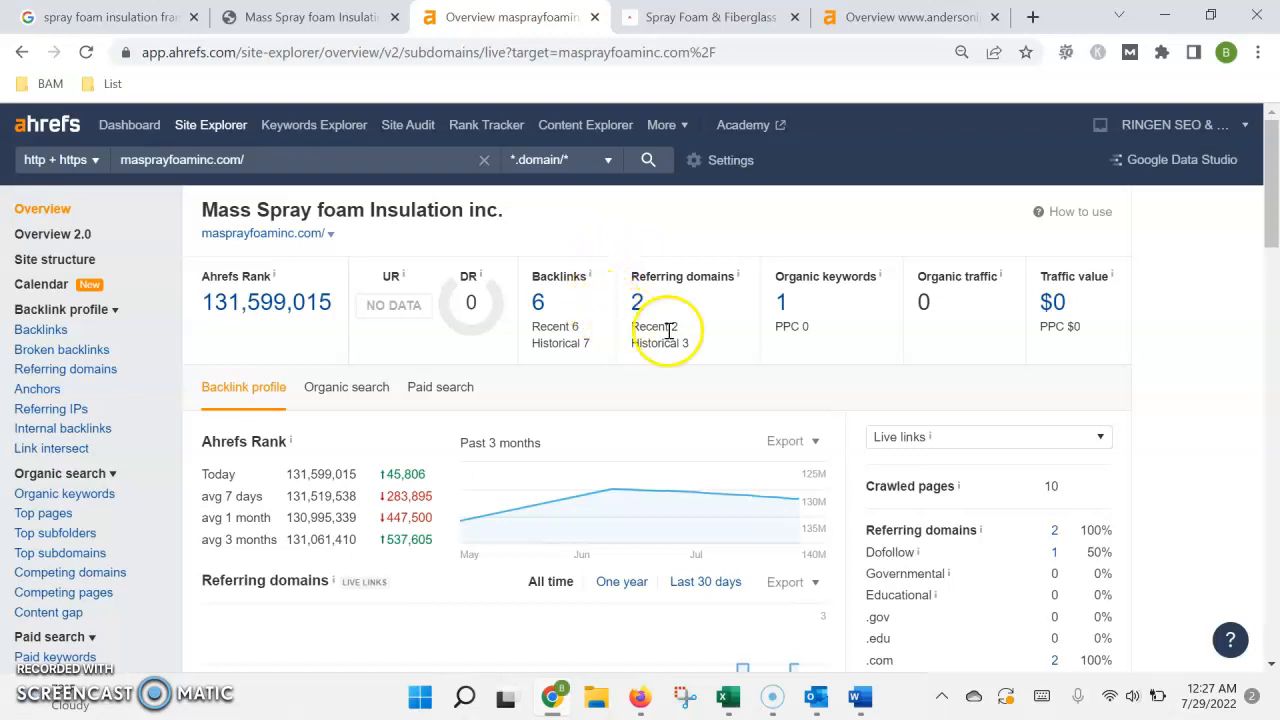
{"action": "mouse_move", "coordinate": [658, 265]}
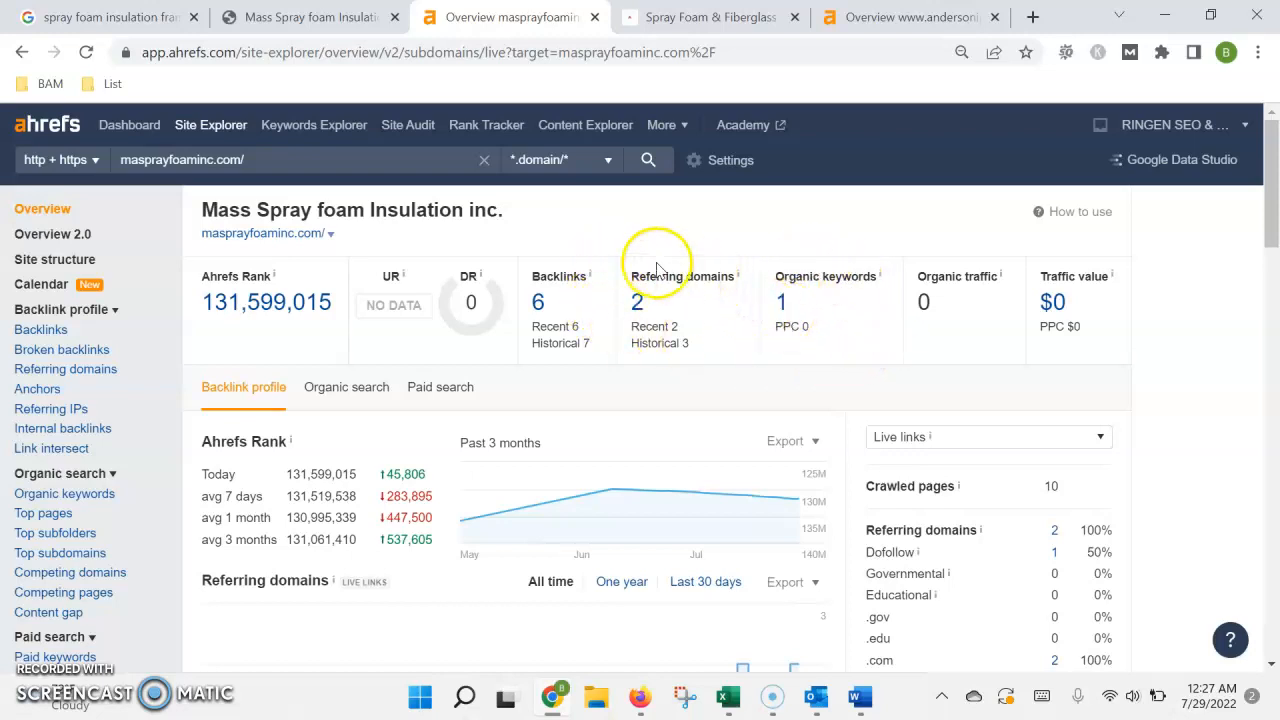
{"action": "mouse_move", "coordinate": [632, 283]}
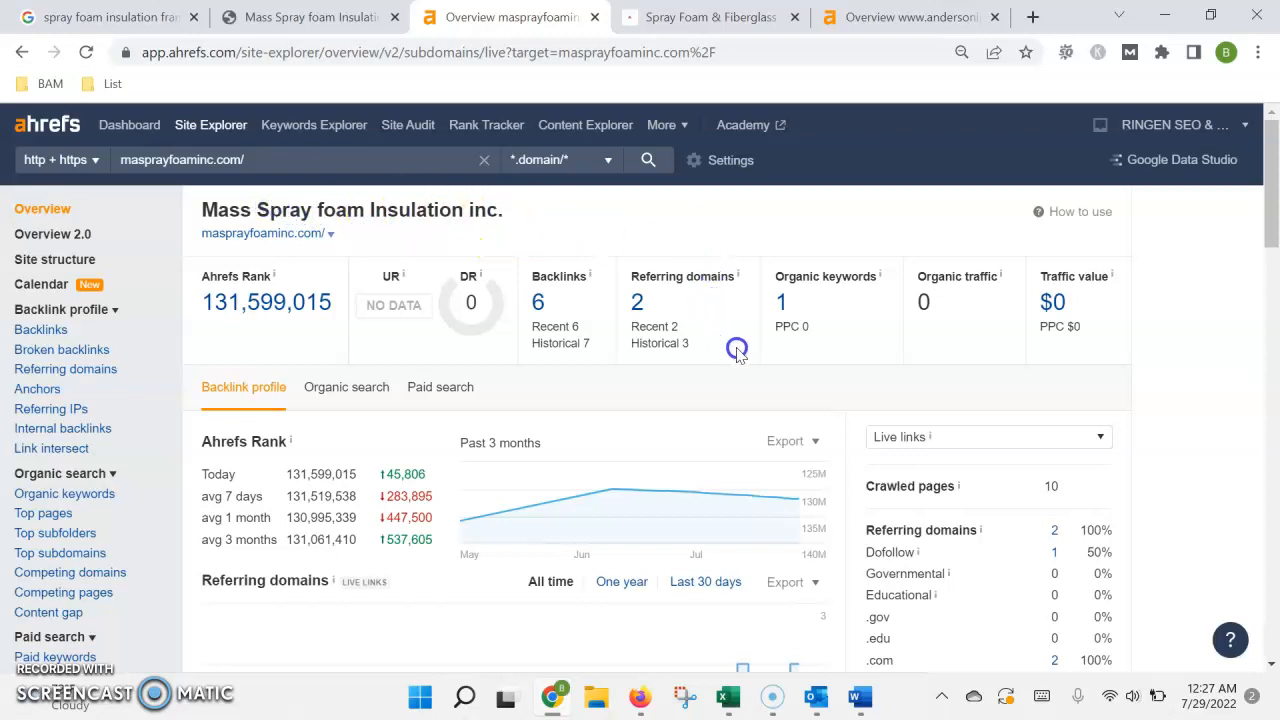
{"action": "mouse_move", "coordinate": [190, 150]}
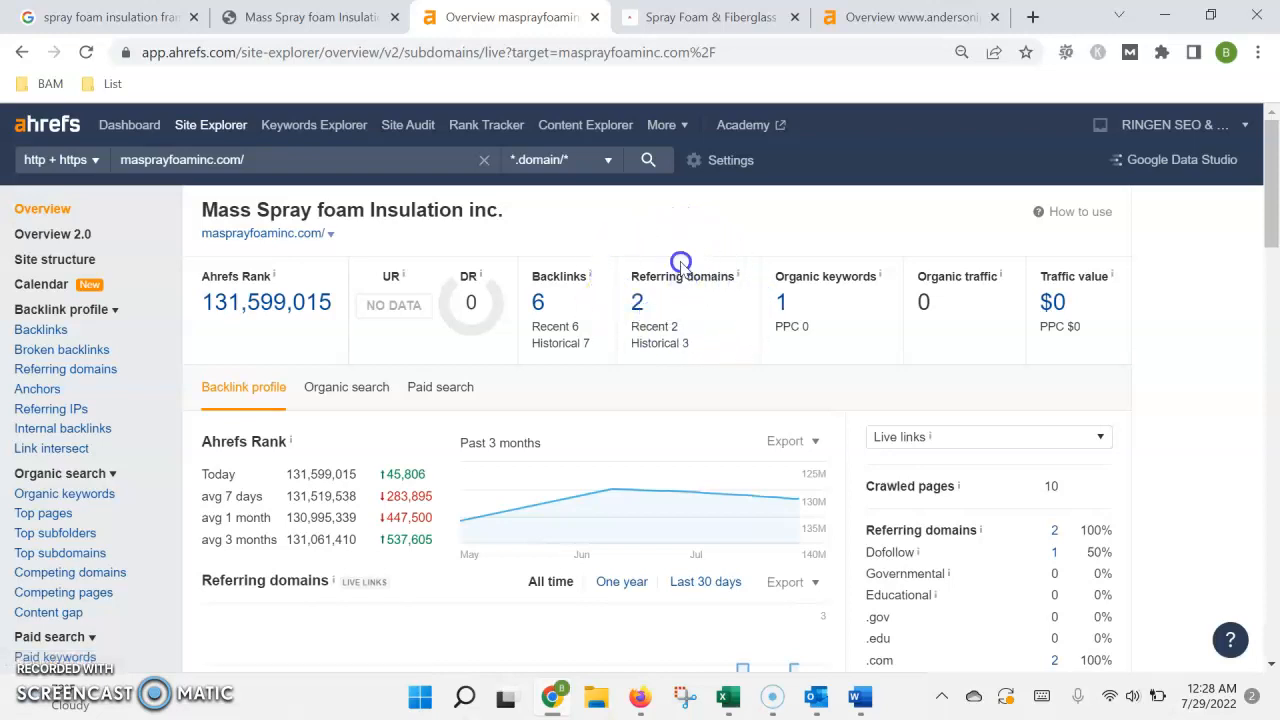
{"action": "mouse_move", "coordinate": [210, 368]}
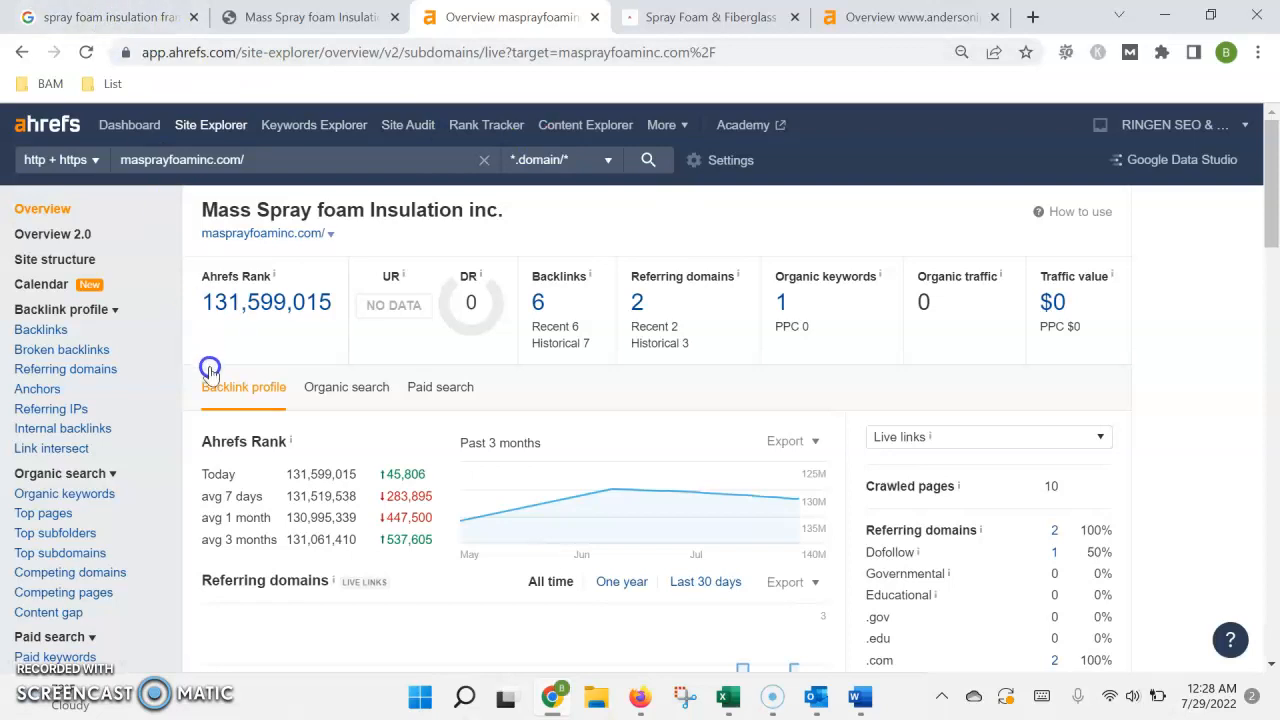
{"action": "left_click", "coordinate": [105, 17]}
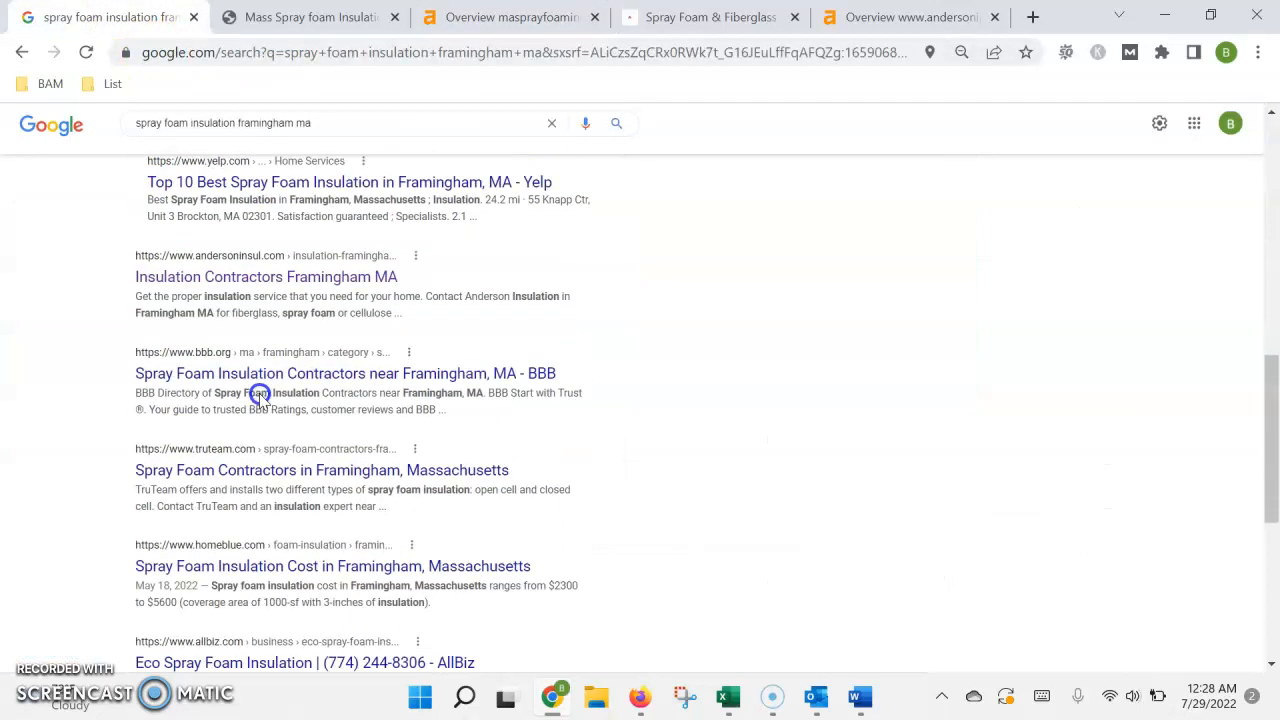
{"action": "scroll", "scroll_direction": "up", "scroll_amount": 3}
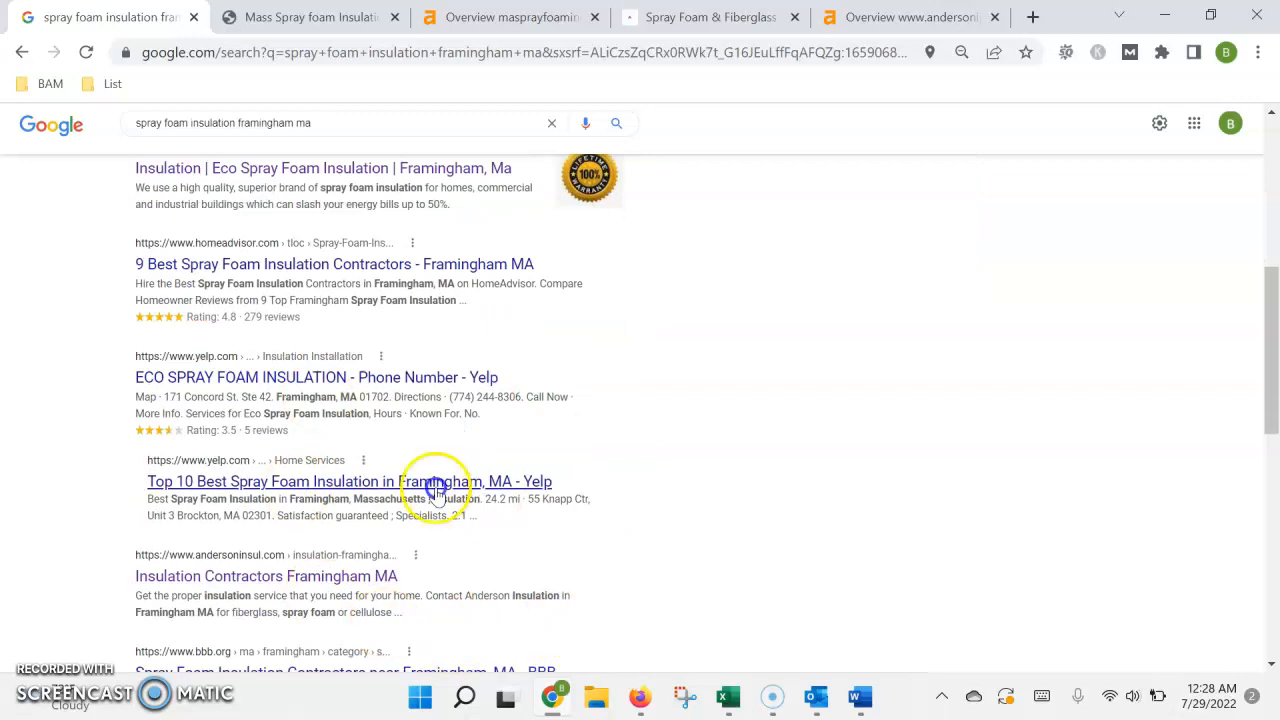
- Switch to the andersoninsul.com Ahrefs overview: DR 15, 1.25K backlinks, 820 organic keywords
{"action": "left_click", "coordinate": [905, 17]}
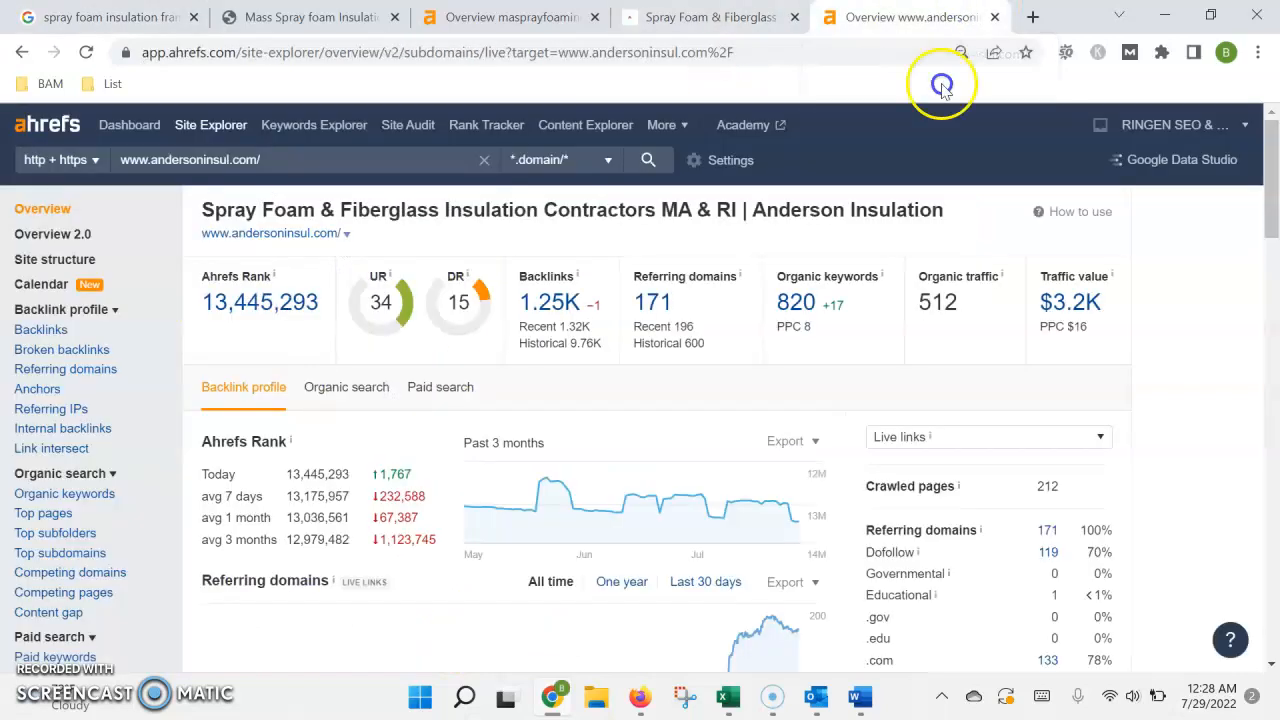
{"action": "mouse_move", "coordinate": [628, 283]}
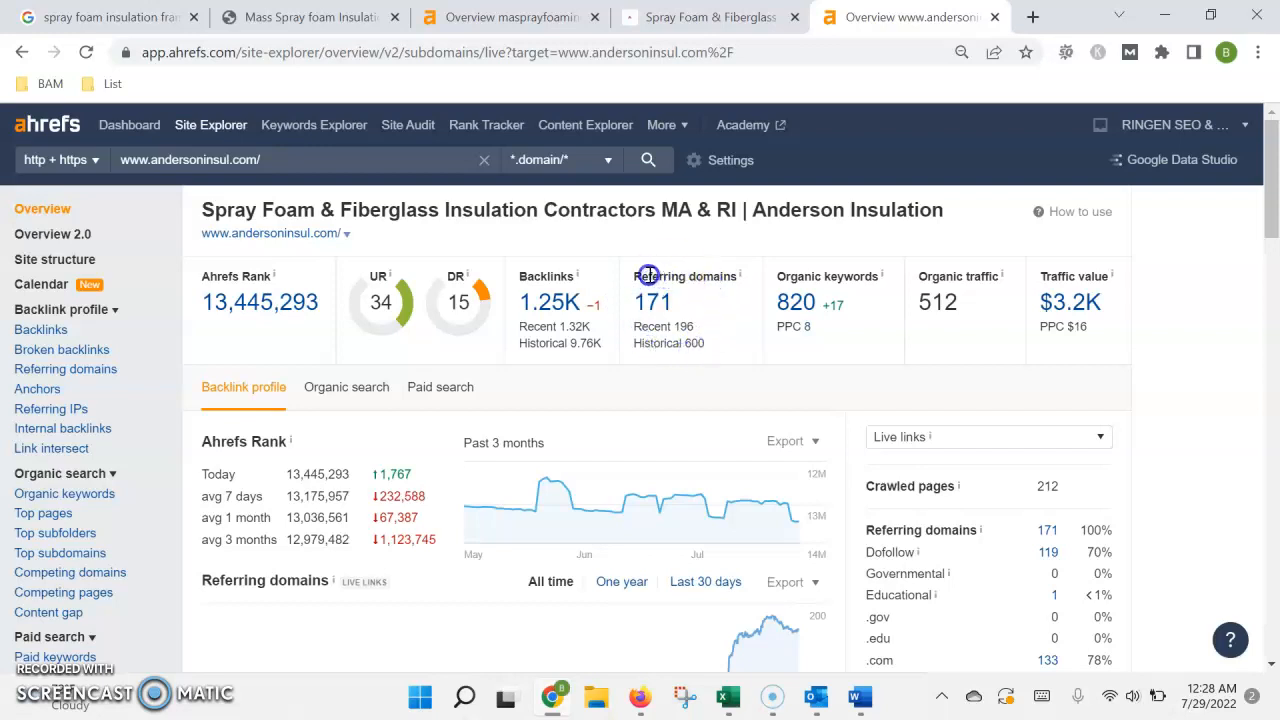
{"action": "mouse_move", "coordinate": [693, 290]}
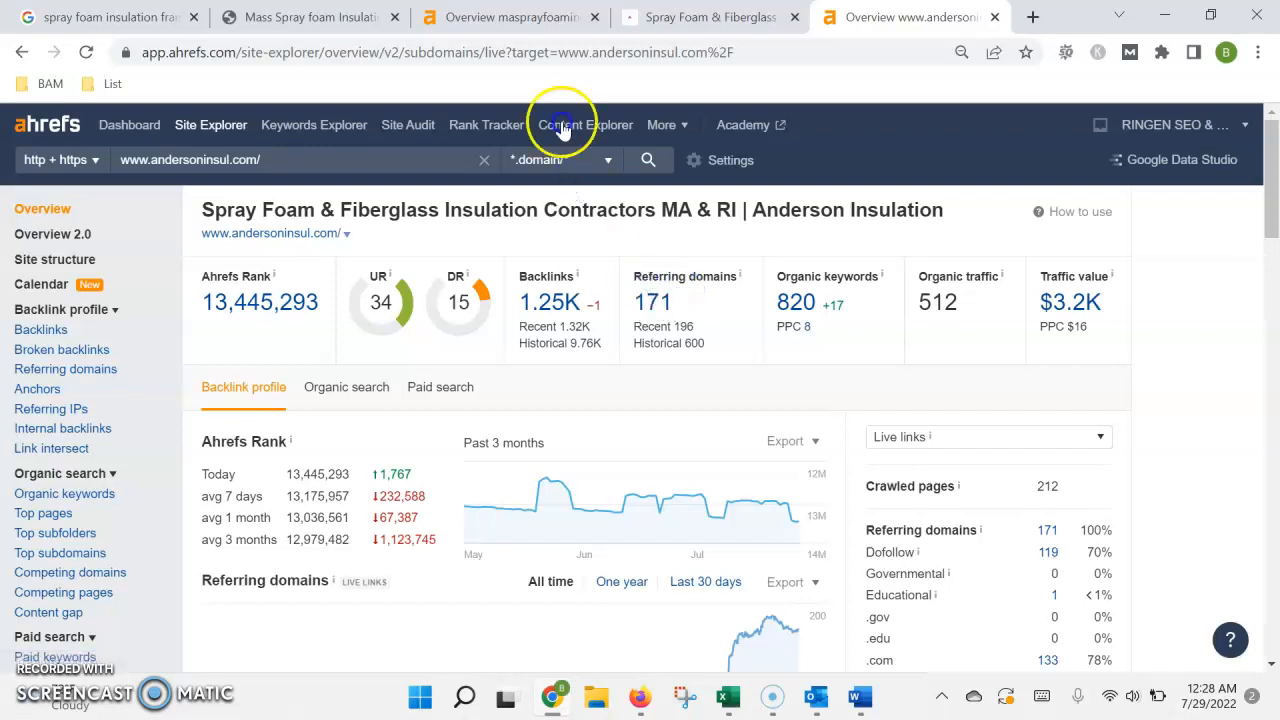
- Return to the masprayfoaminc.com Ahrefs overview: DR 0, six backlinks, two referring domains
{"action": "left_click", "coordinate": [510, 17]}
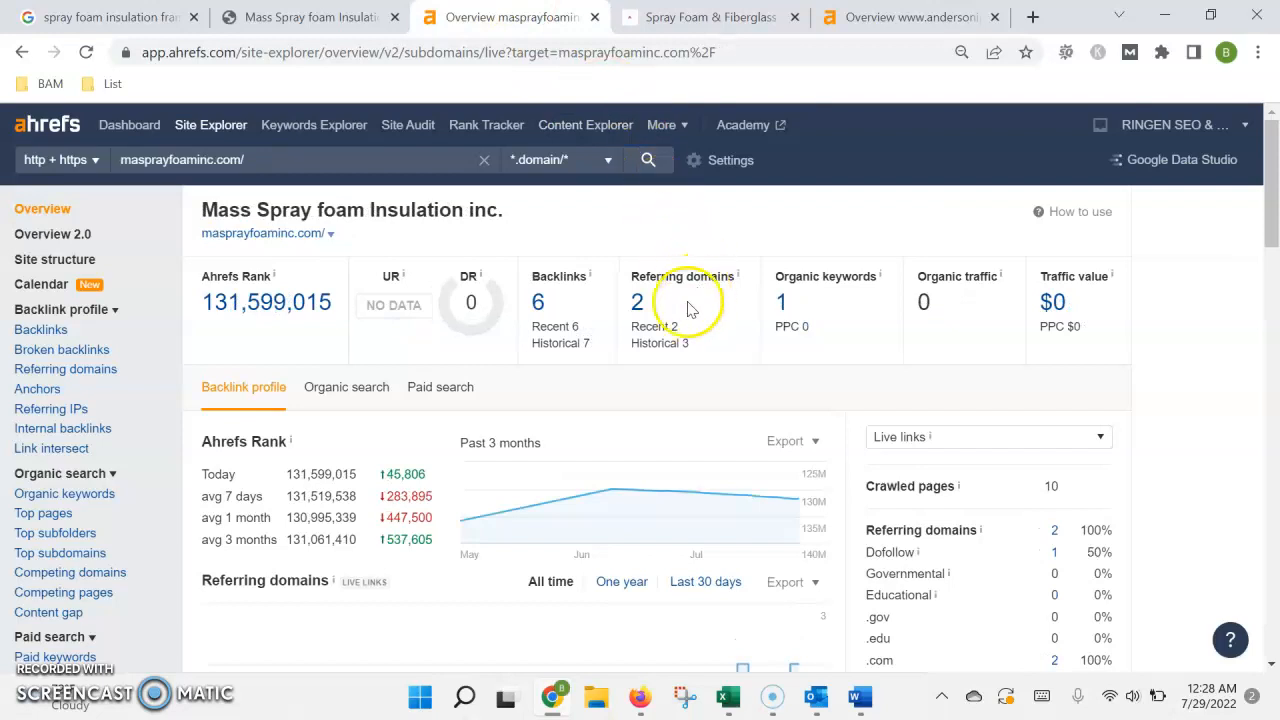
{"action": "mouse_move", "coordinate": [690, 265]}
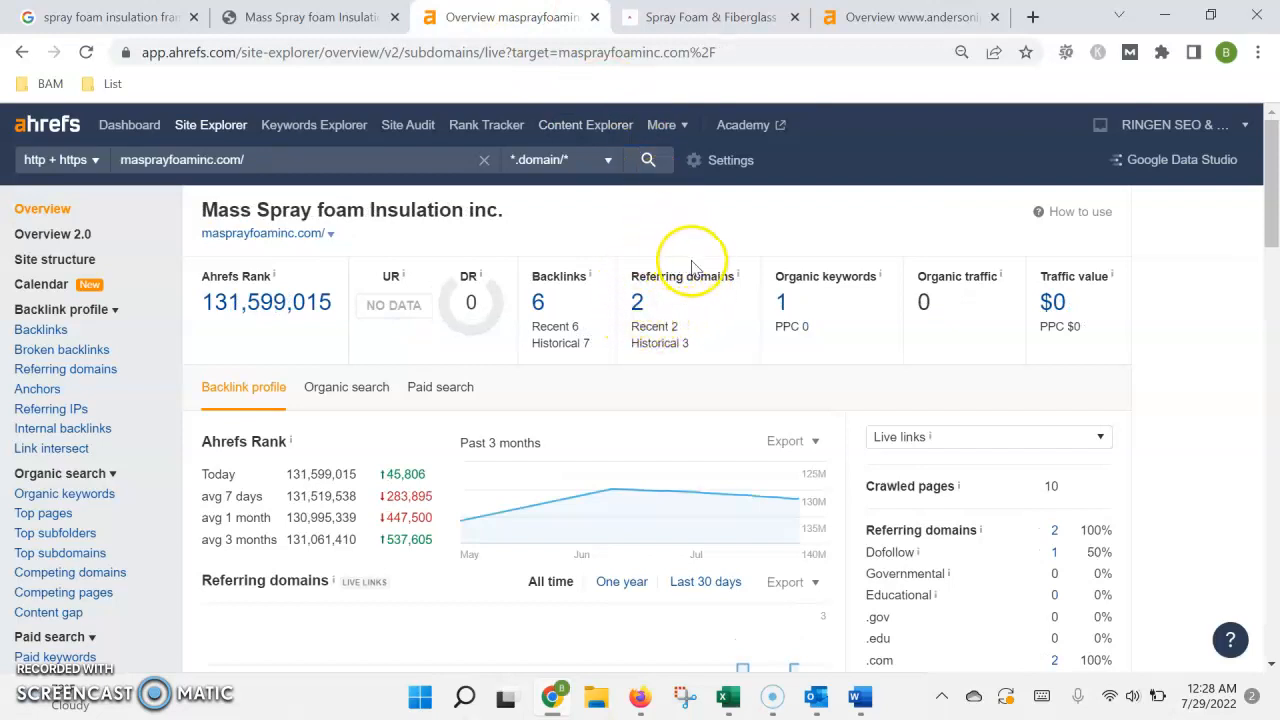
{"action": "mouse_move", "coordinate": [670, 302]}
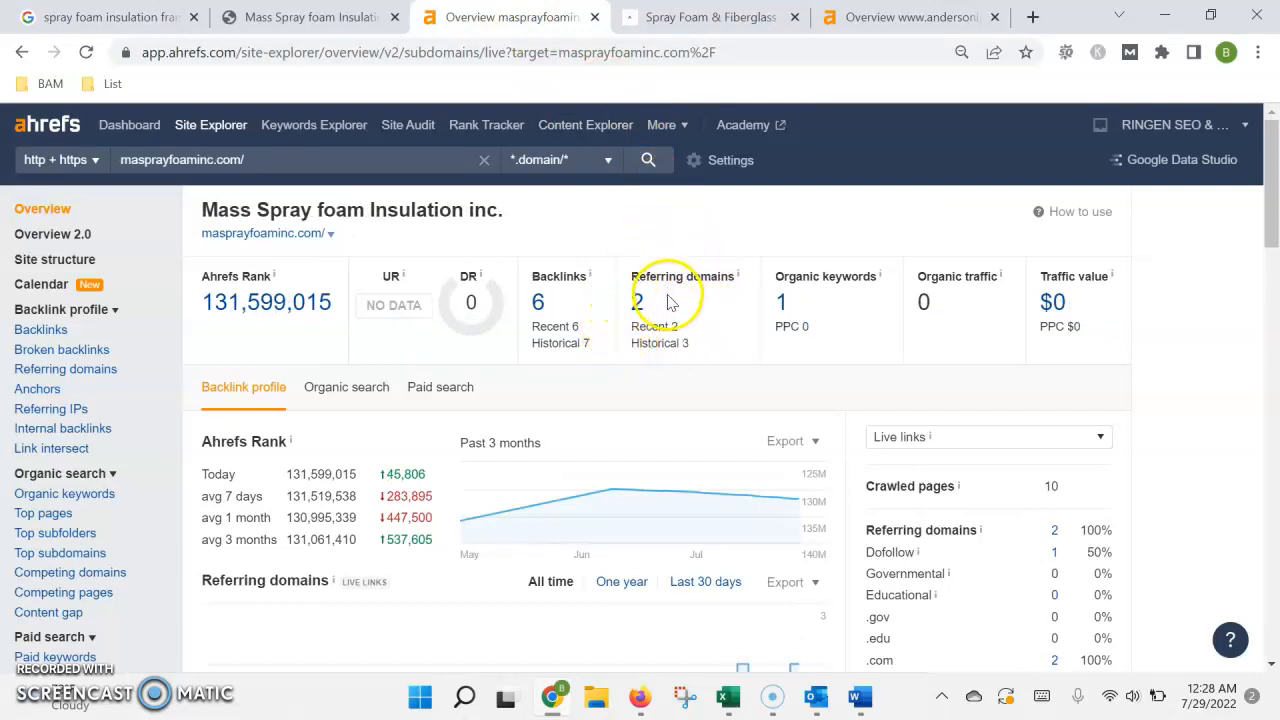
{"action": "mouse_move", "coordinate": [349, 204]}
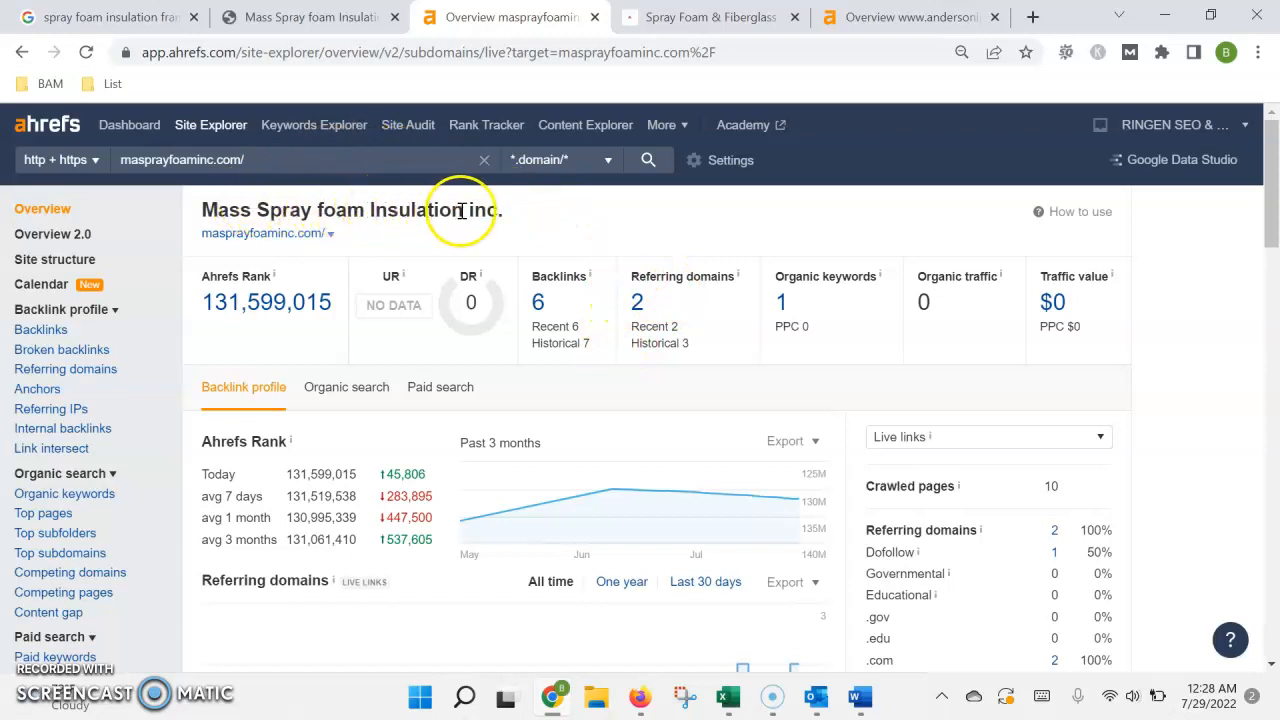
{"action": "mouse_move", "coordinate": [648, 283]}
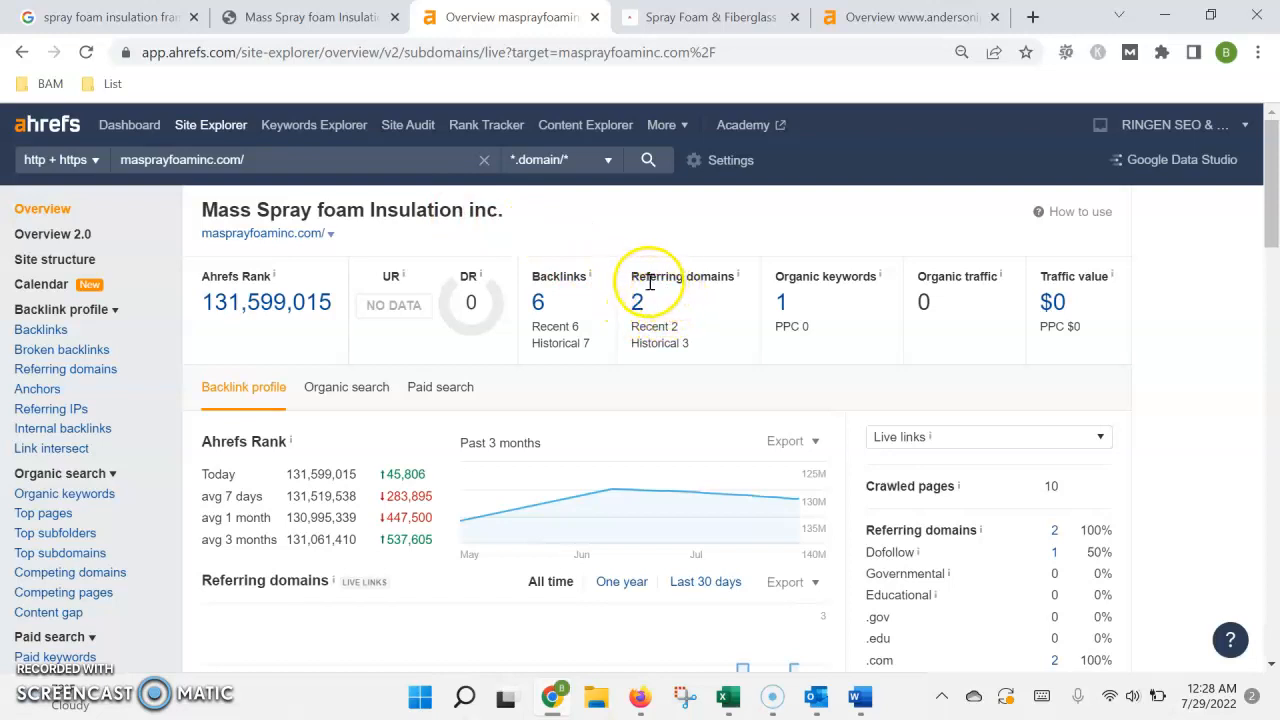
{"action": "mouse_move", "coordinate": [655, 270]}
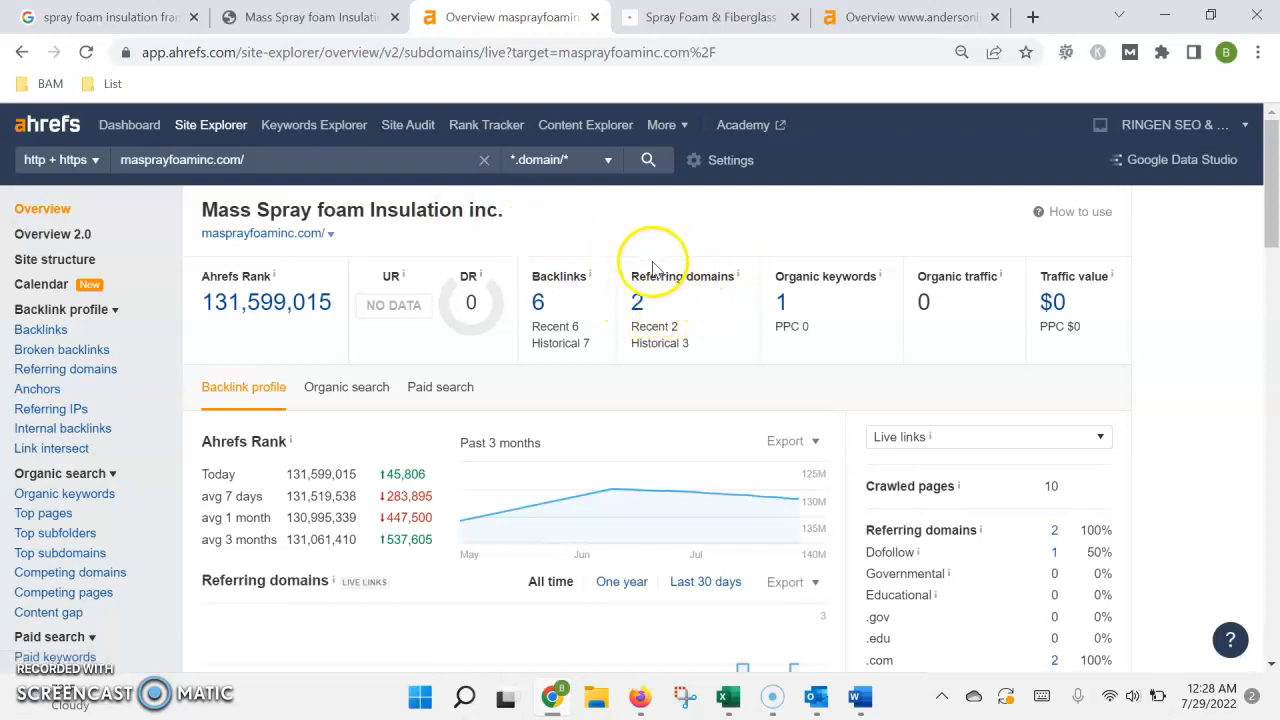
{"action": "mouse_move", "coordinate": [615, 255]}
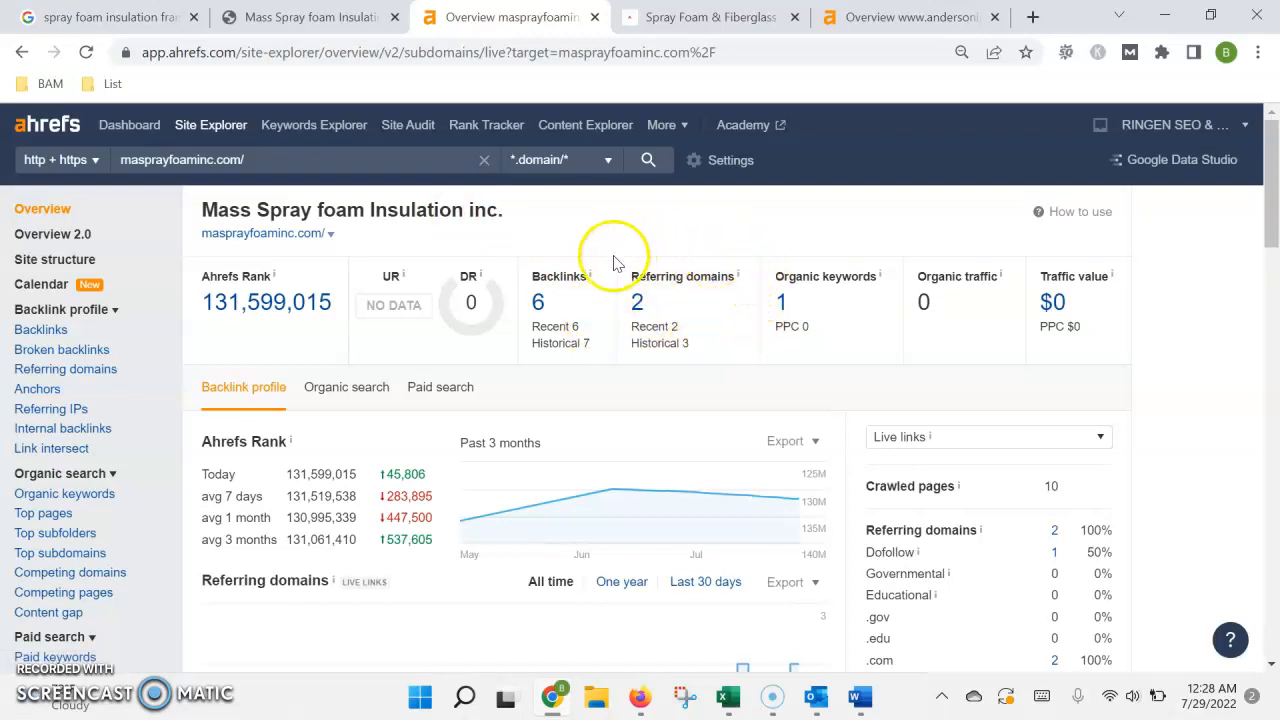
{"action": "mouse_move", "coordinate": [765, 267]}
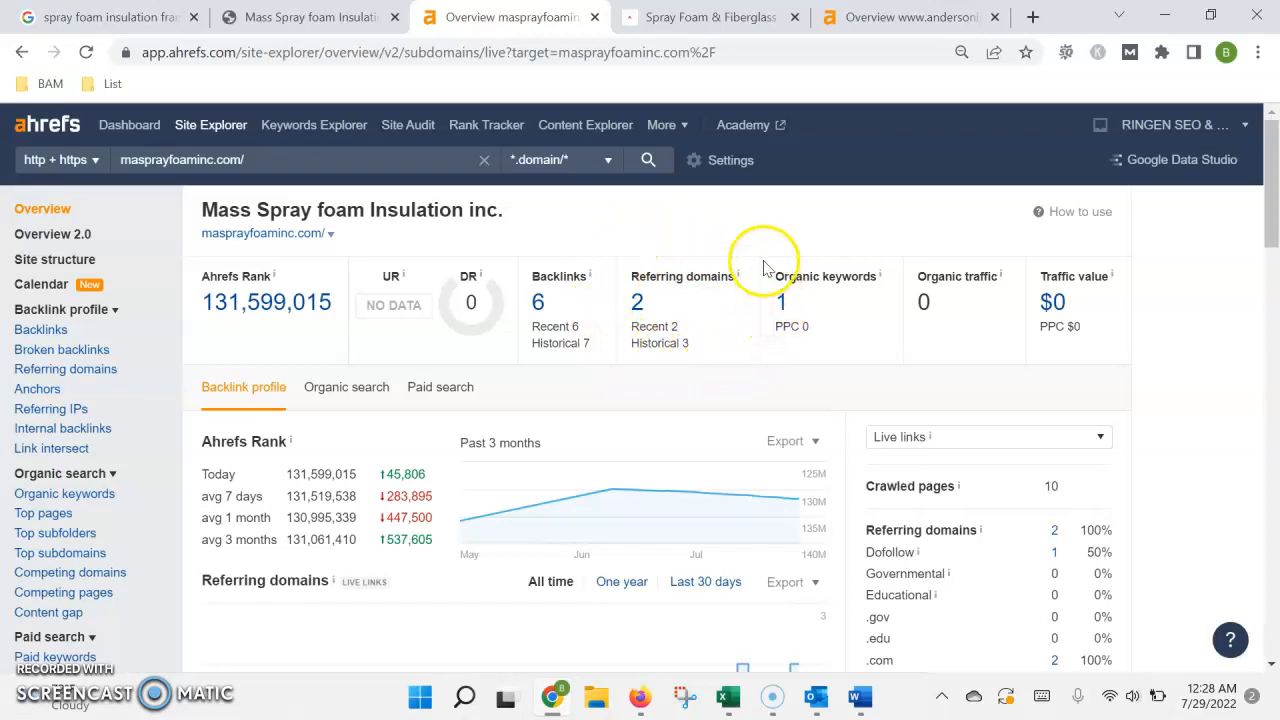
{"action": "mouse_move", "coordinate": [628, 278]}
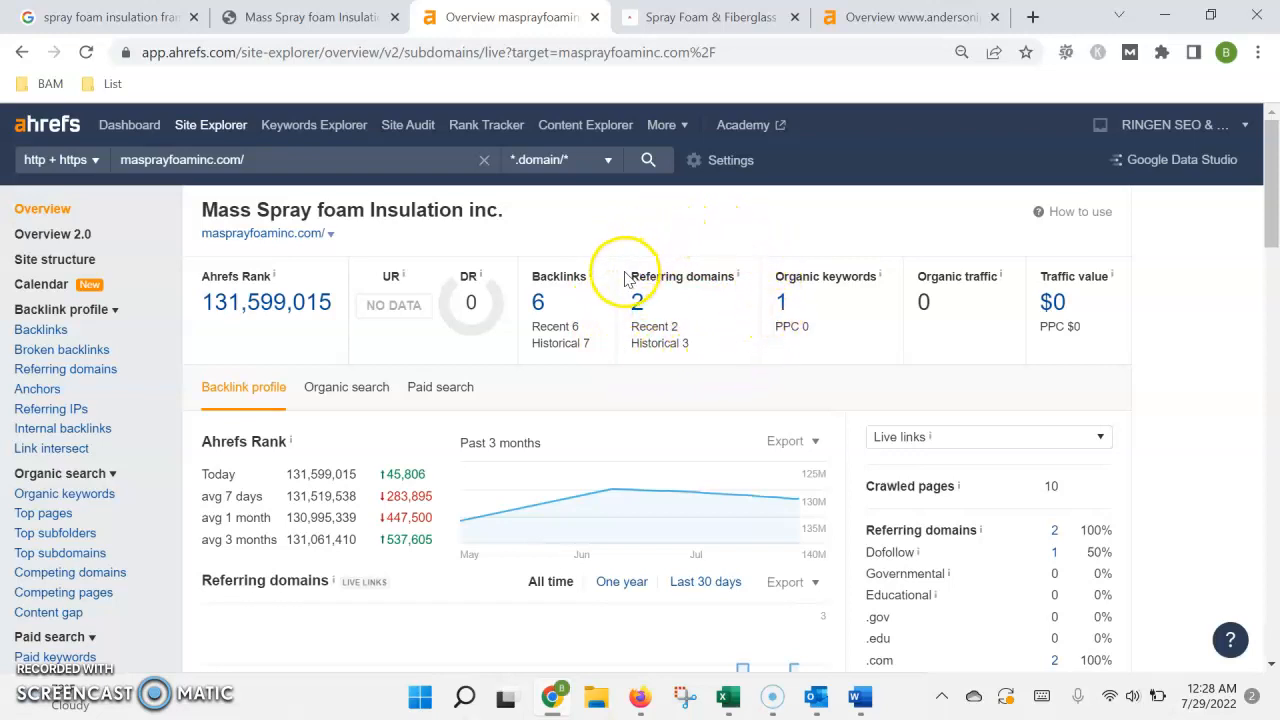
{"action": "mouse_move", "coordinate": [710, 327]}
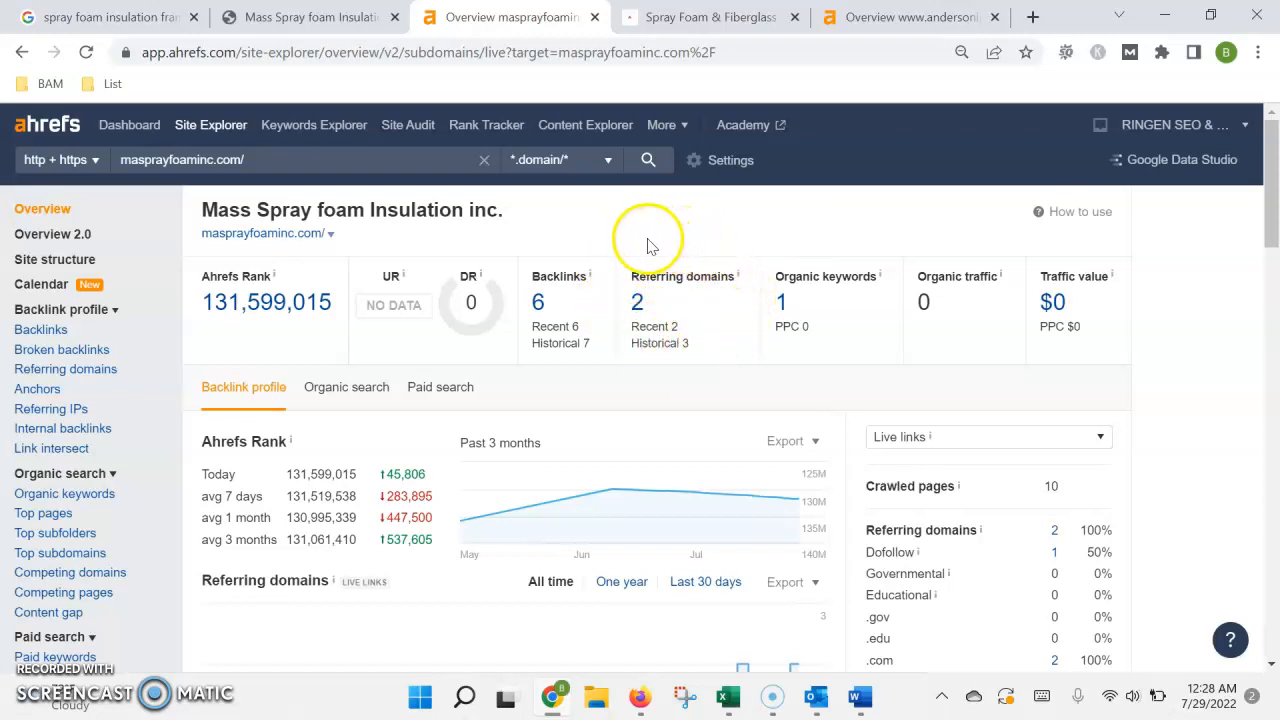
{"action": "mouse_move", "coordinate": [735, 270]}
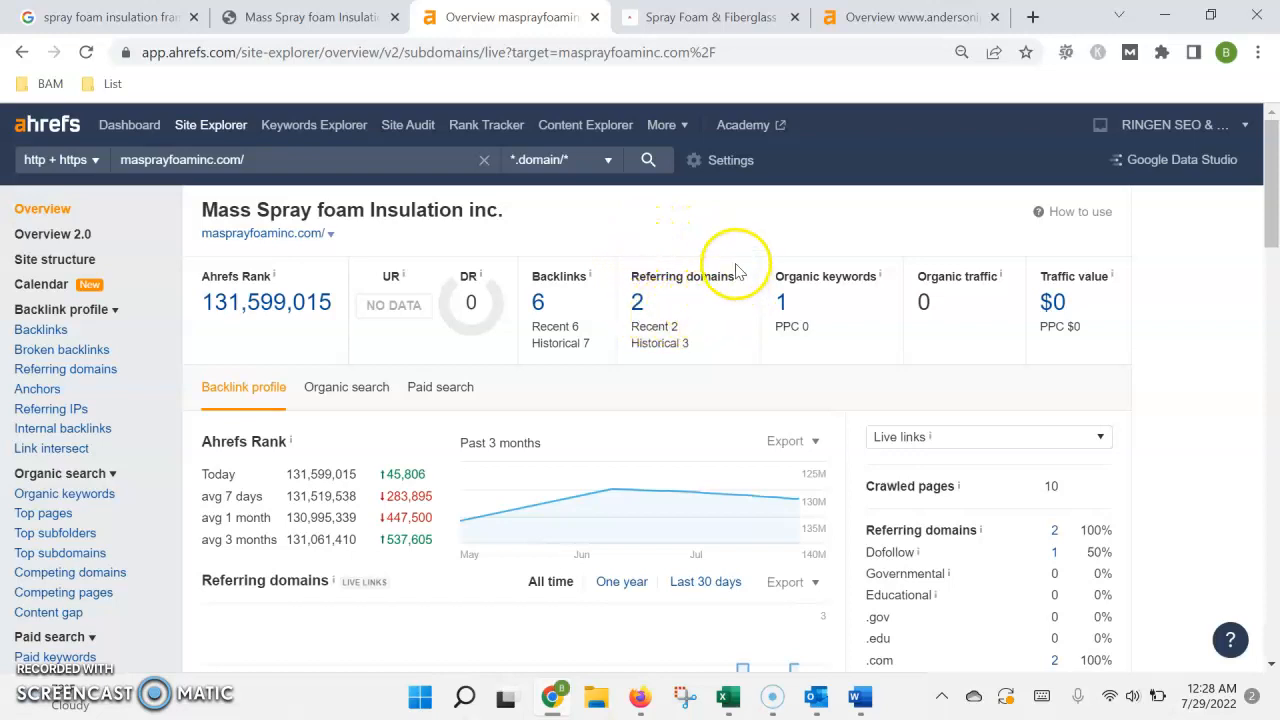
{"action": "mouse_move", "coordinate": [645, 250]}
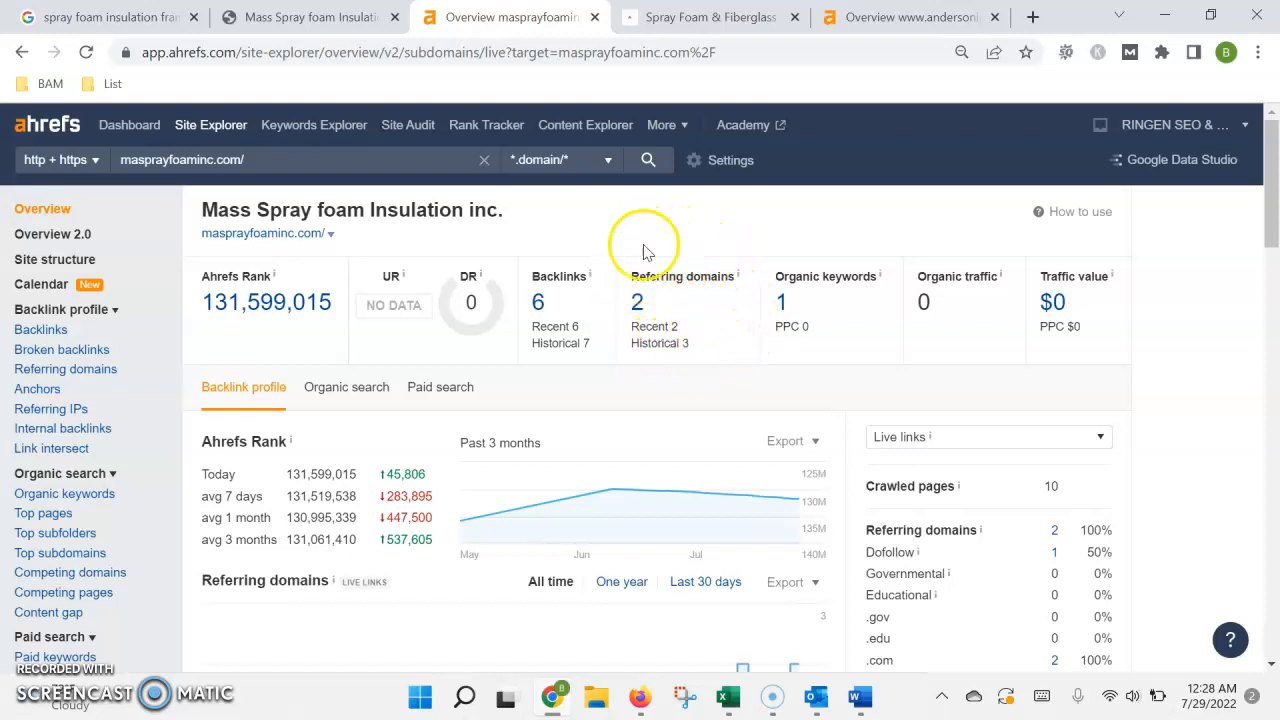
{"action": "mouse_move", "coordinate": [650, 295]}
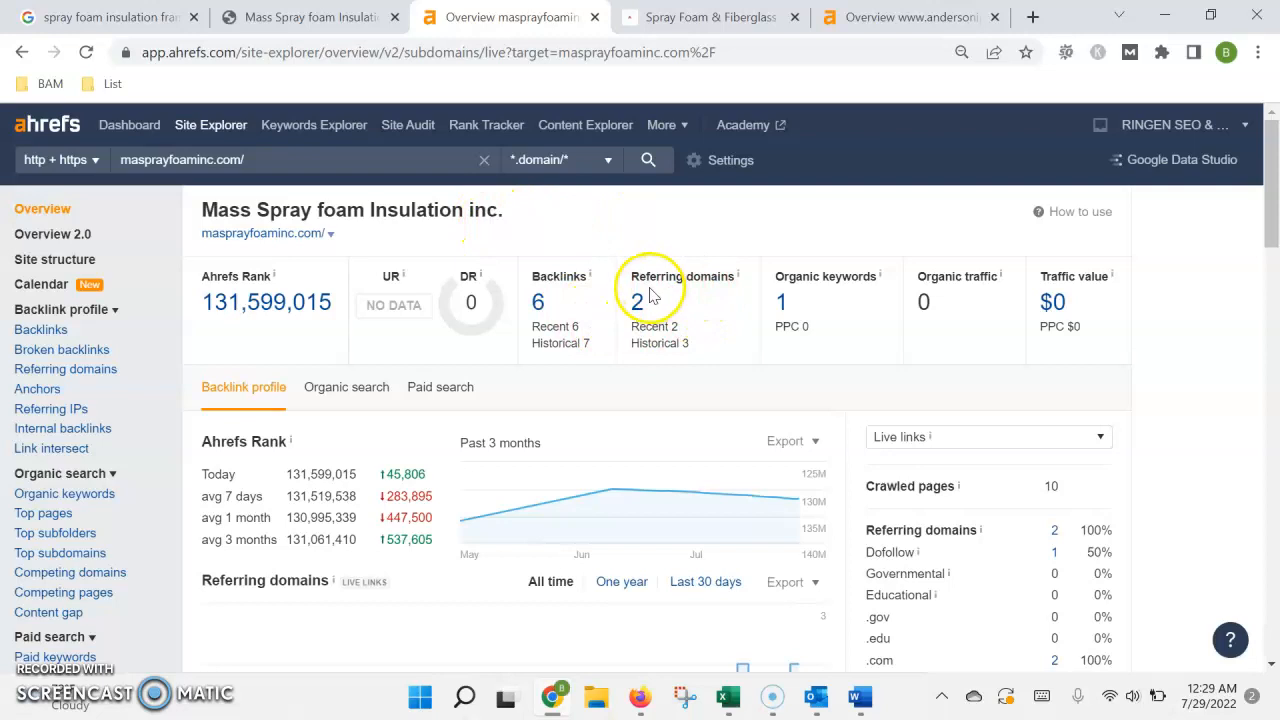
- Open masprayfoaminc.com's organic keywords report, then scroll the company homepage down to About Us
{"action": "left_click", "coordinate": [782, 301]}
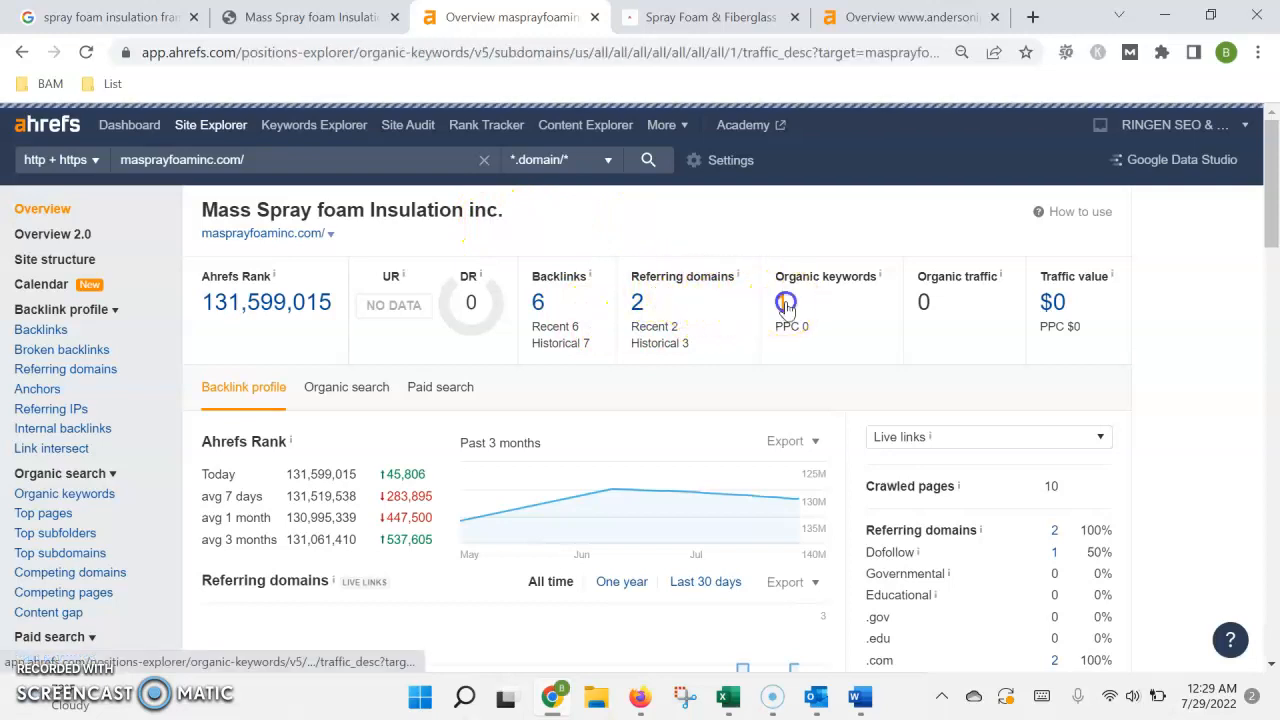
{"action": "left_click", "coordinate": [785, 302]}
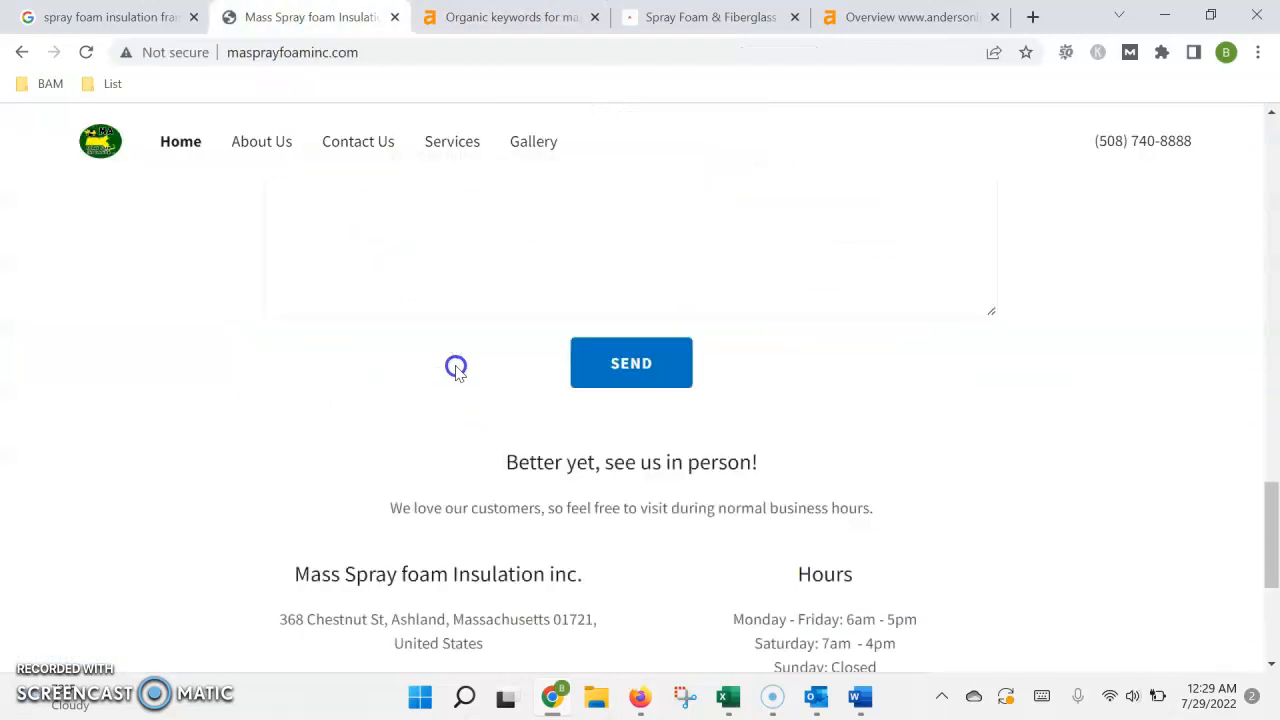
{"action": "scroll", "scroll_direction": "up", "scroll_amount": 3}
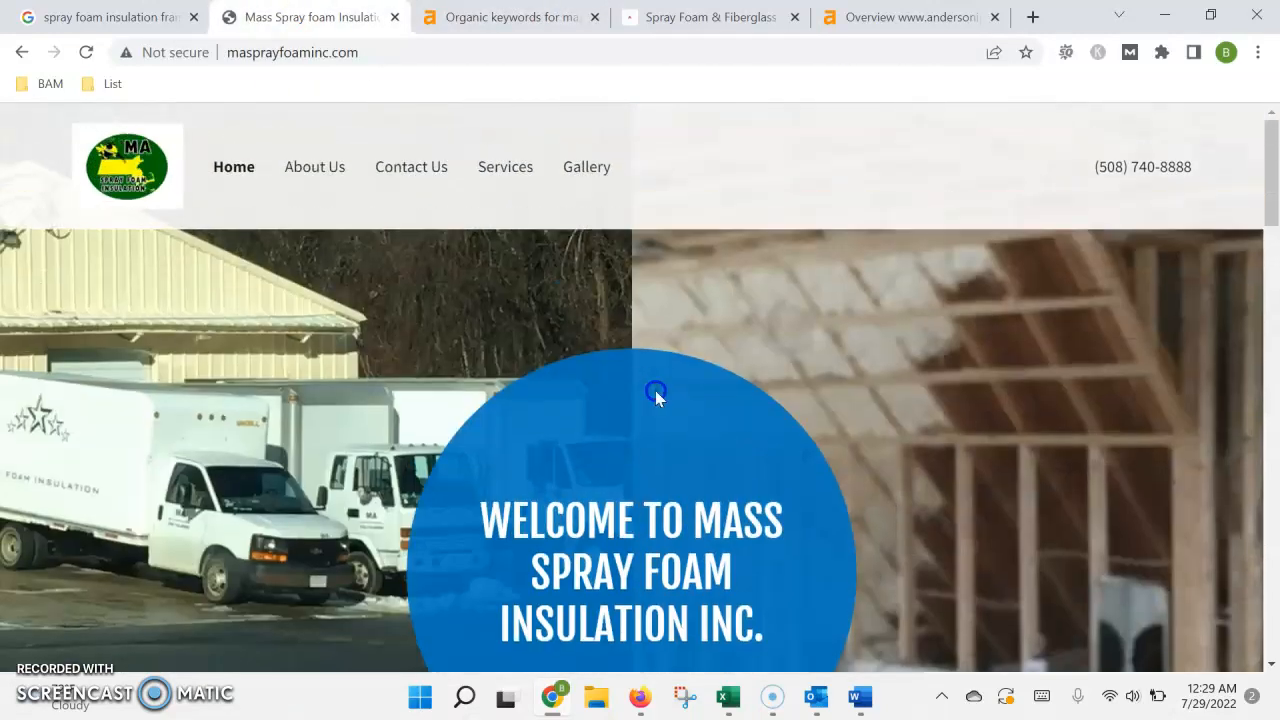
{"action": "scroll", "scroll_direction": "down", "scroll_amount": 3}
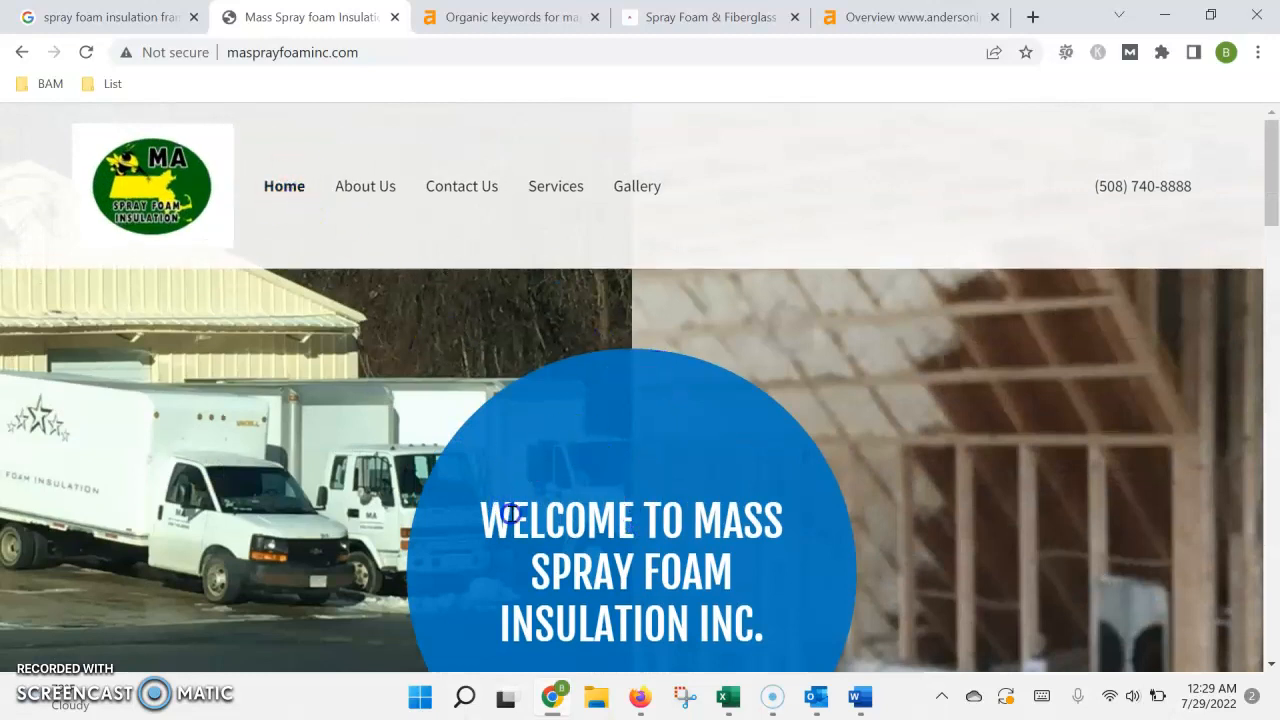
{"action": "scroll", "scroll_direction": "down", "scroll_amount": 3}
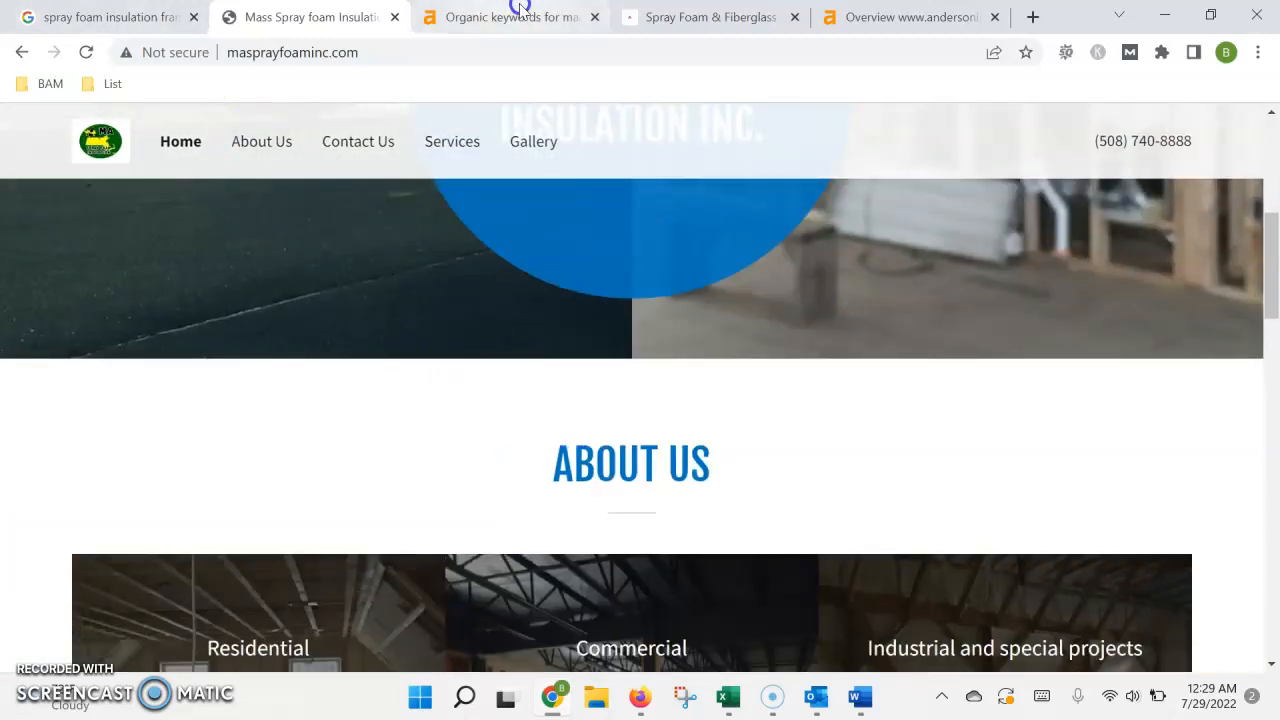
- Highlight the search volume of 60 for the keyword 'spray foam insulation ma'
{"action": "left_click", "coordinate": [511, 17]}
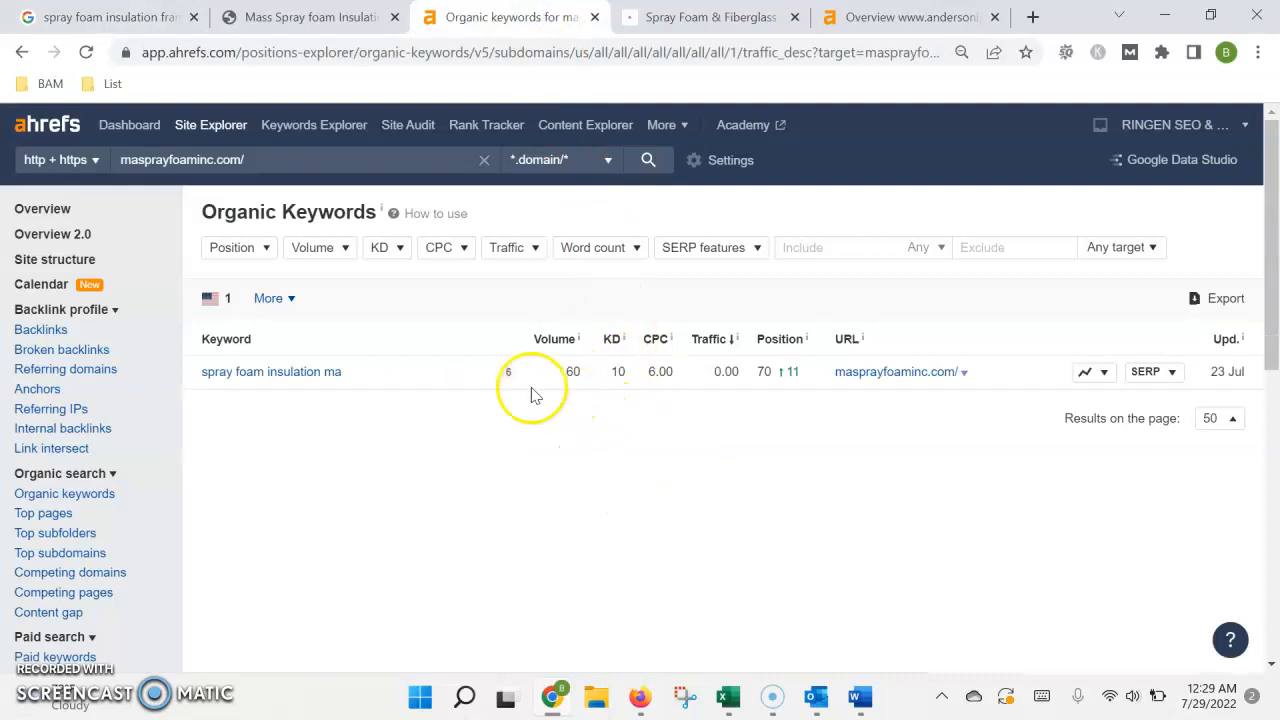
{"action": "mouse_move", "coordinate": [378, 388]}
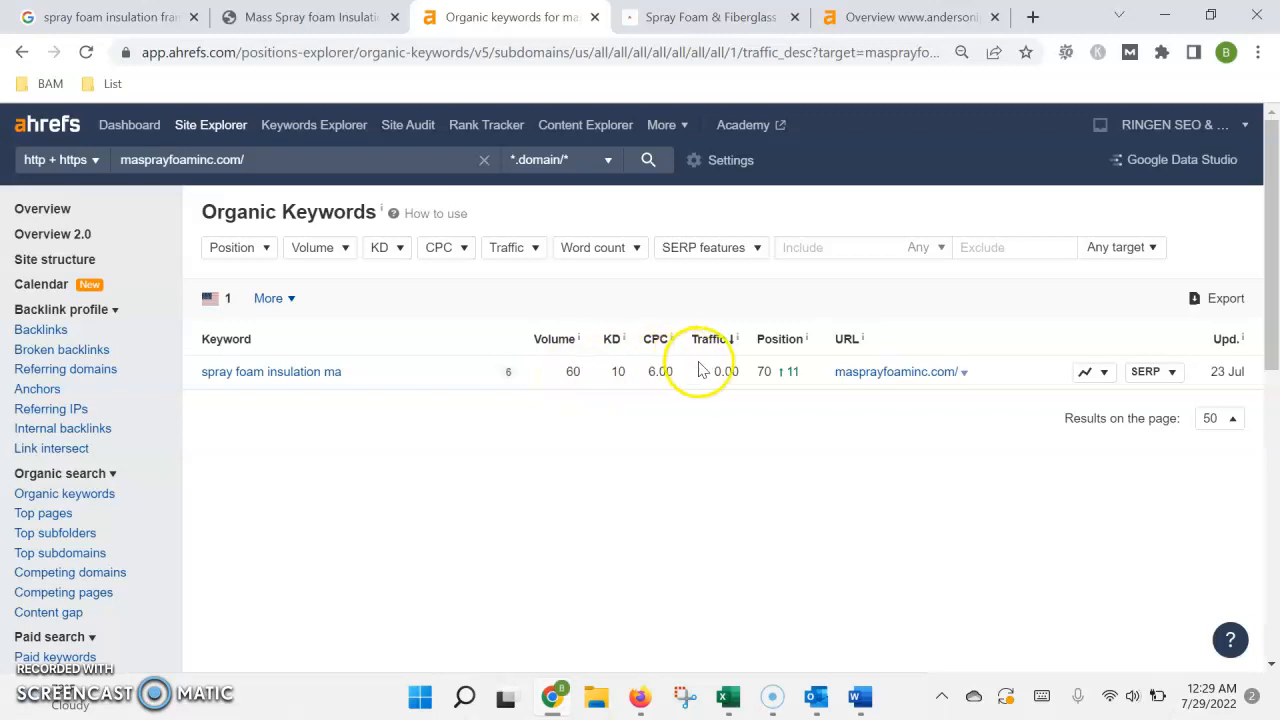
{"action": "mouse_move", "coordinate": [765, 371]}
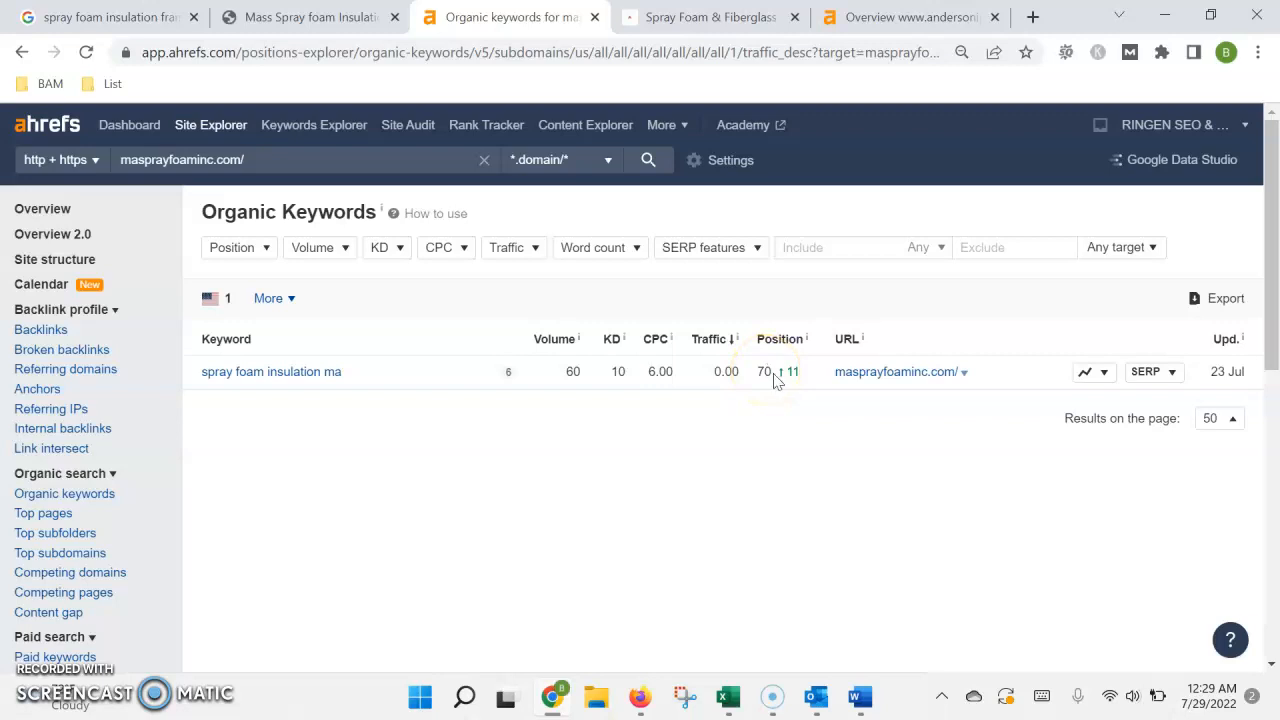
{"action": "mouse_move", "coordinate": [818, 377]}
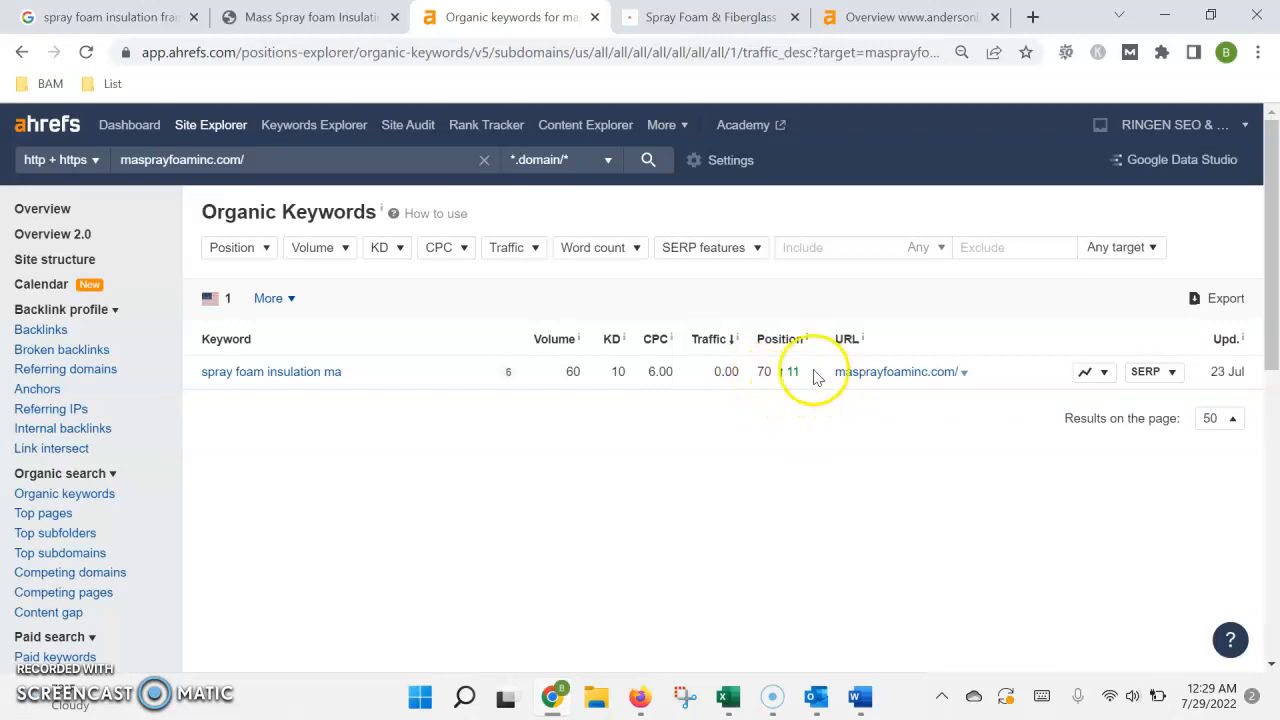
{"action": "mouse_move", "coordinate": [763, 388]}
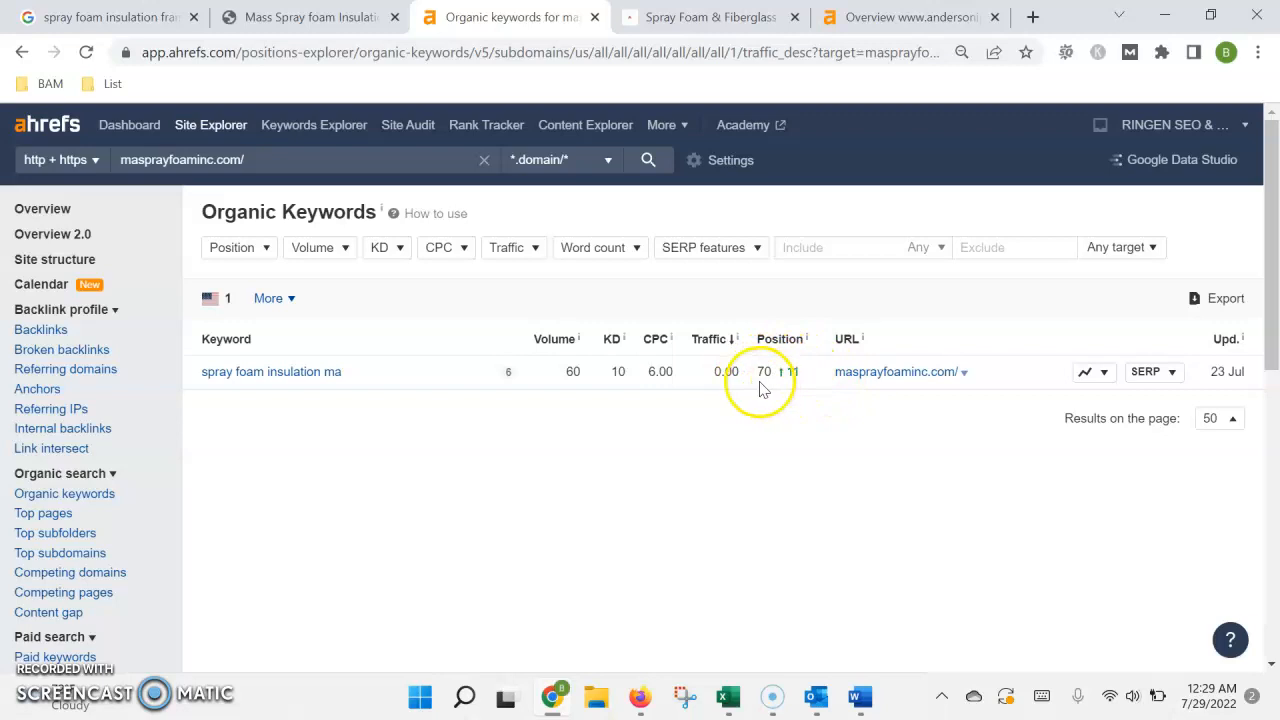
{"action": "mouse_move", "coordinate": [573, 371]}
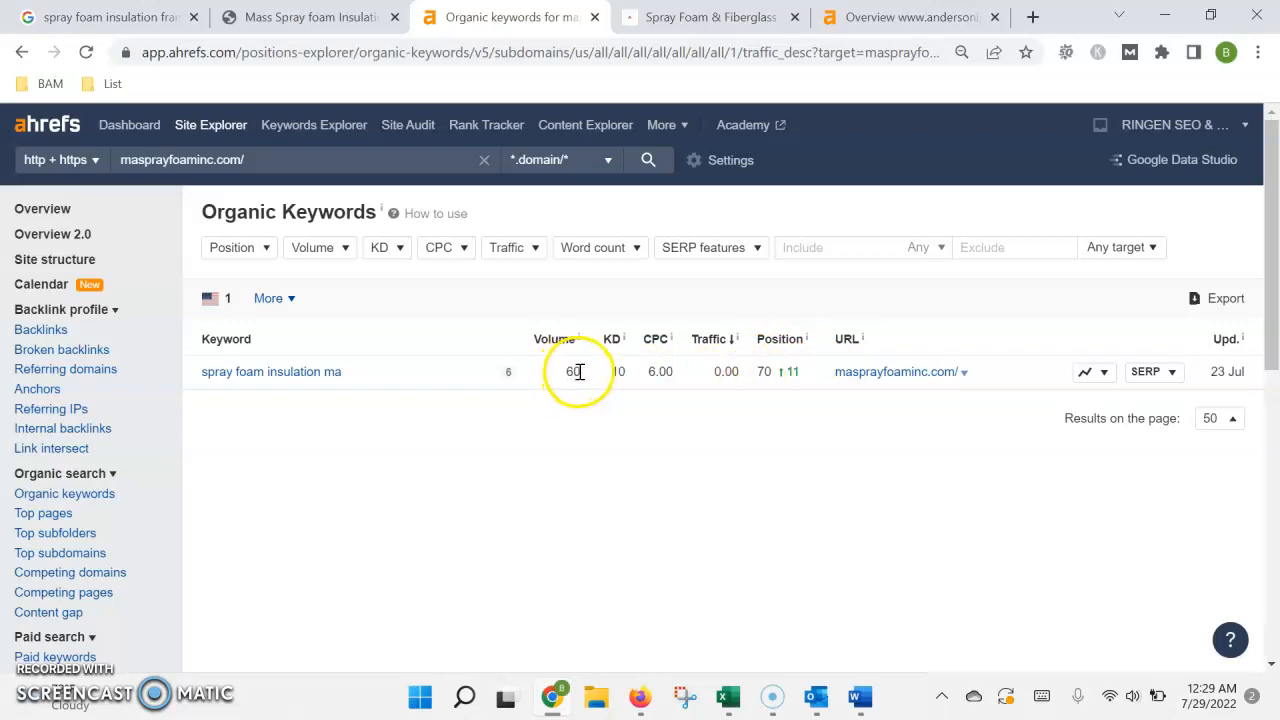
{"action": "double_click", "coordinate": [571, 371]}
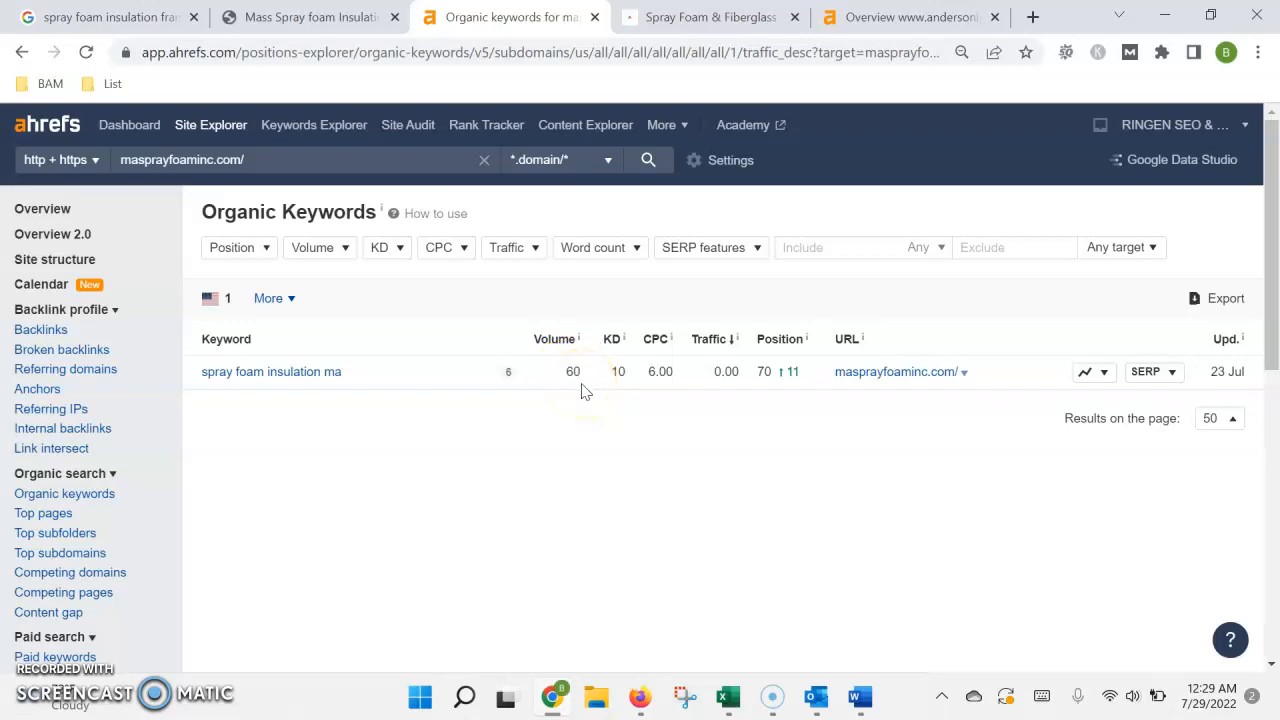
{"action": "left_click", "coordinate": [573, 371]}
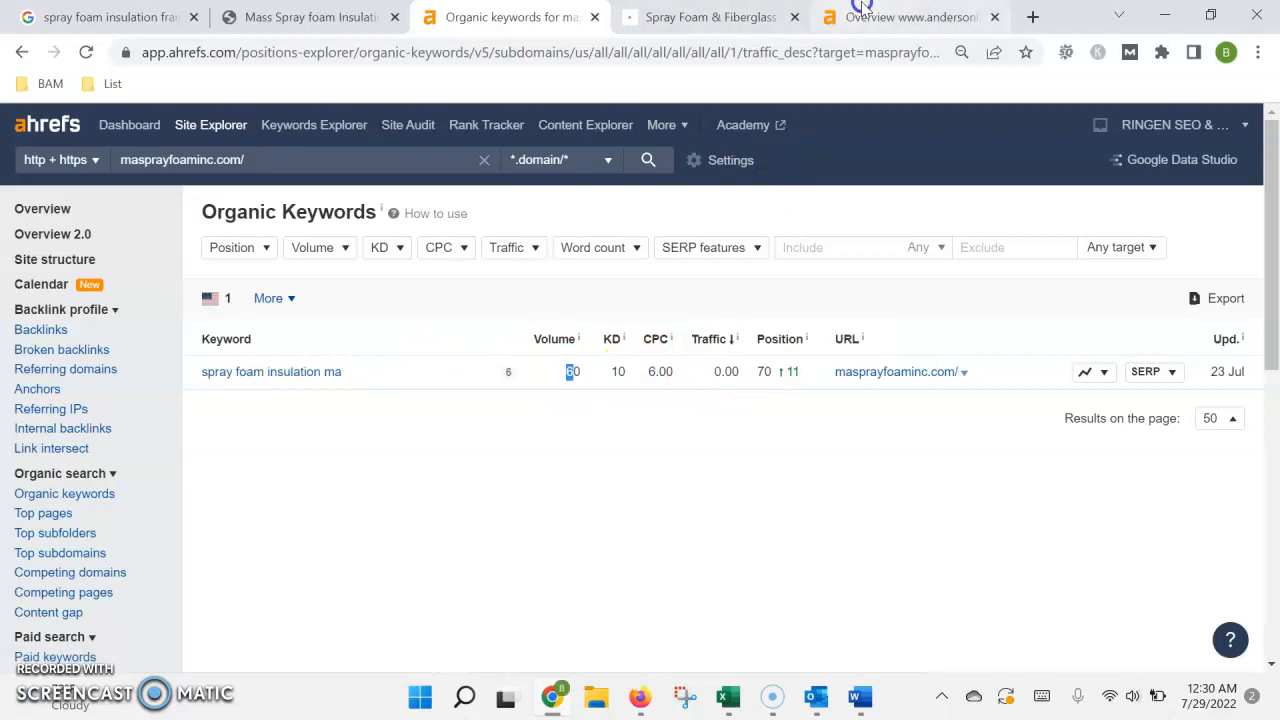
- Open andersoninsul.com's 820 organic keywords and scroll rankings like 'insulation company' and 'cape cod insulation'
{"action": "left_click", "coordinate": [905, 17]}
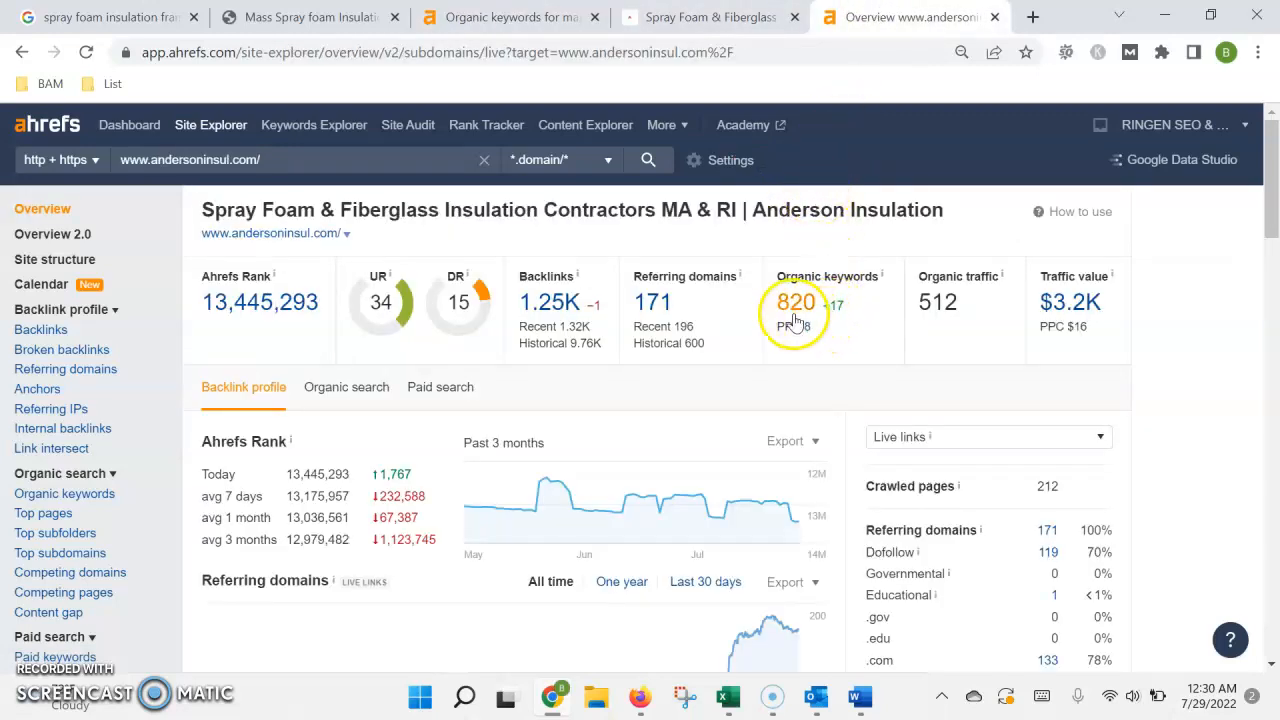
{"action": "left_click", "coordinate": [795, 301]}
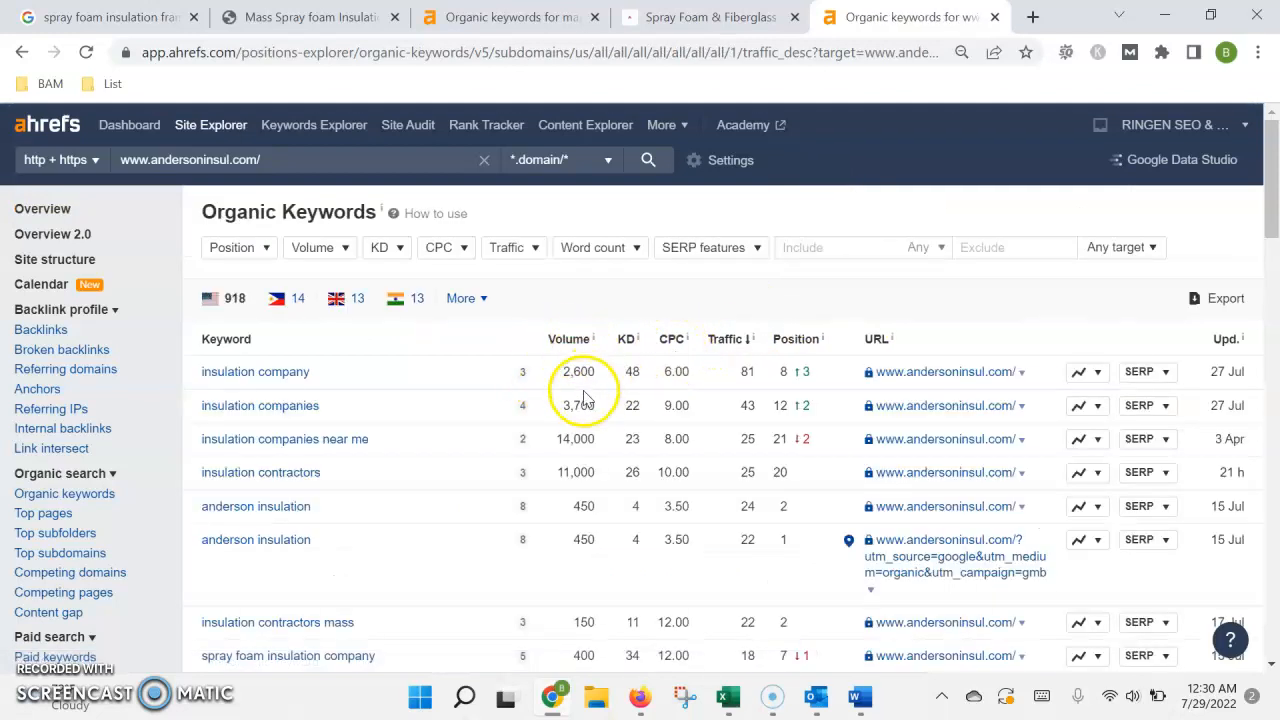
{"action": "scroll", "scroll_direction": "down", "scroll_amount": 3}
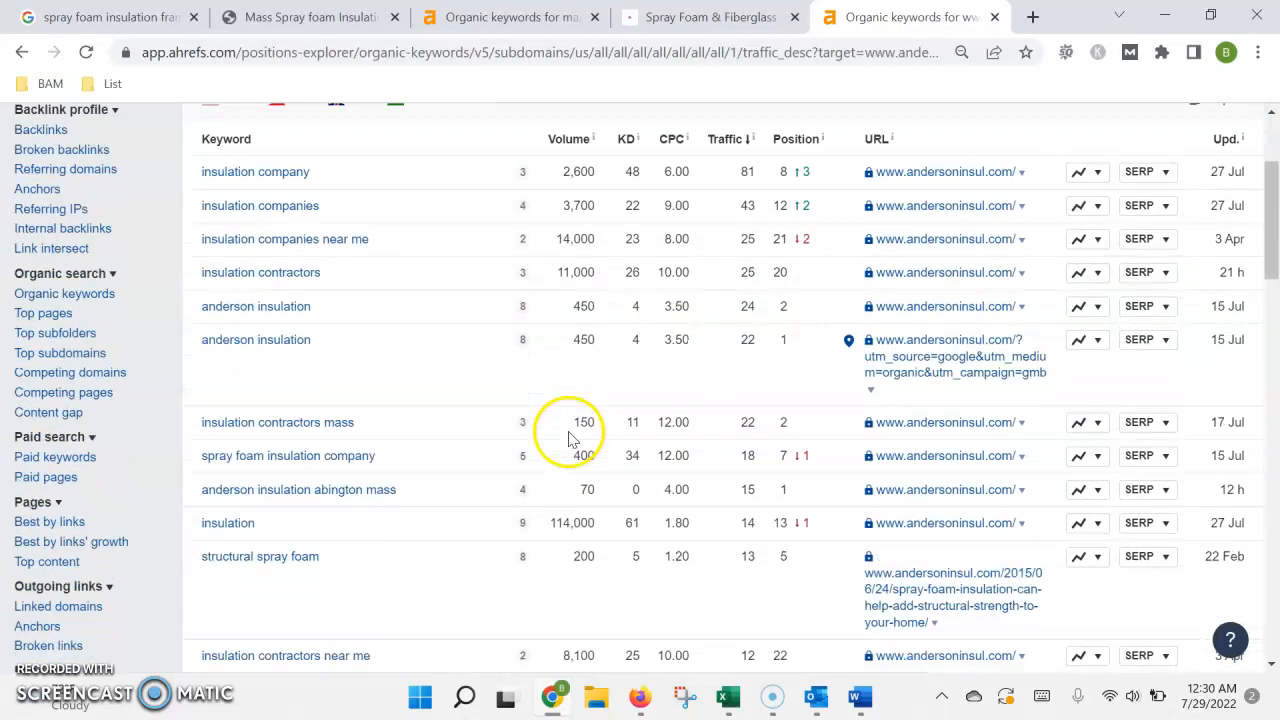
{"action": "mouse_move", "coordinate": [447, 489]}
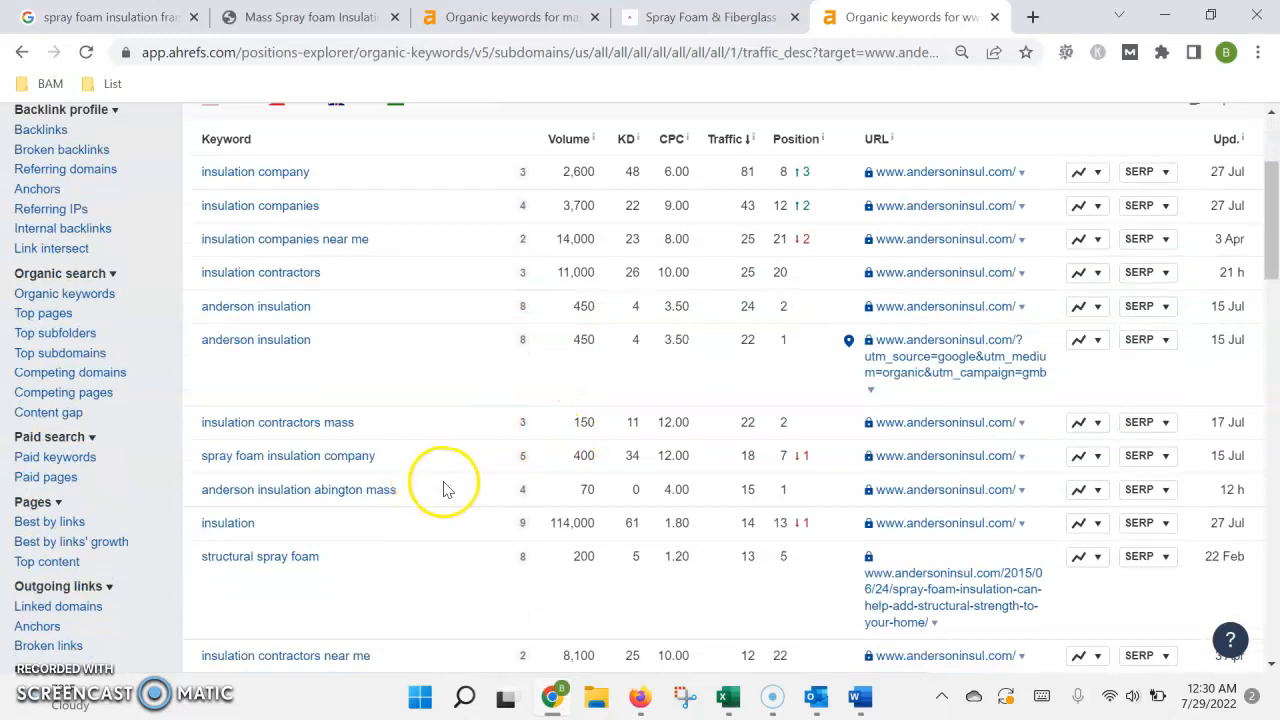
{"action": "mouse_move", "coordinate": [303, 525]}
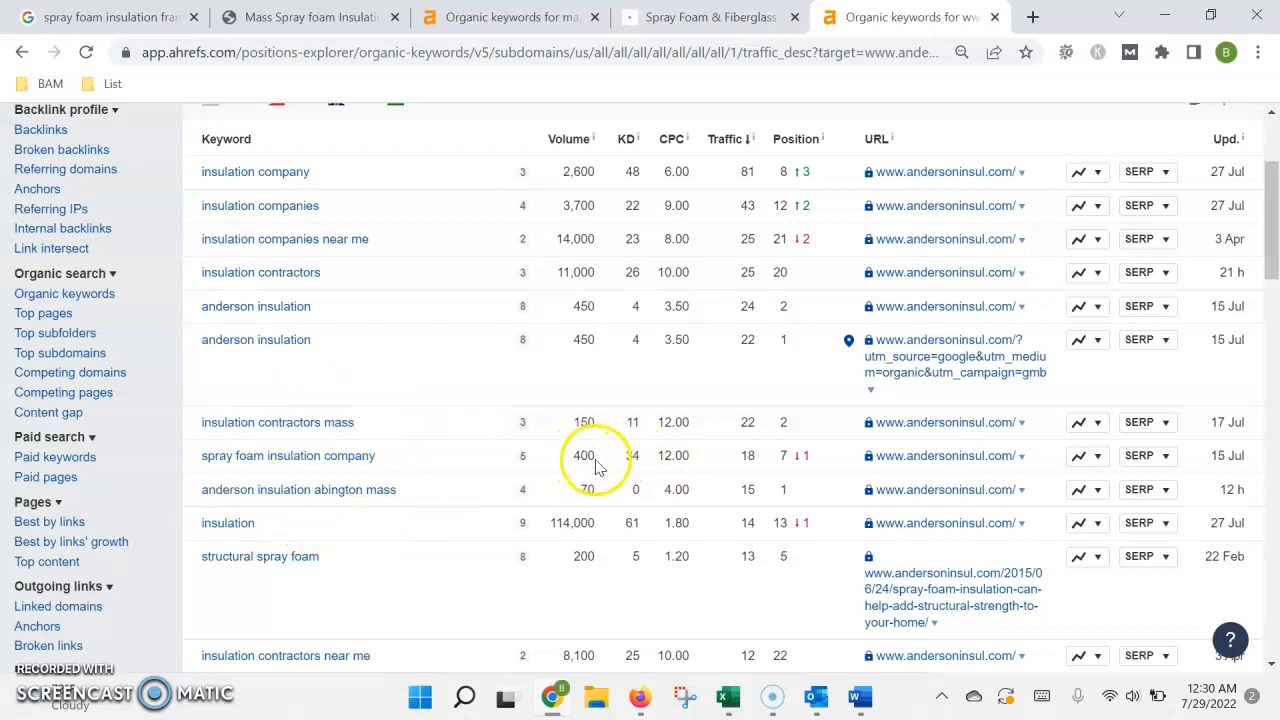
{"action": "scroll", "scroll_direction": "down", "scroll_amount": 3}
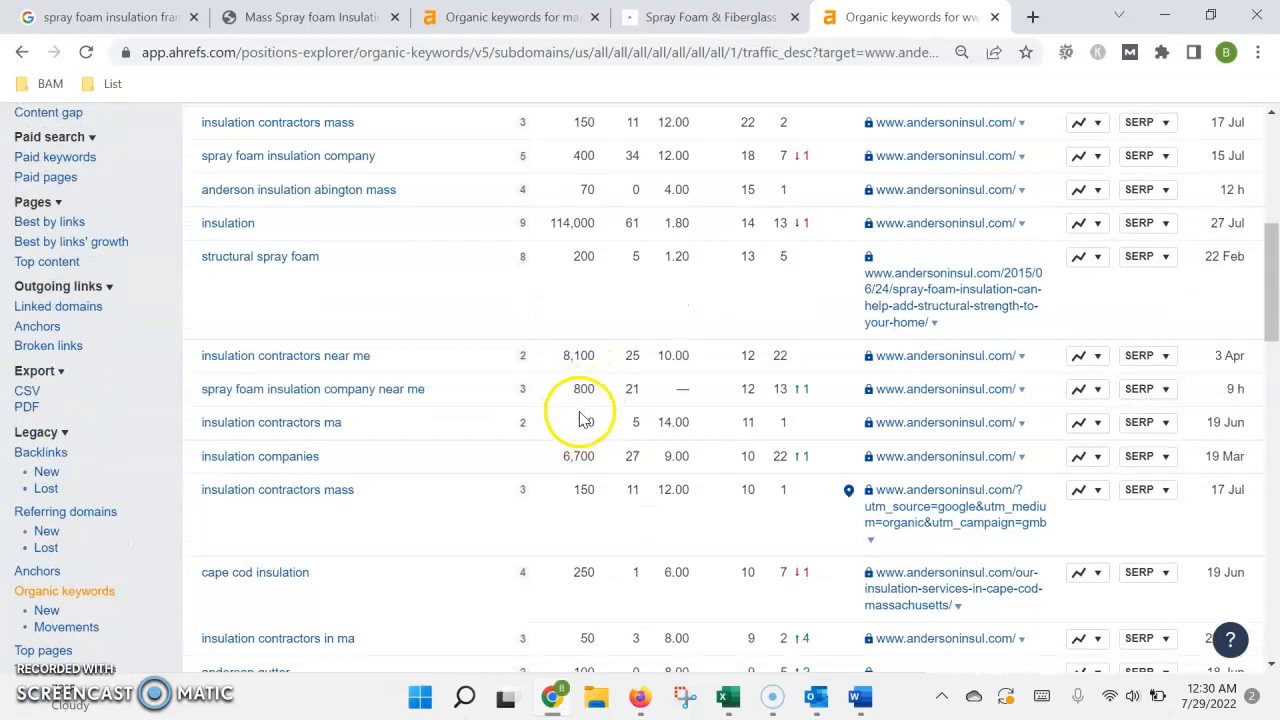
{"action": "scroll", "scroll_direction": "down", "scroll_amount": 3}
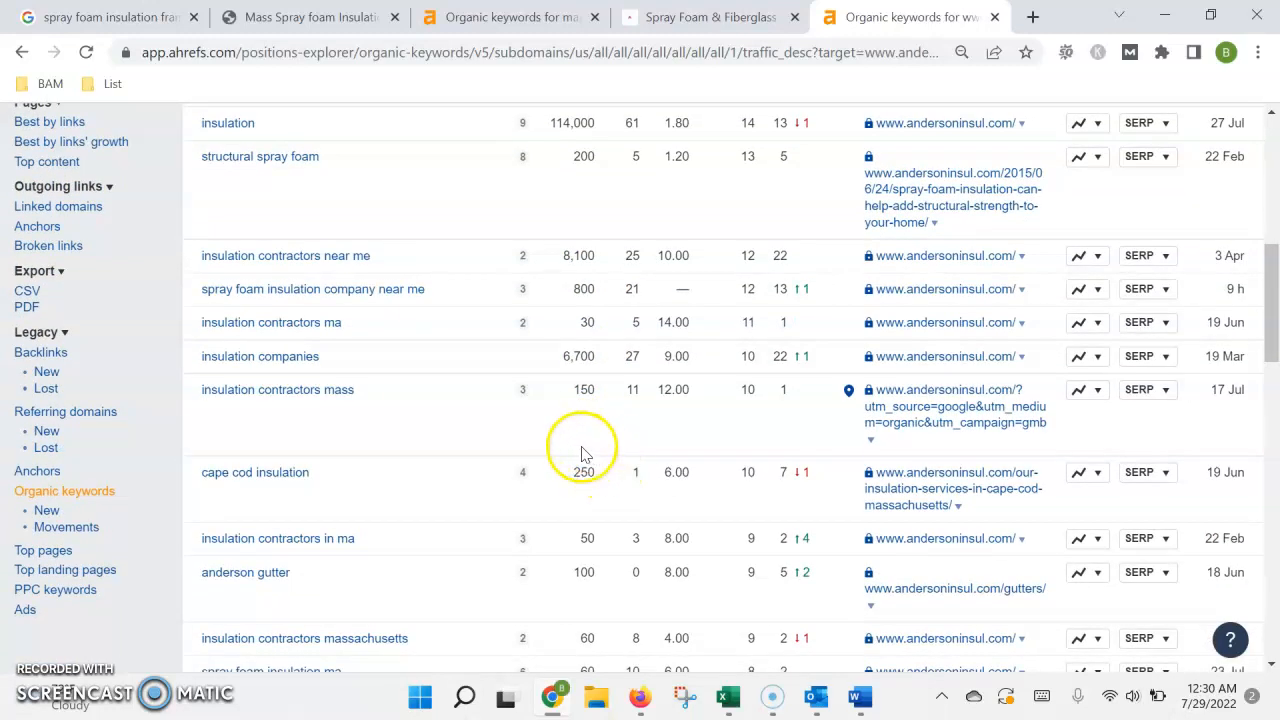
{"action": "mouse_move", "coordinate": [562, 465]}
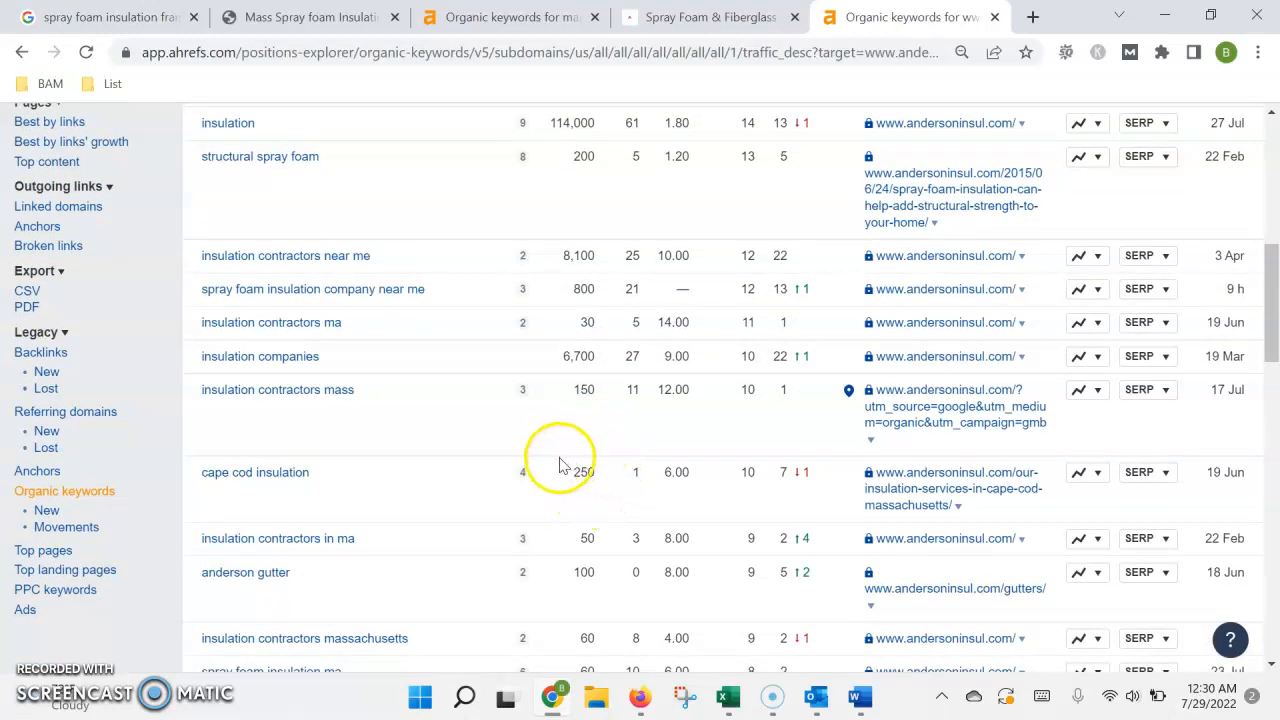
{"action": "scroll", "scroll_direction": "down", "scroll_amount": 3}
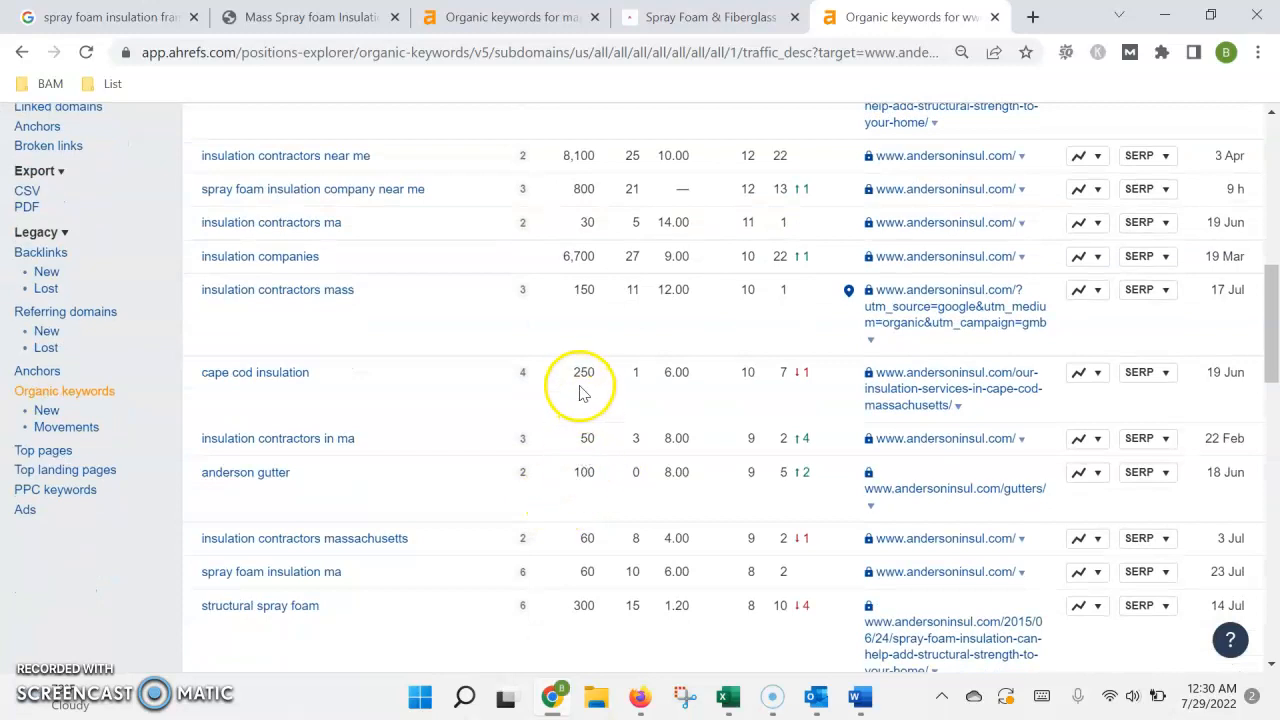
{"action": "mouse_move", "coordinate": [620, 398]}
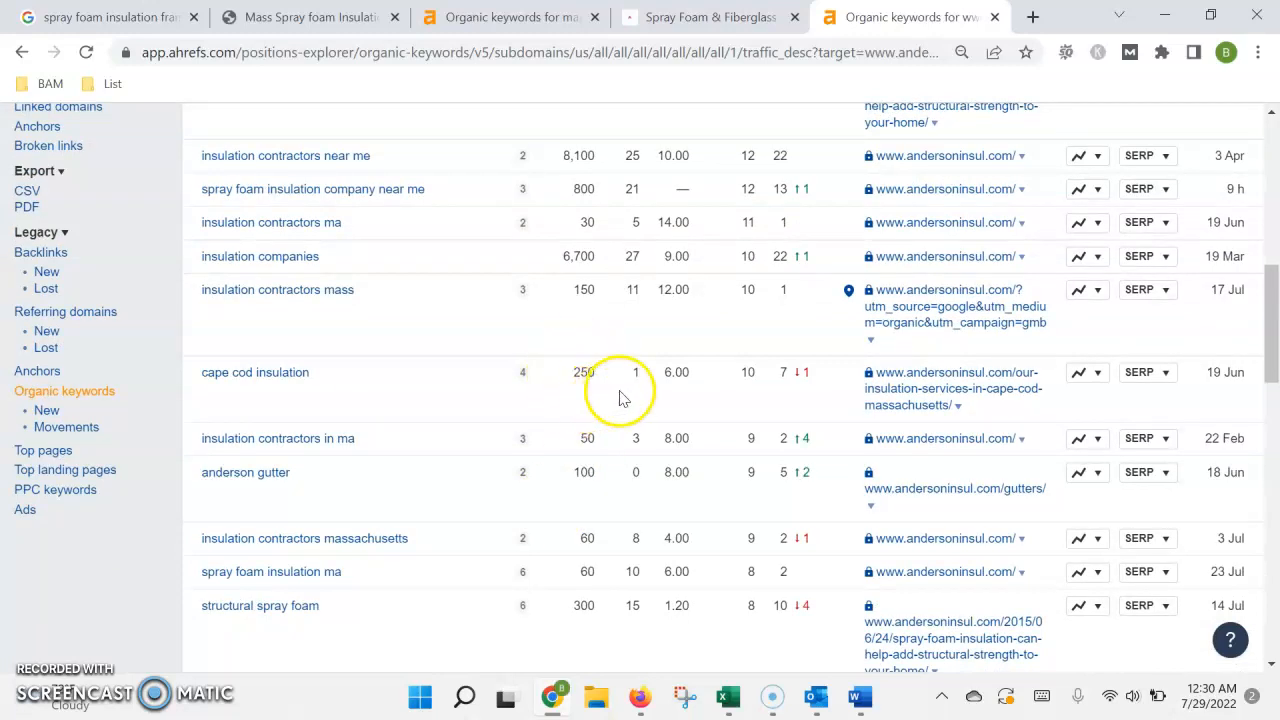
{"action": "scroll", "scroll_direction": "down", "scroll_amount": 3}
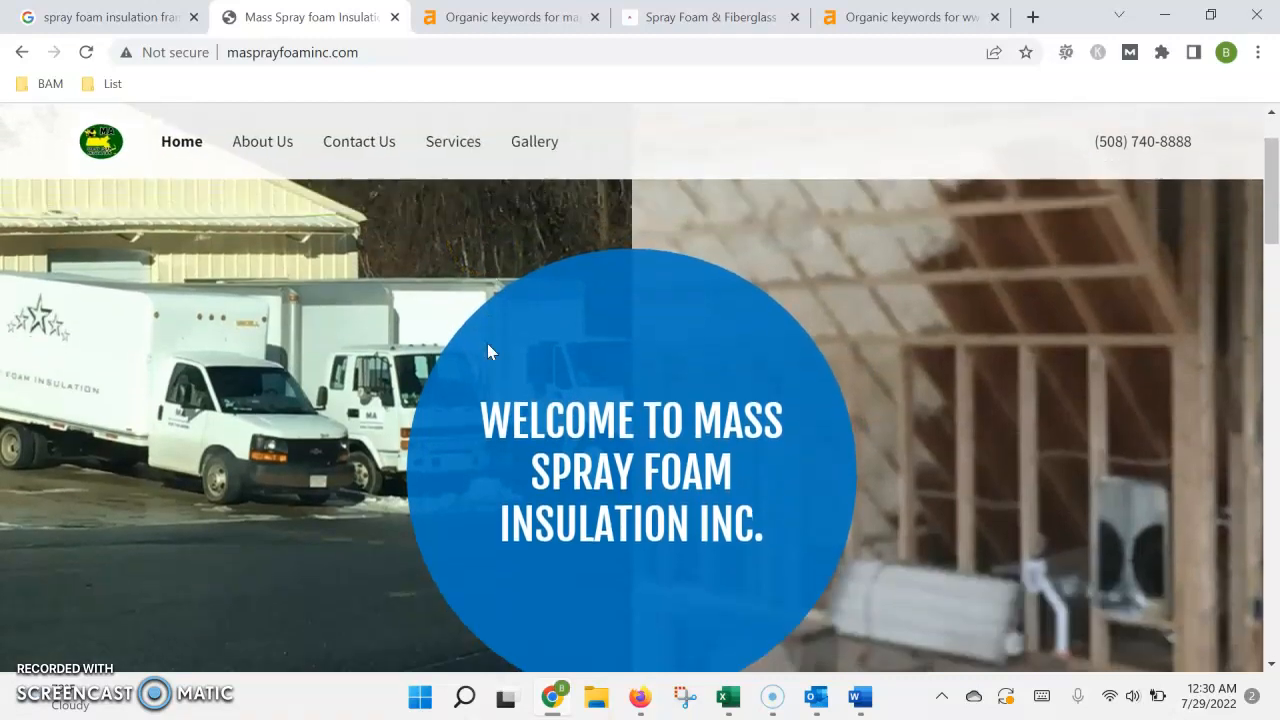
- Scroll the Mass Spray Foam Insulation homepage to show its welcome banner
{"action": "scroll", "scroll_direction": "down", "scroll_amount": 3}
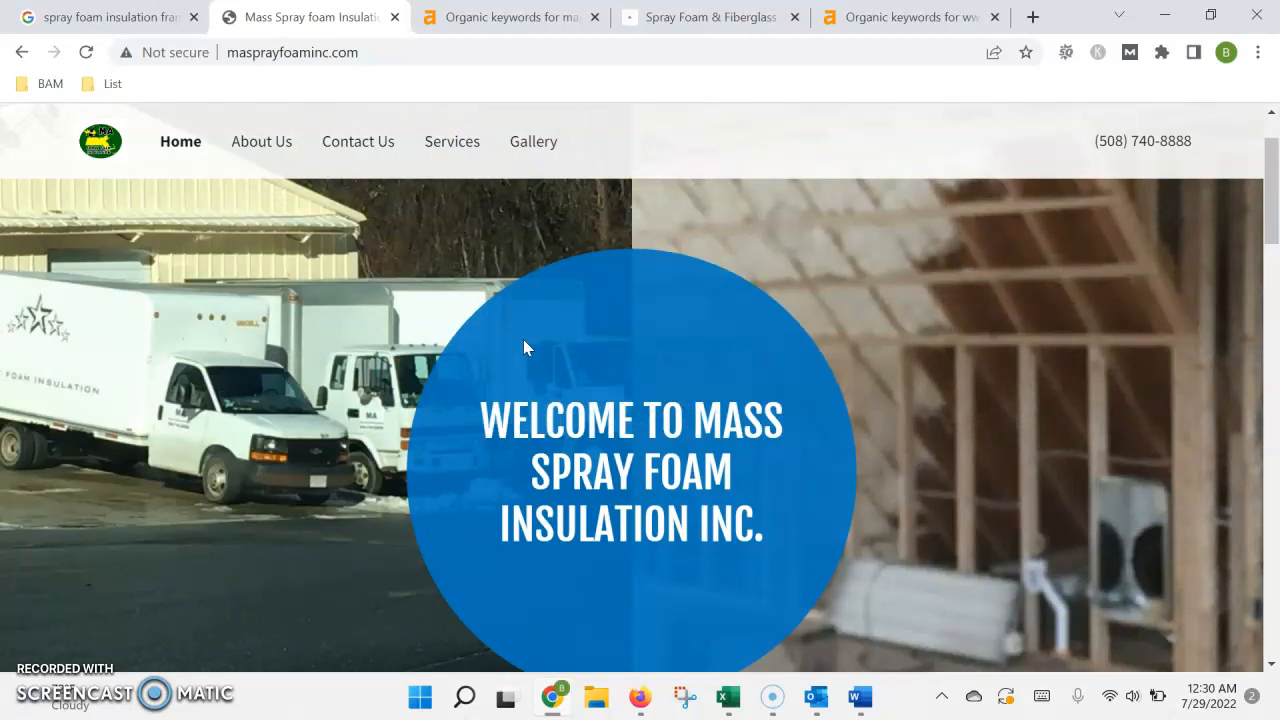
{"action": "mouse_move", "coordinate": [165, 575]}
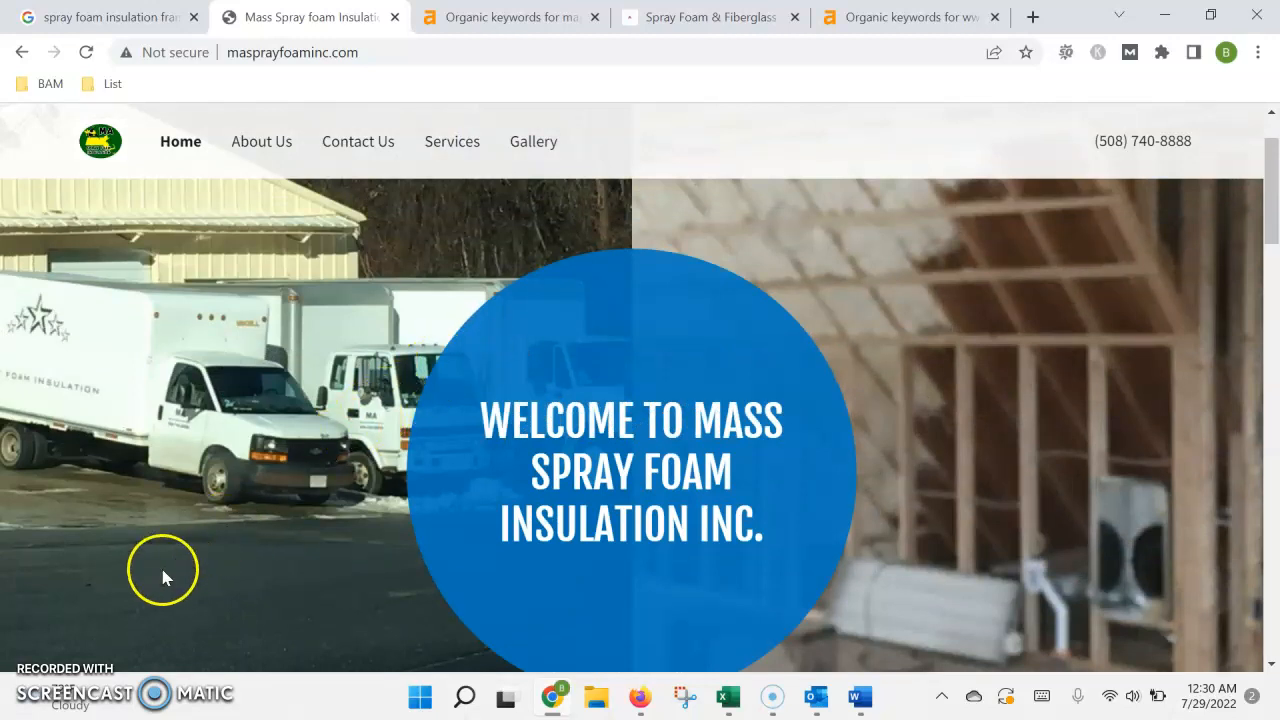